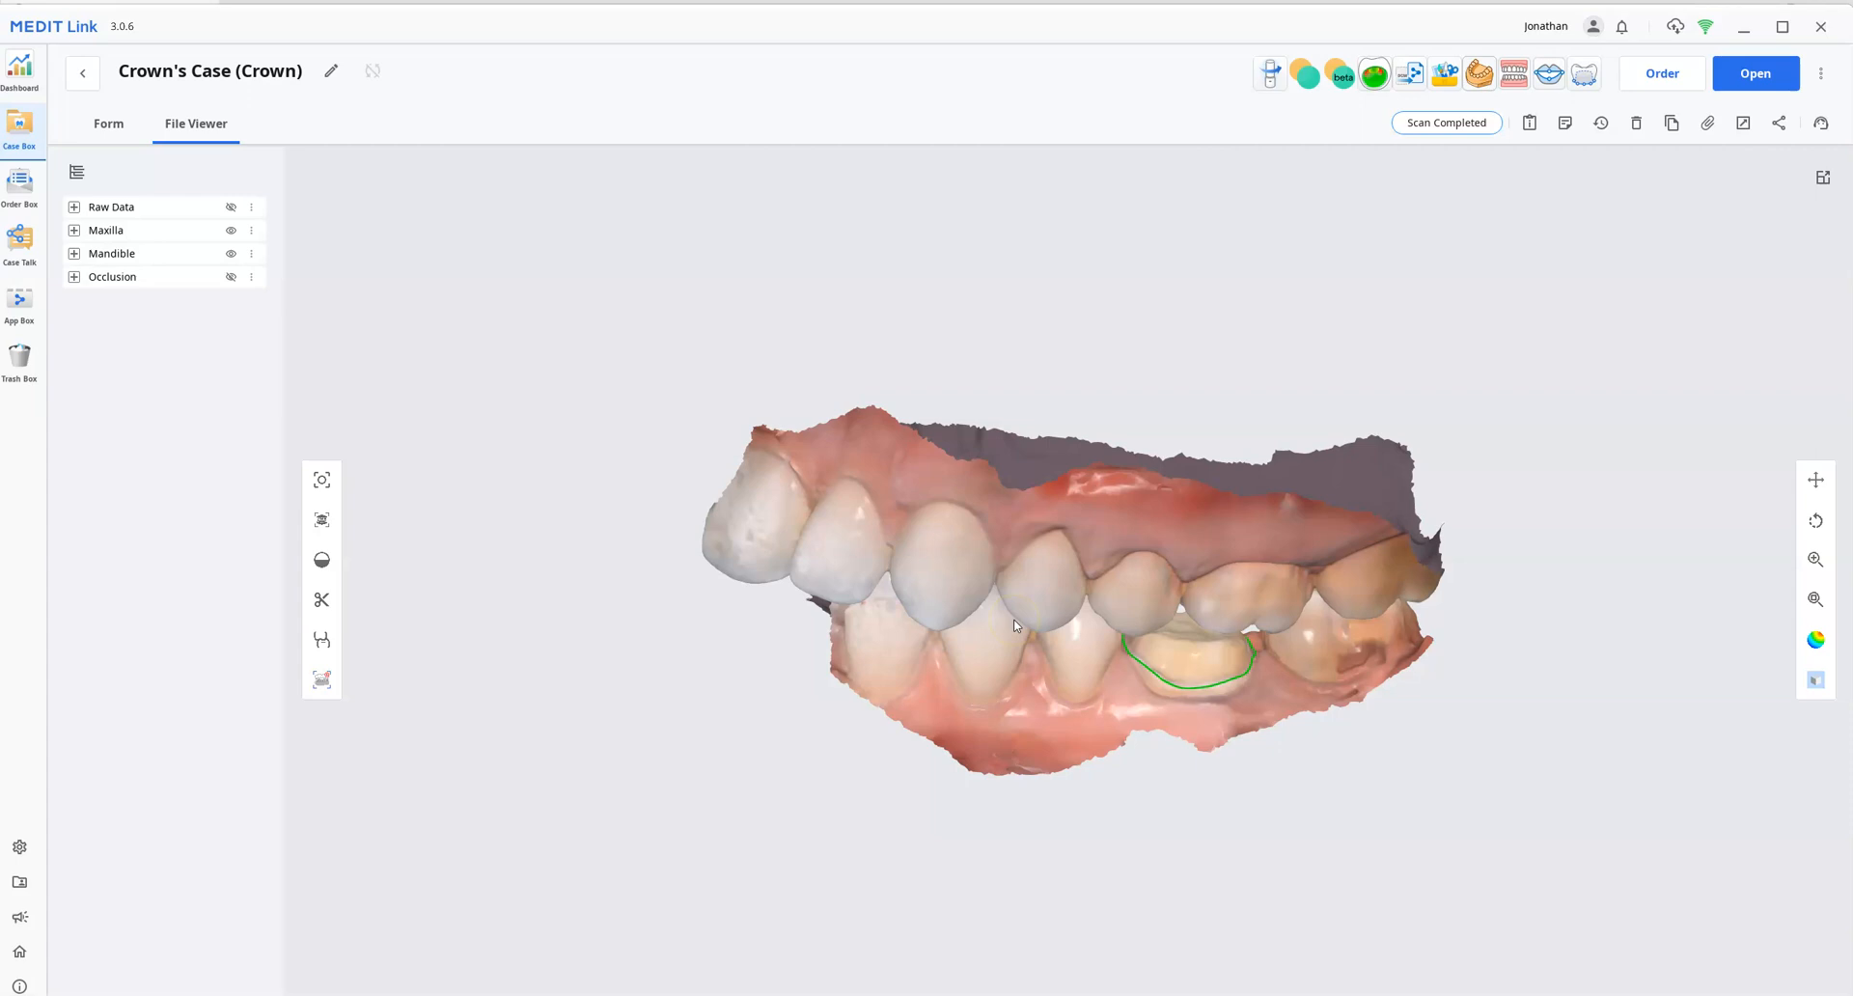
{"action": "mouse_move", "coordinate": [1019, 645]}
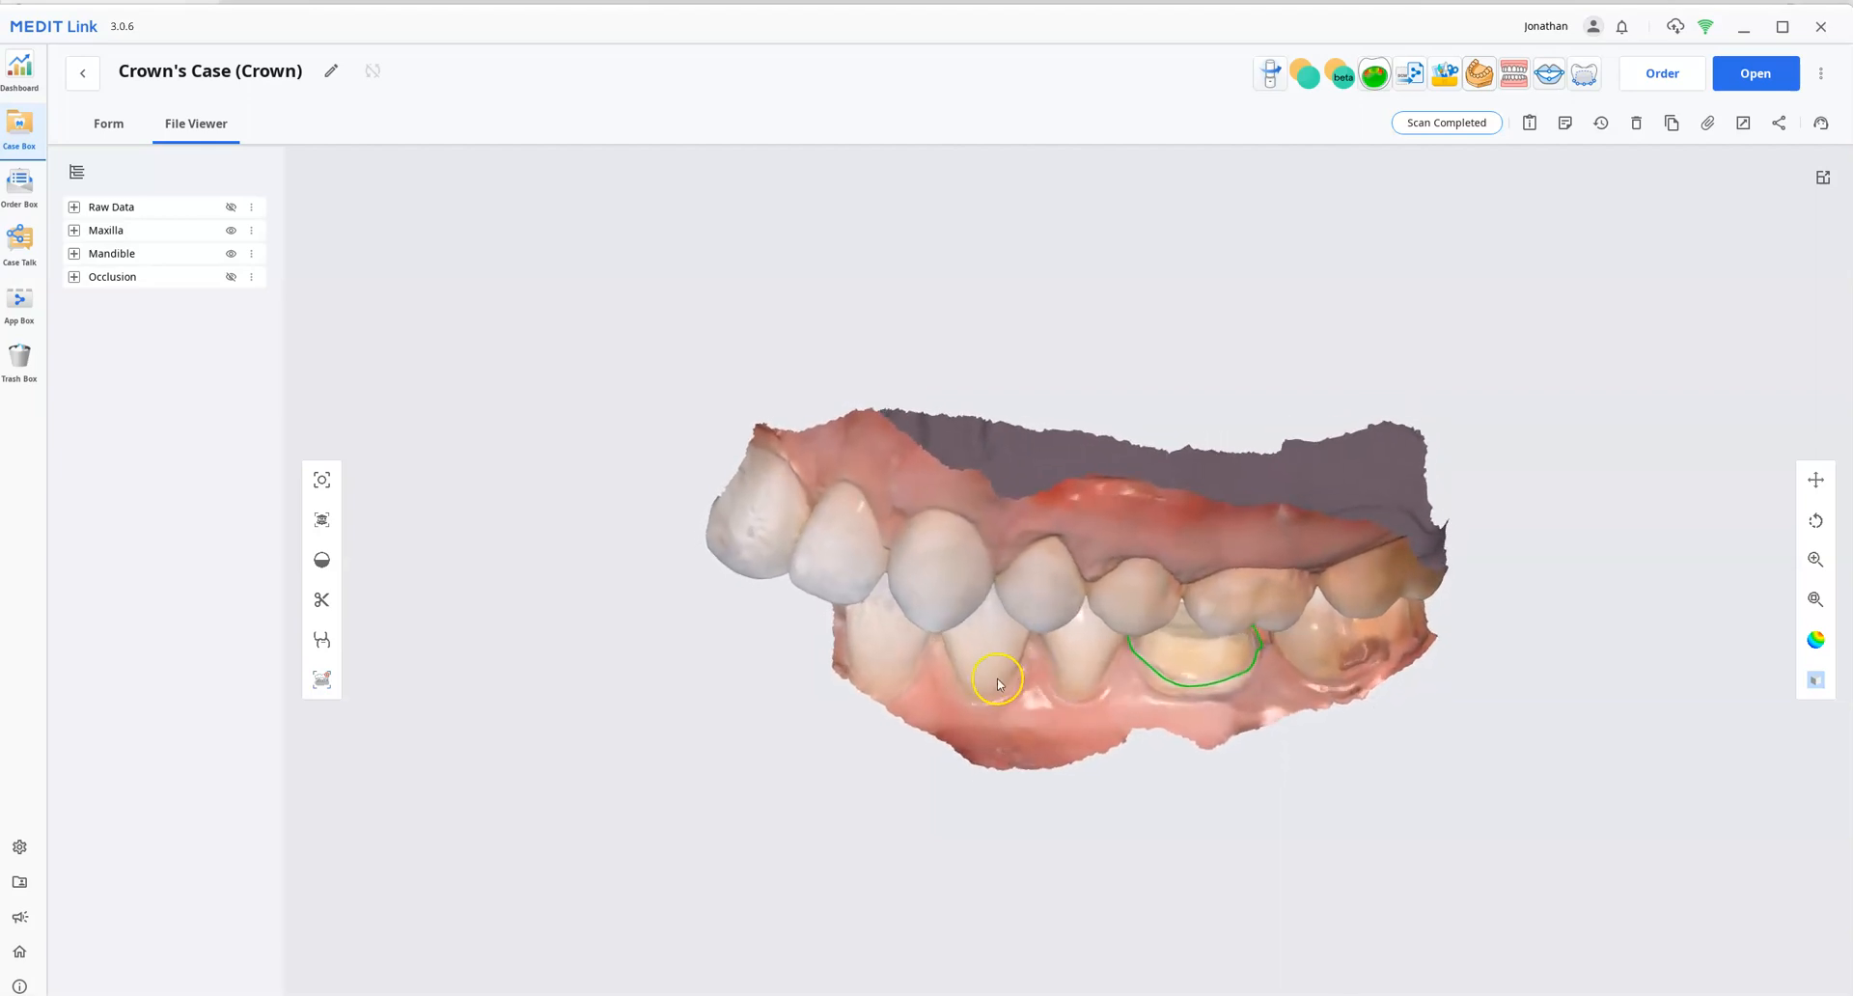
Inspect the jaw scans, hiding and re-showing the upper jaw while orbiting the lower
{"action": "left_click_drag", "start_coordinate": [998, 683], "coordinate": [973, 591]}
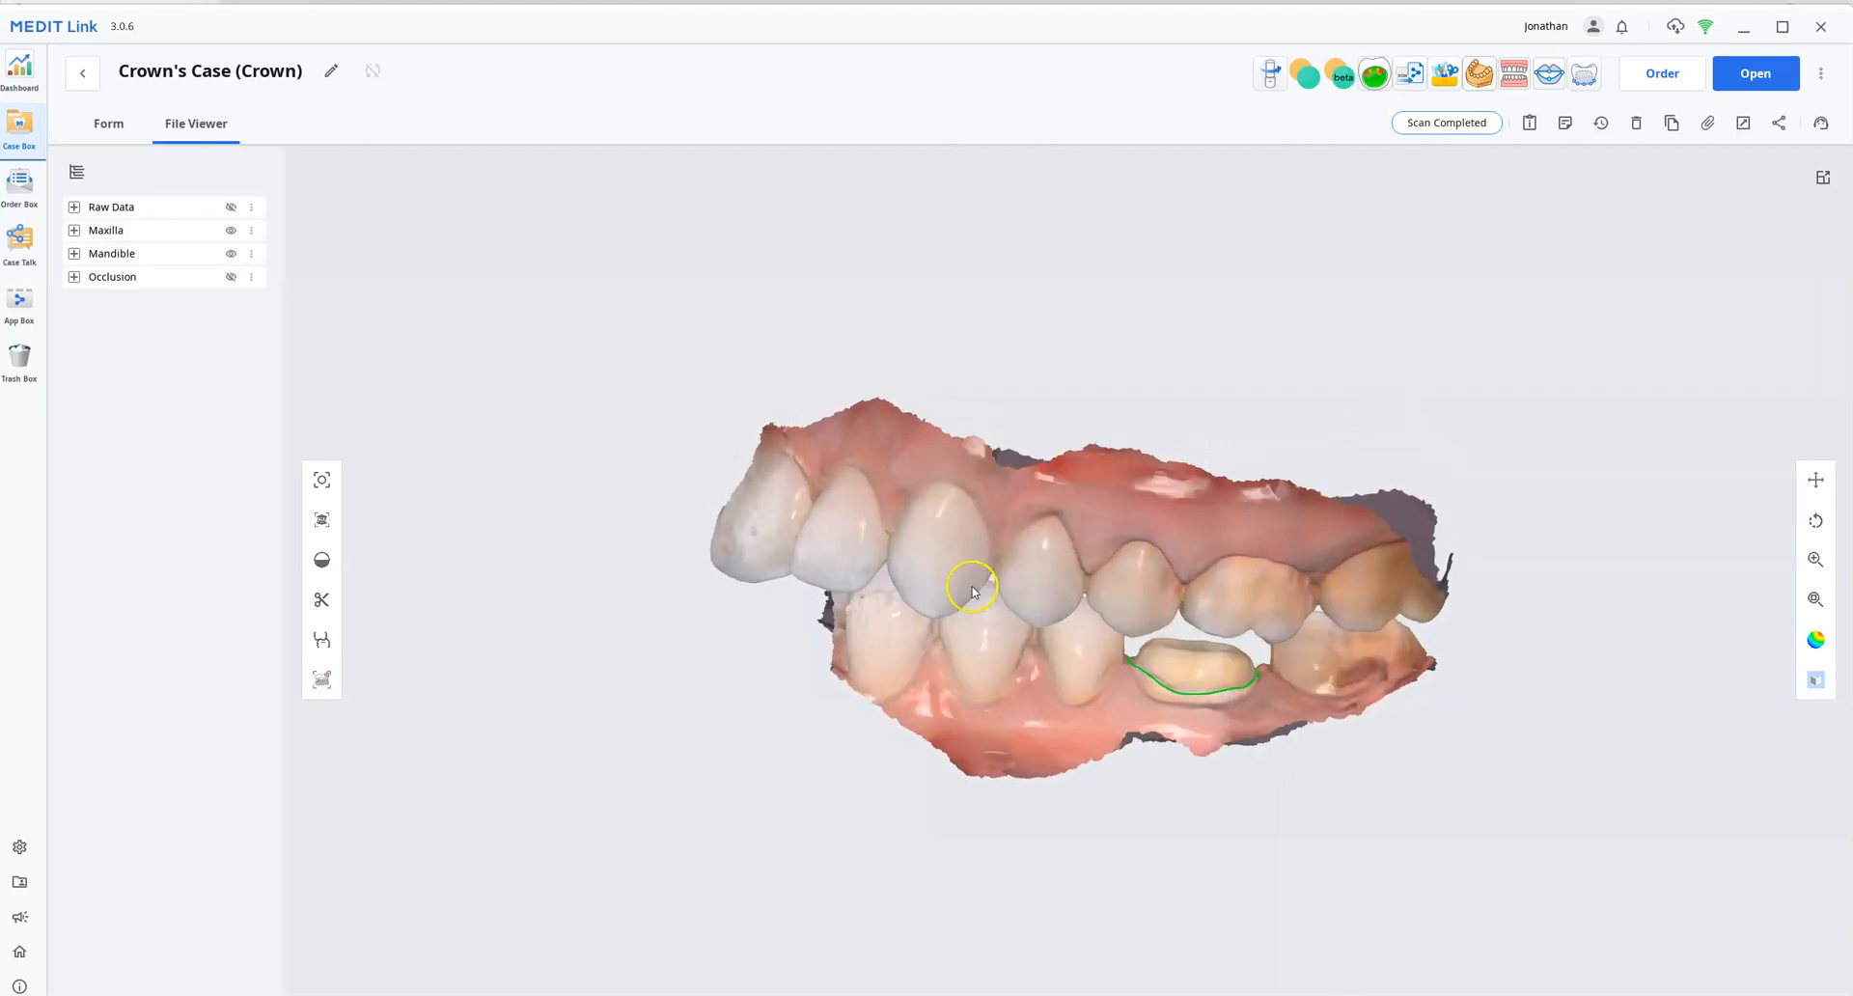
{"action": "left_click", "coordinate": [231, 229]}
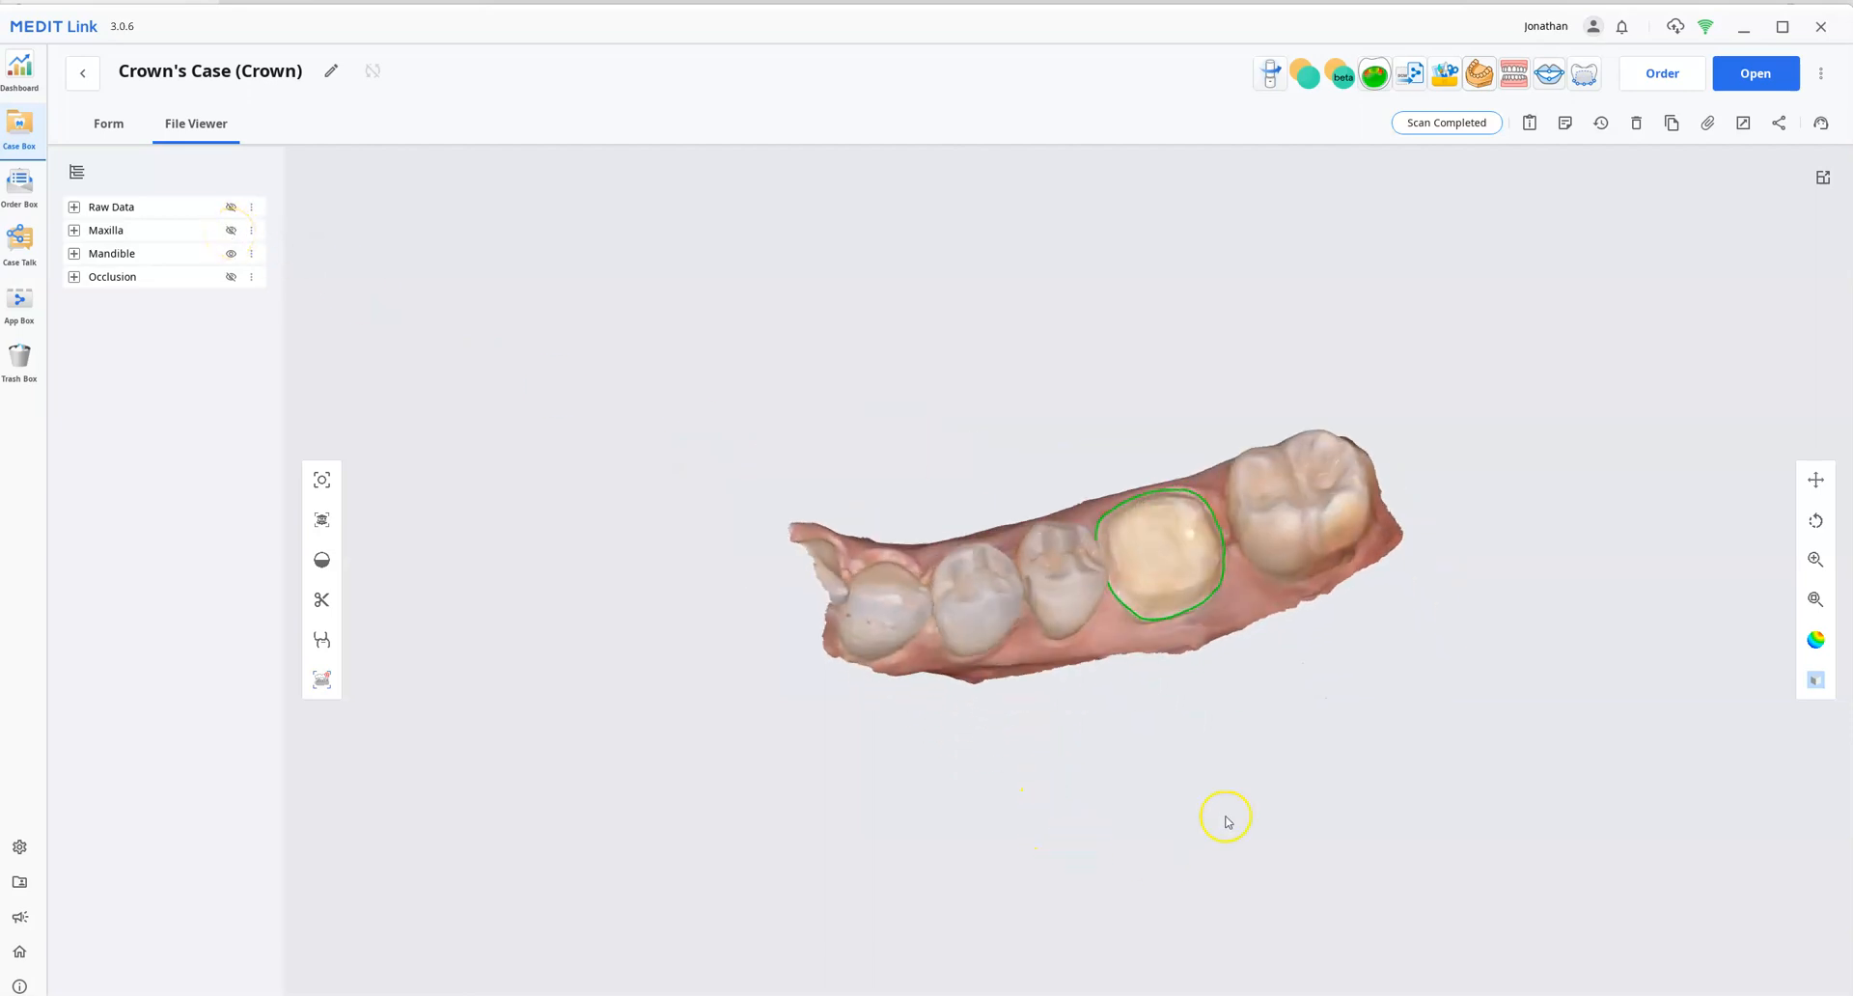
{"action": "left_click_drag", "start_coordinate": [1226, 819], "coordinate": [1048, 486]}
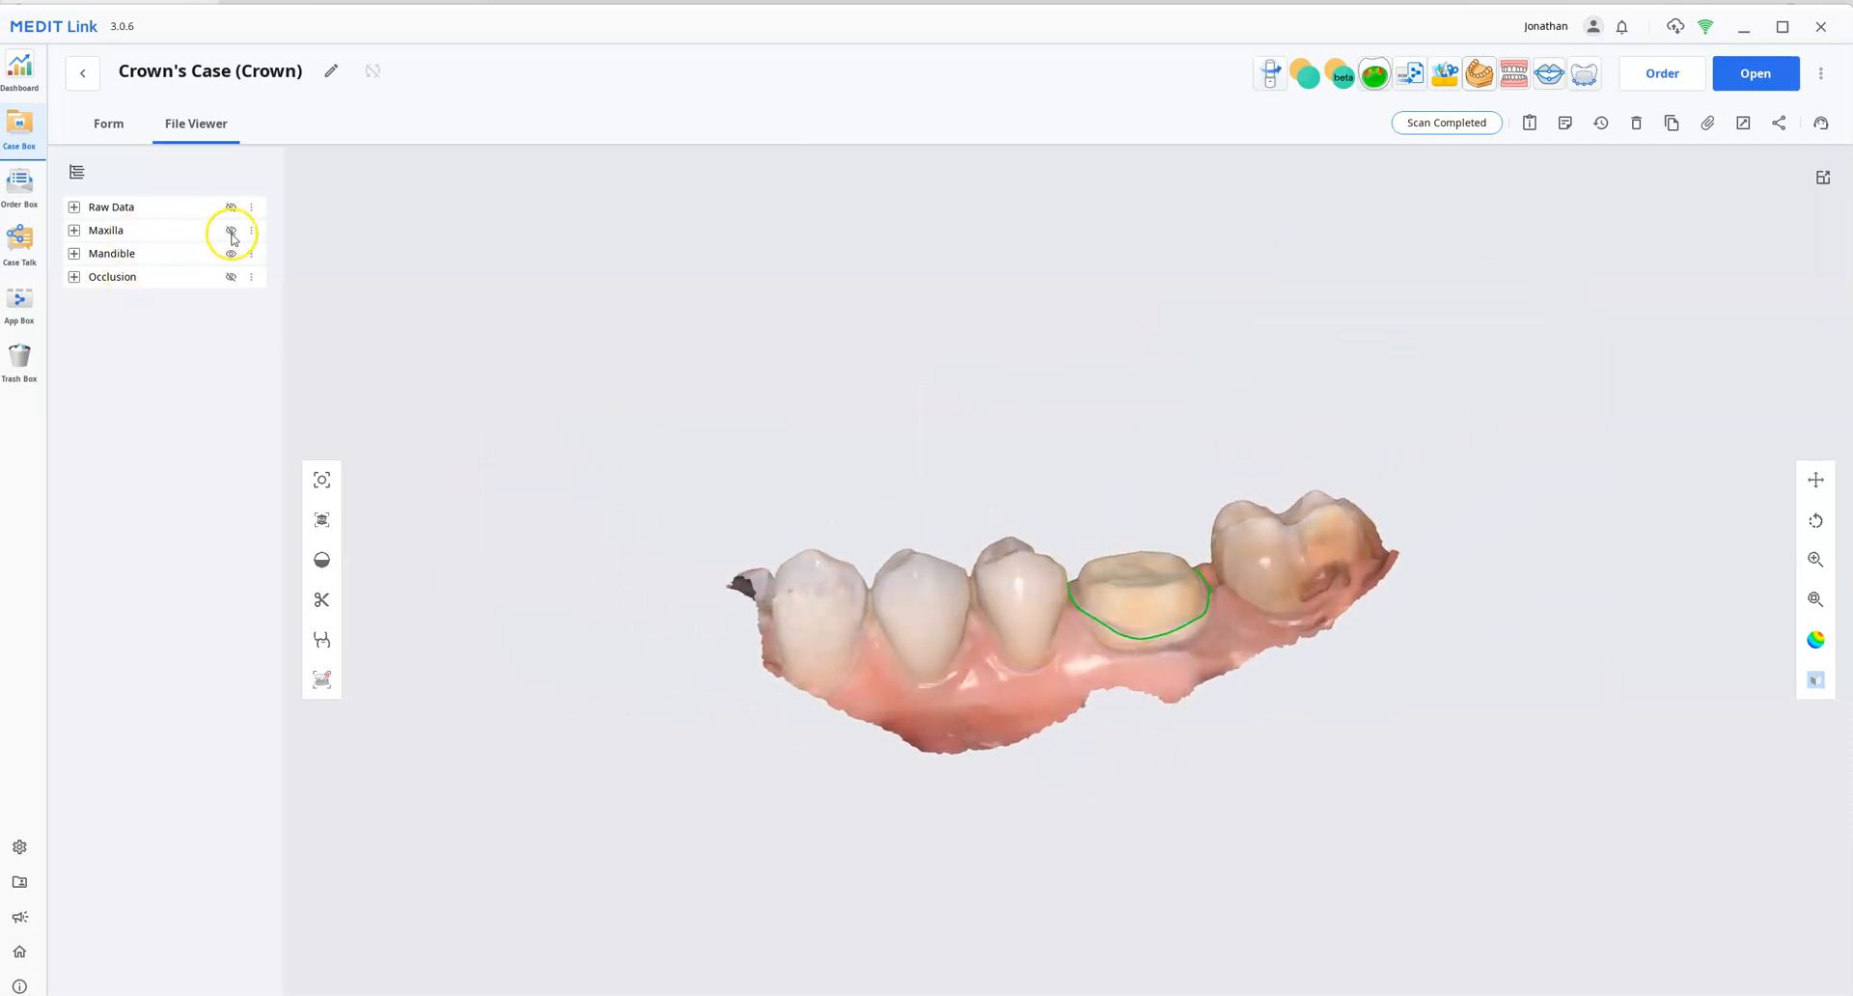
{"action": "left_click", "coordinate": [232, 230]}
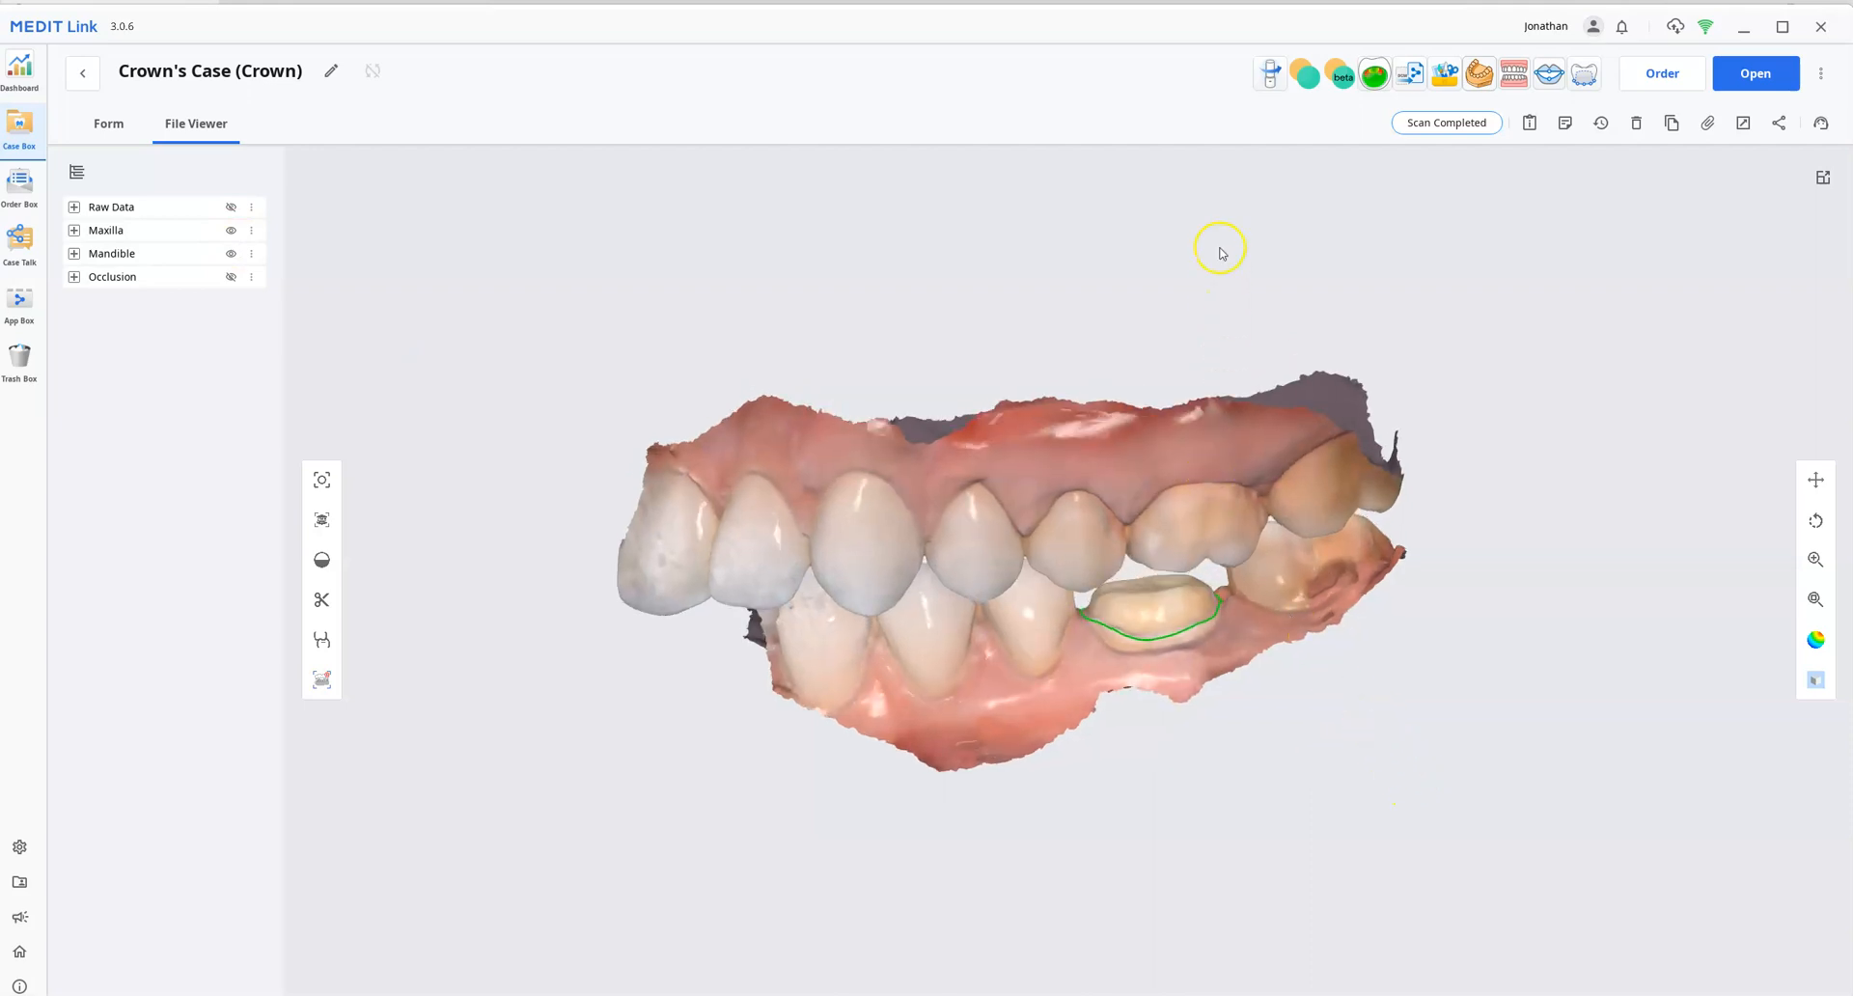
{"action": "mouse_move", "coordinate": [1306, 73]}
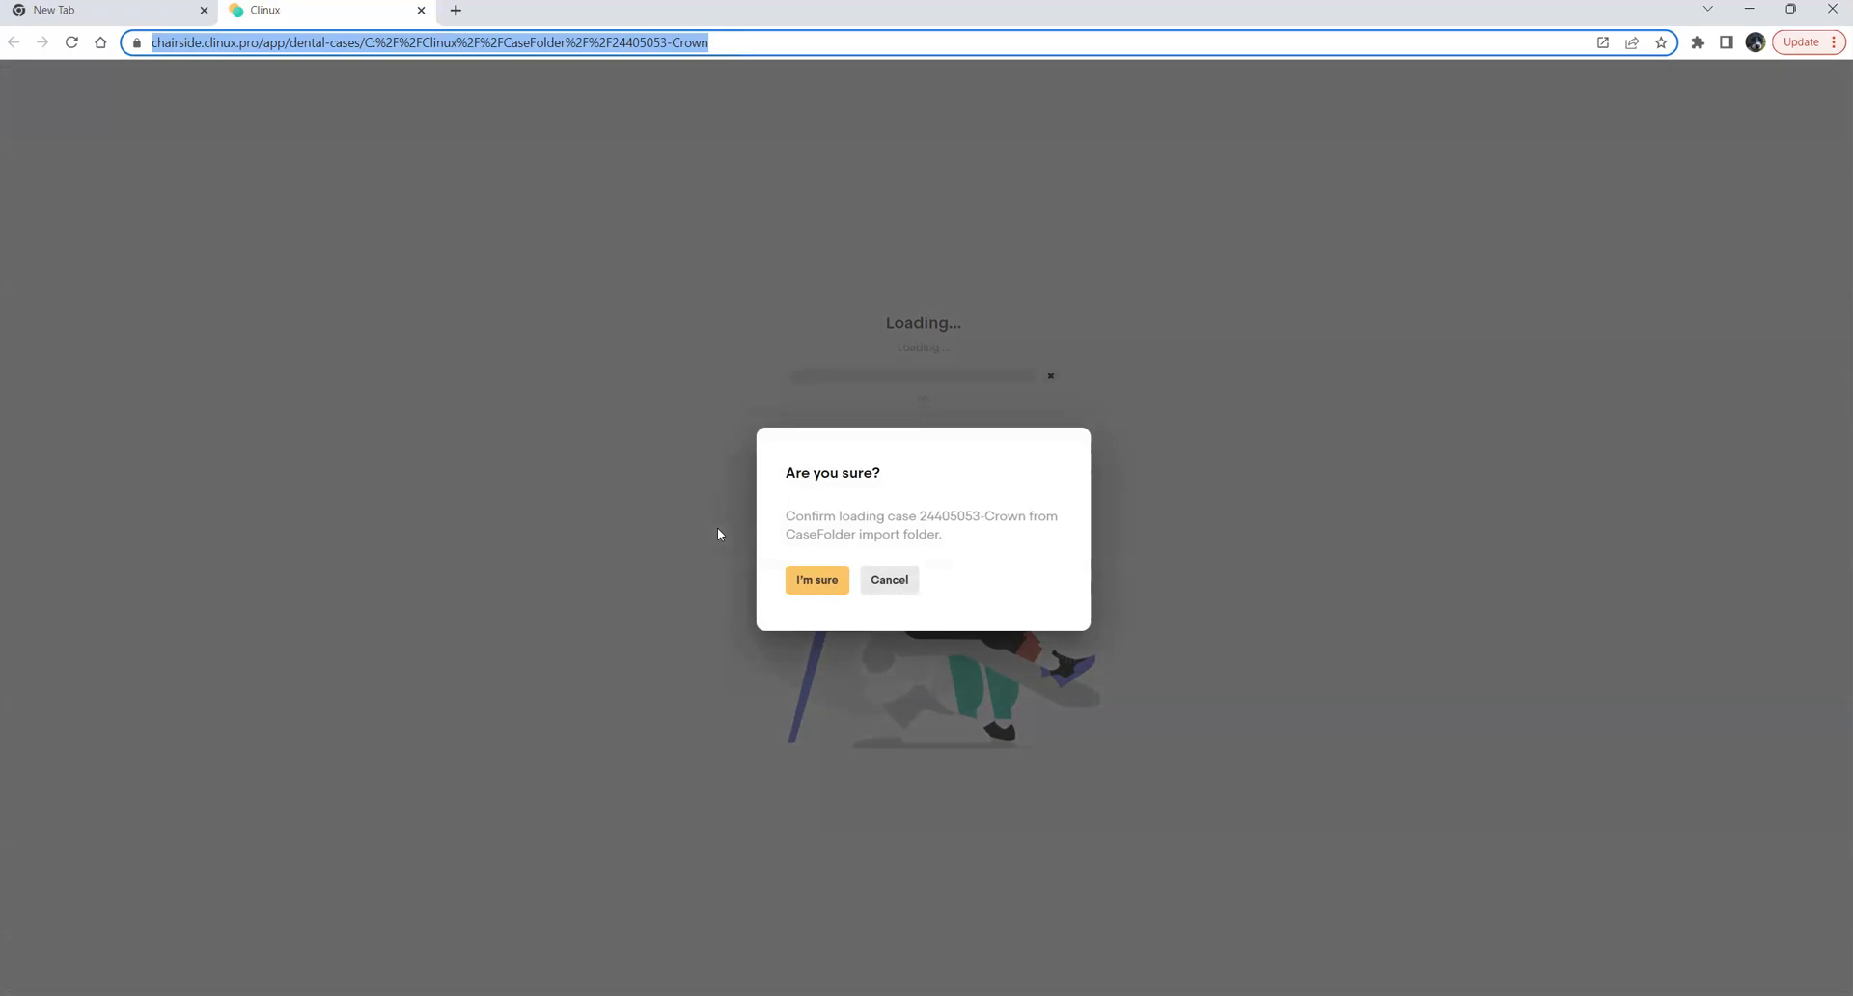
{"action": "left_click", "coordinate": [816, 581]}
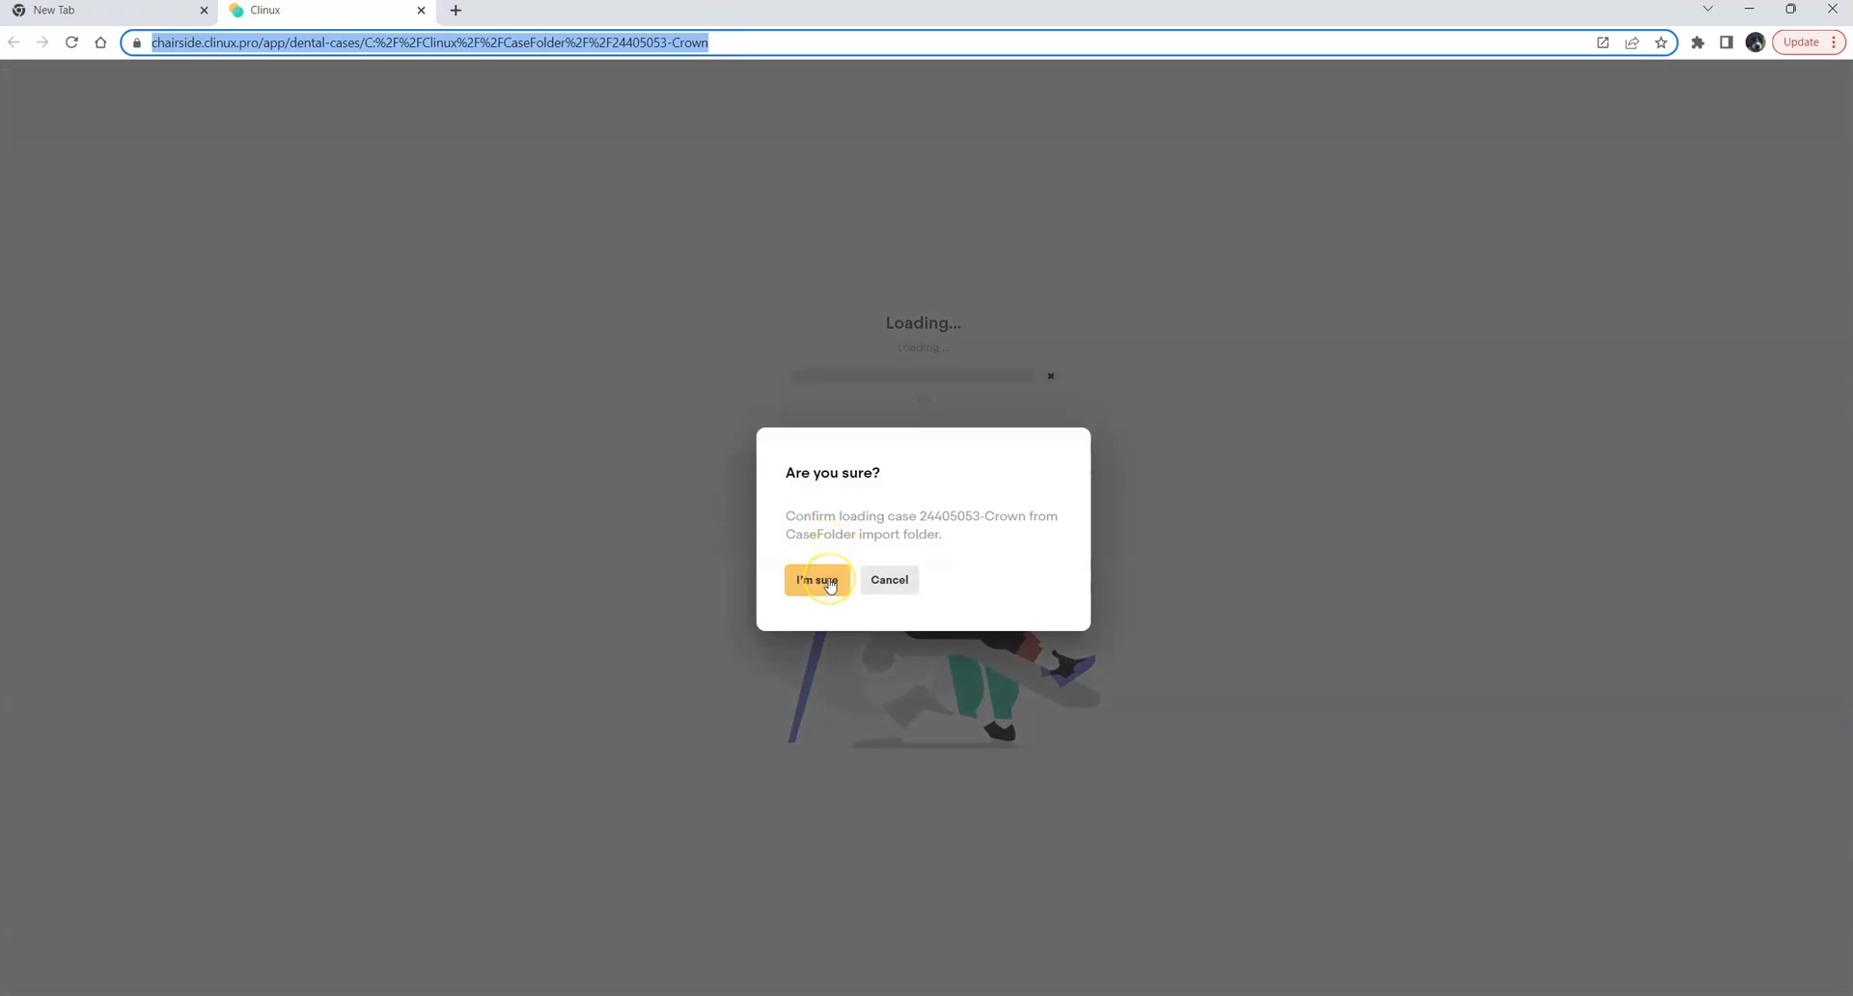
{"action": "left_click", "coordinate": [814, 581]}
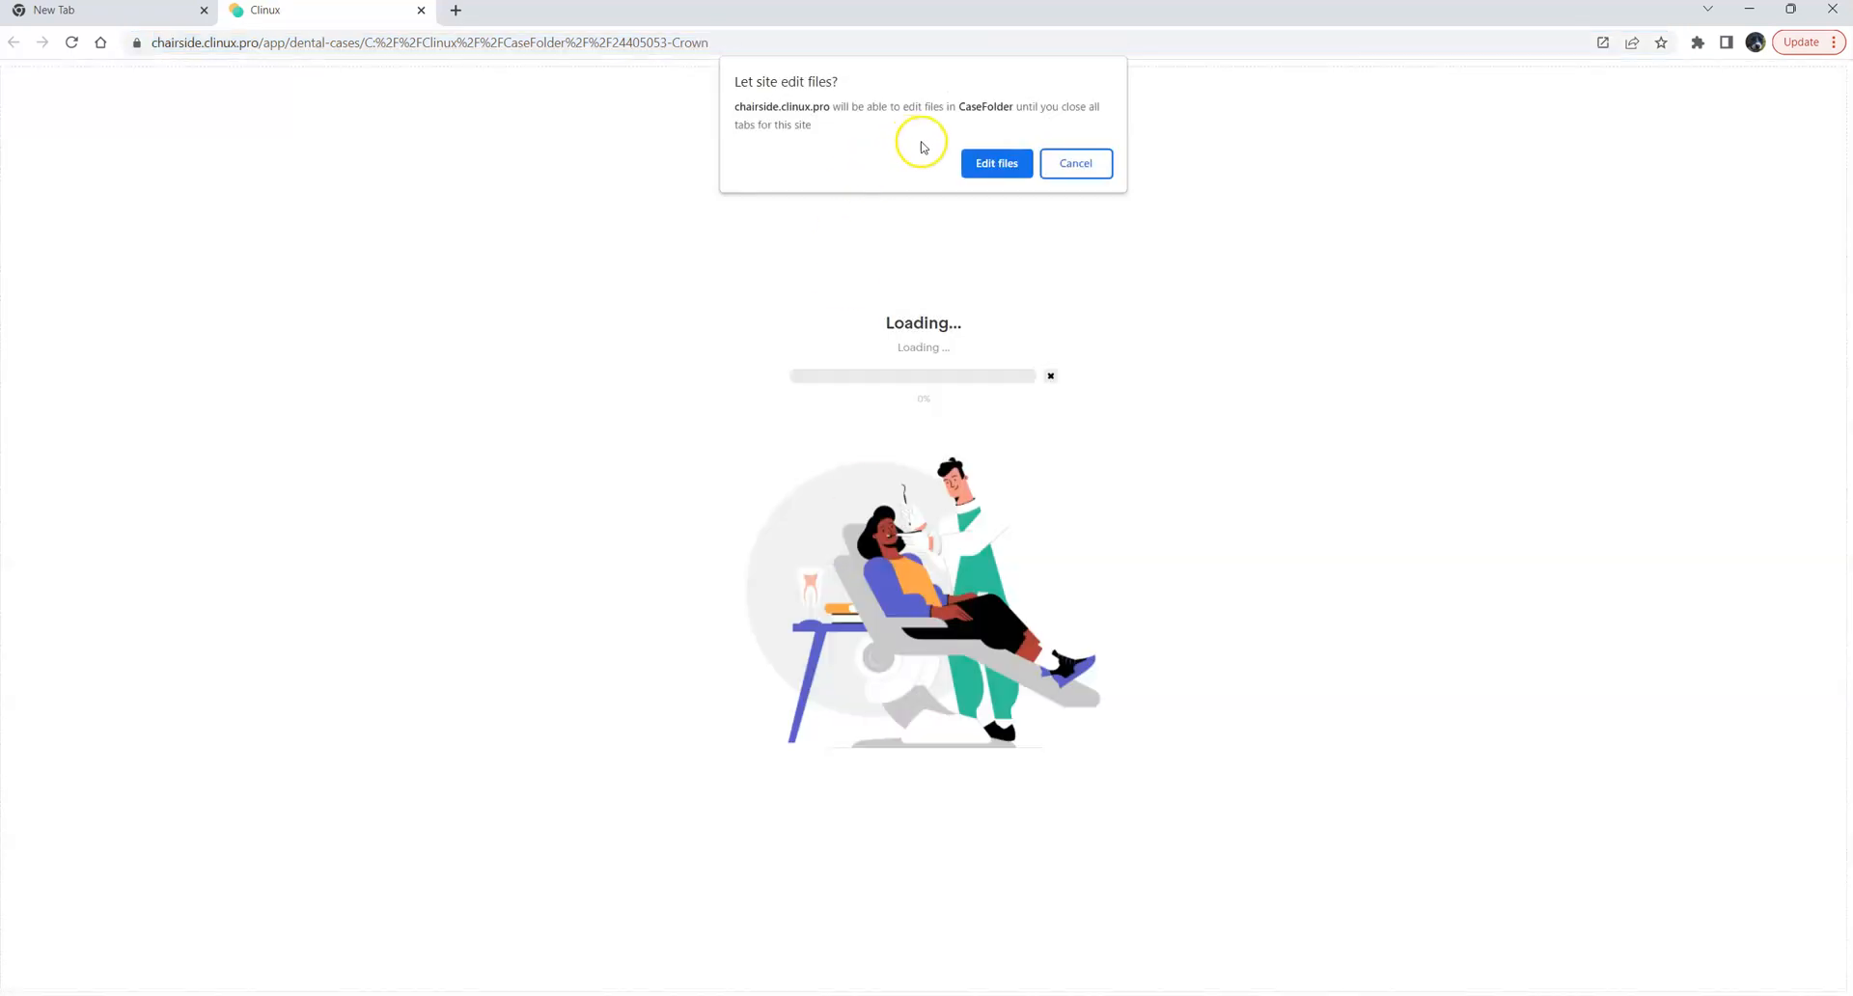
{"action": "left_click", "coordinate": [996, 162]}
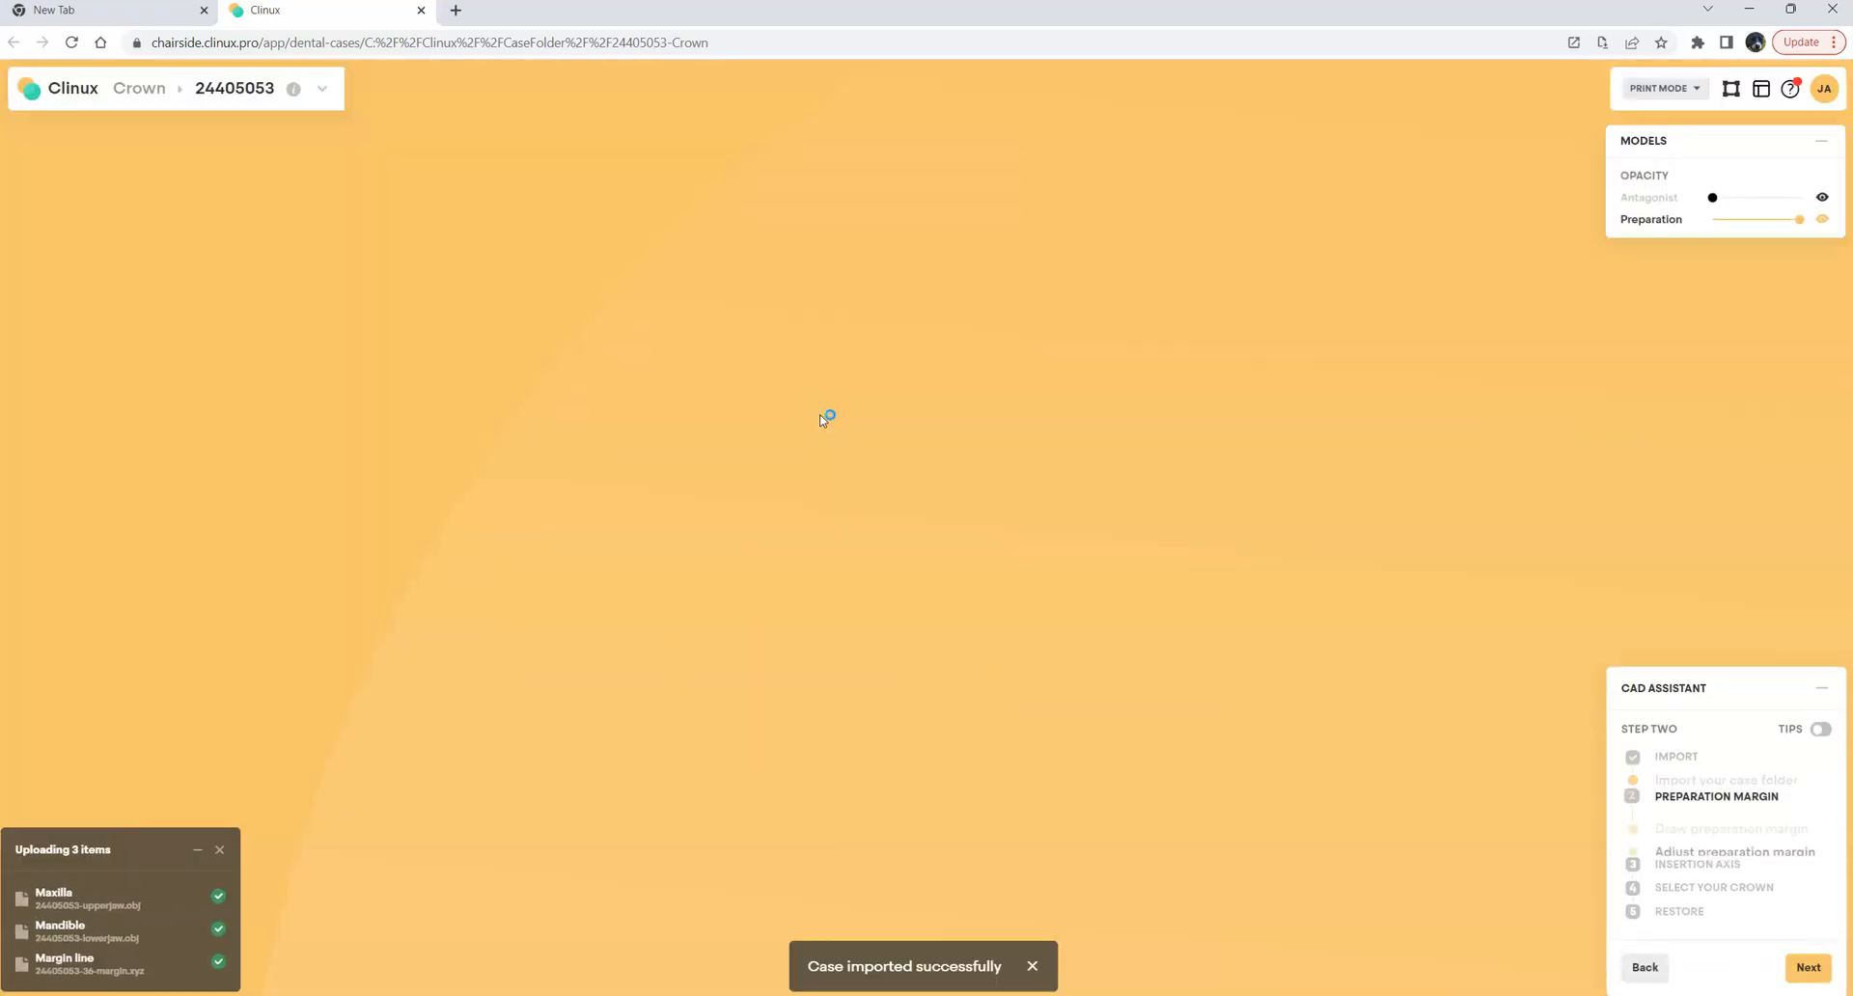
Adjust a preparation margin point around the prepared tooth after repositioning the view
{"action": "left_click", "coordinate": [1806, 967]}
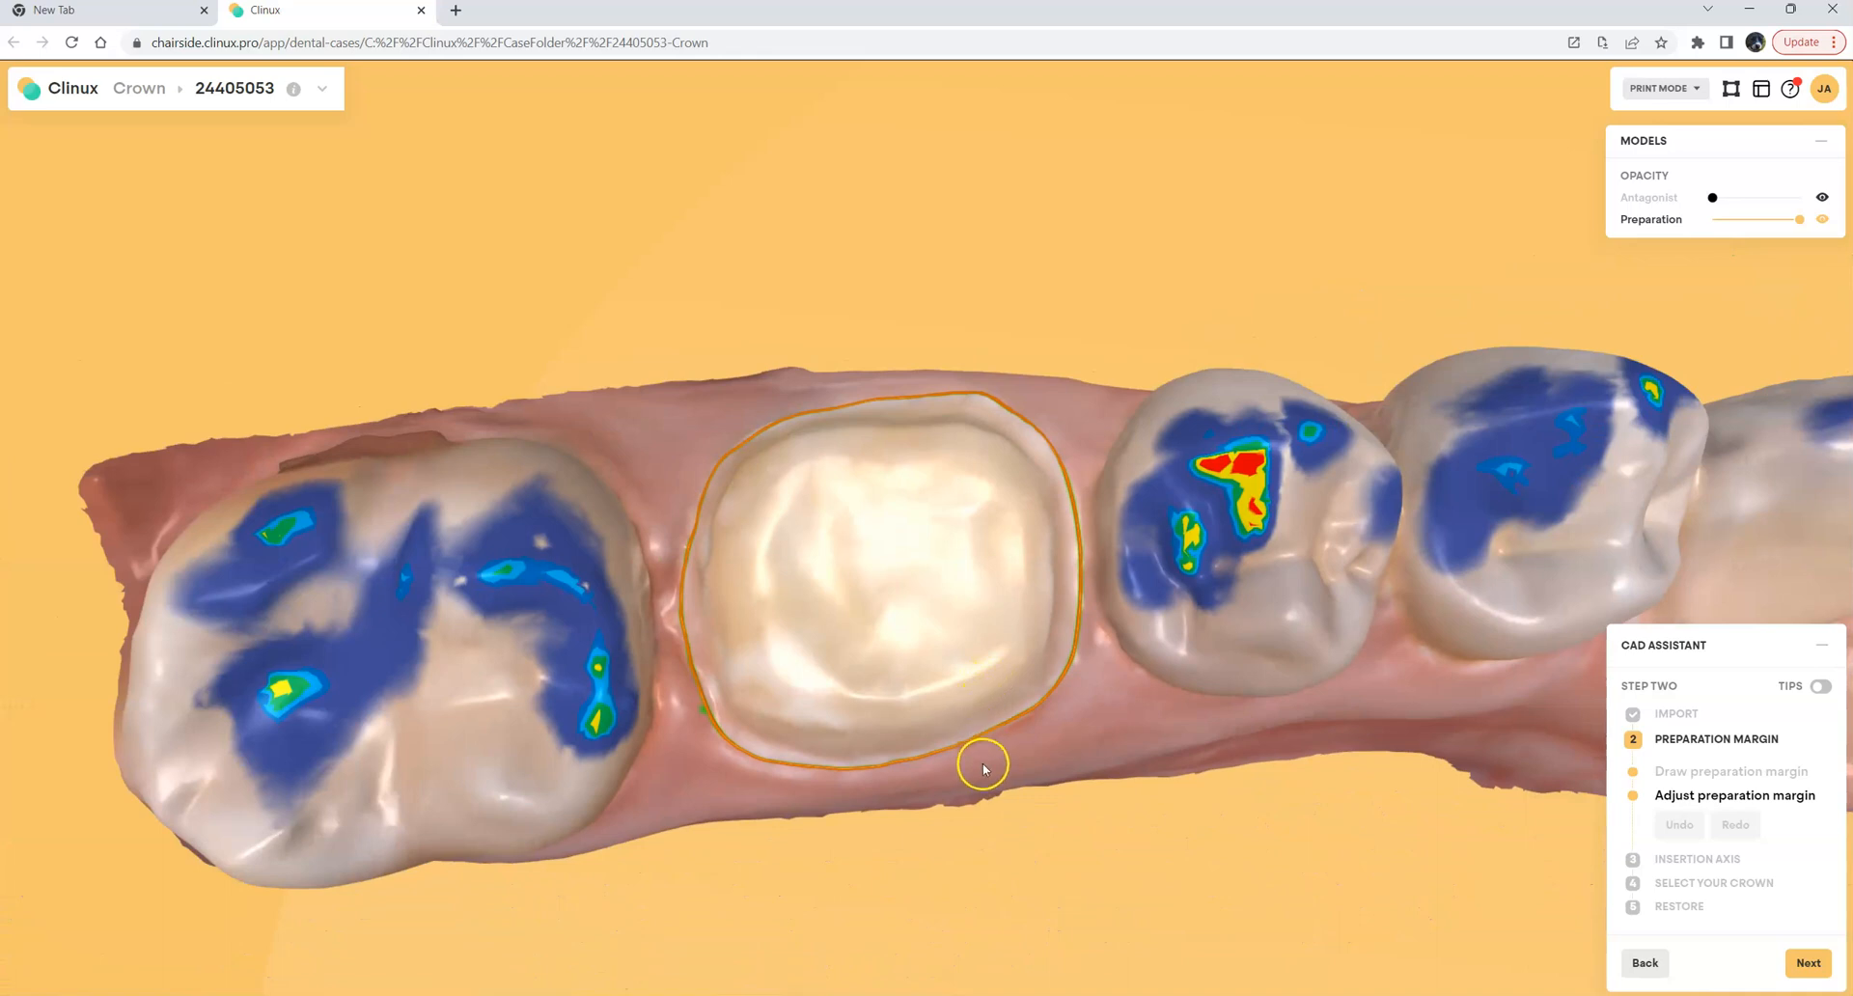
{"action": "left_click_drag", "start_coordinate": [983, 767], "coordinate": [990, 710]}
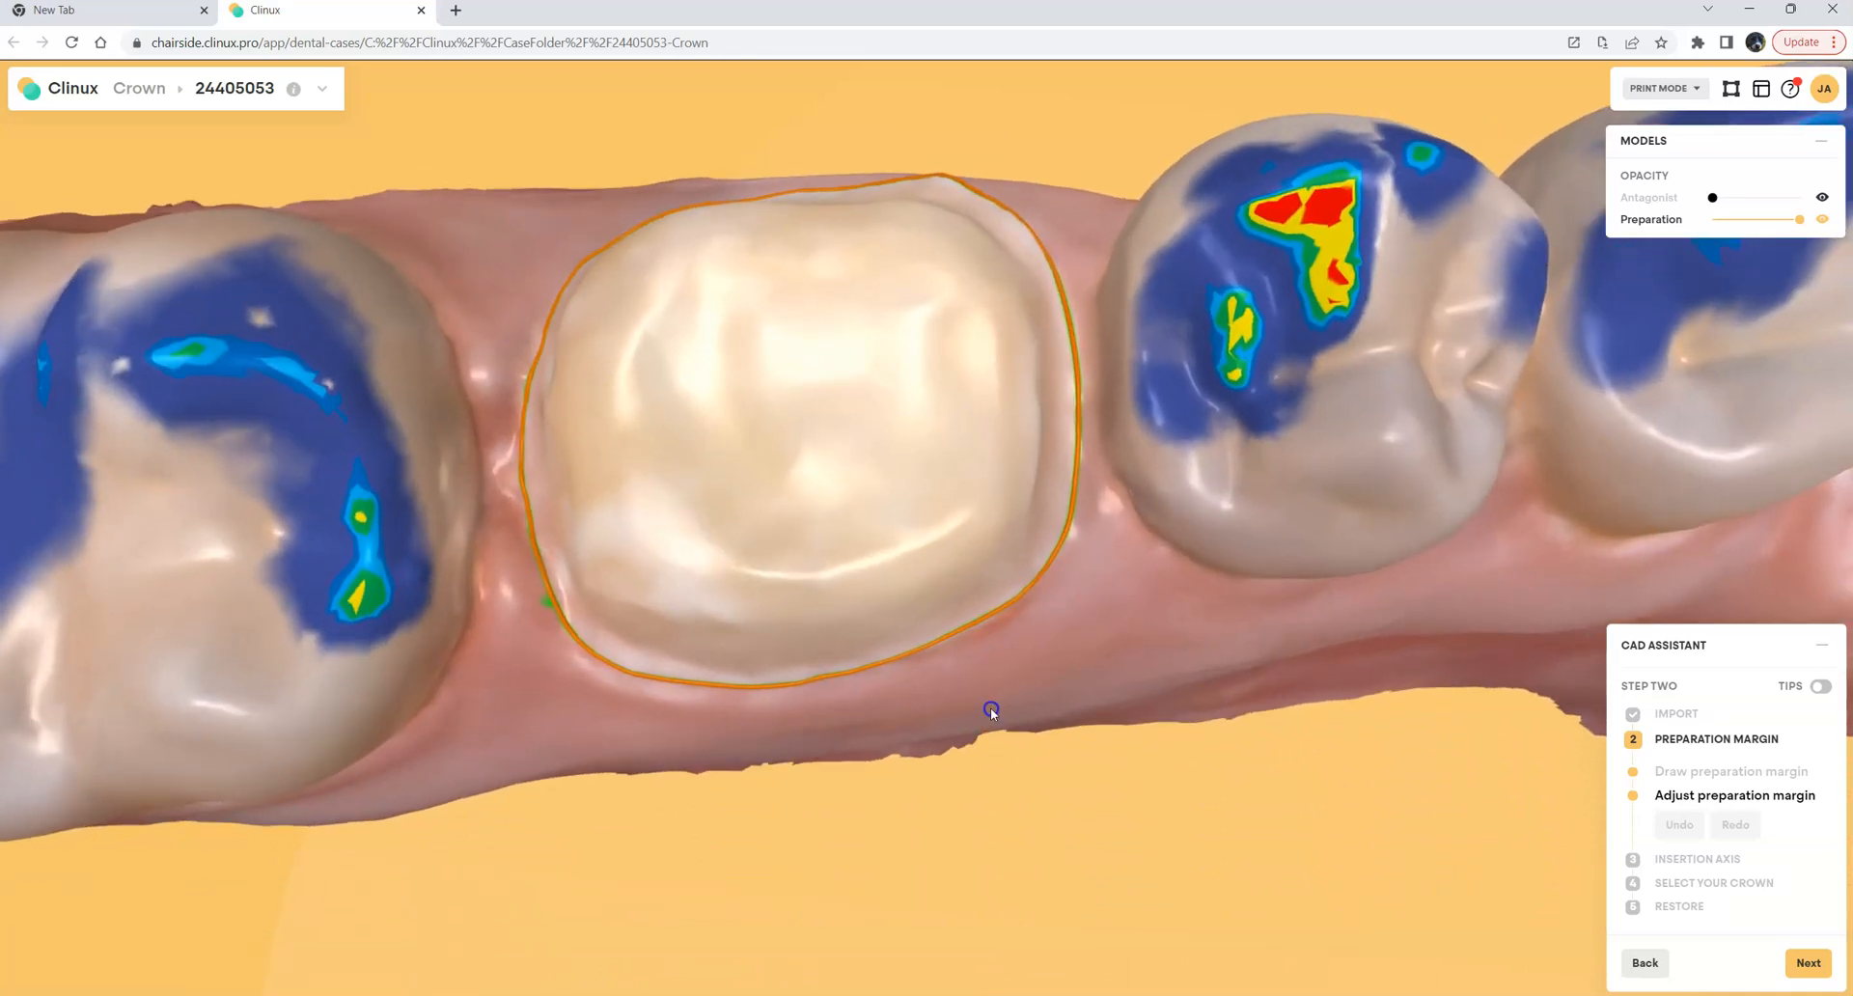
{"action": "left_click_drag", "start_coordinate": [992, 713], "coordinate": [996, 734]}
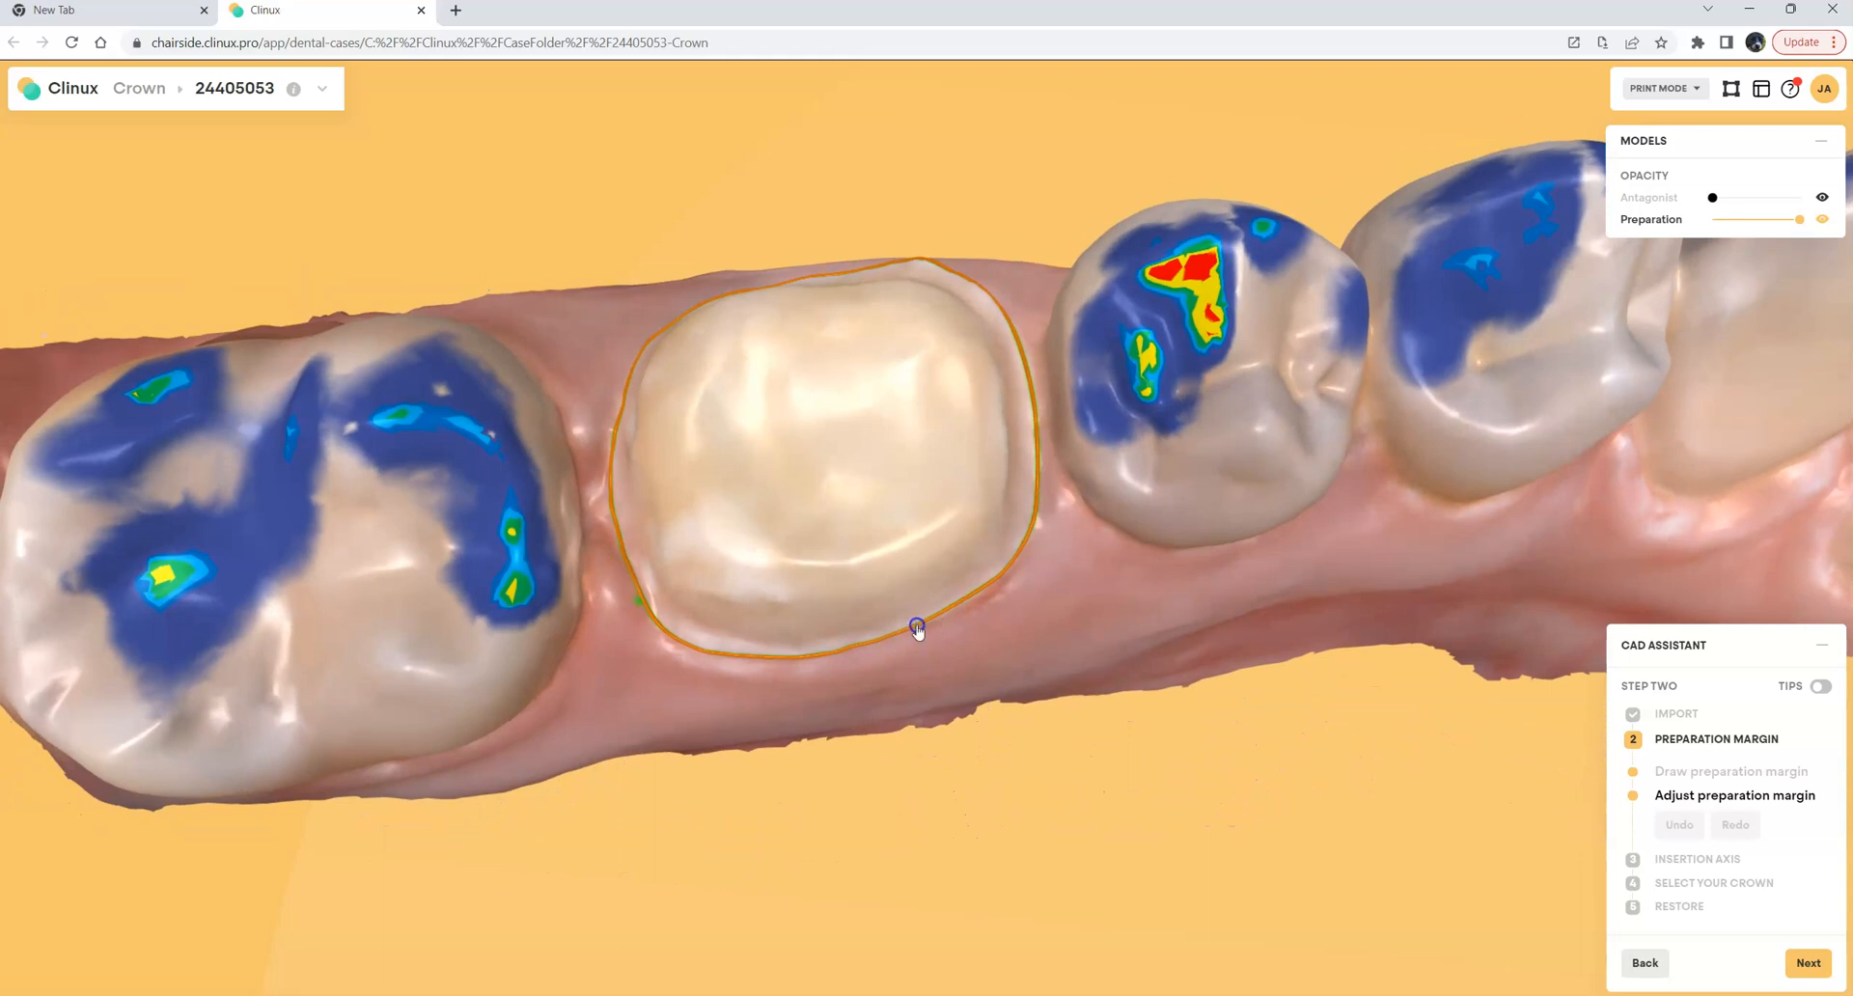
{"action": "left_click_drag", "start_coordinate": [919, 625], "coordinate": [981, 587]}
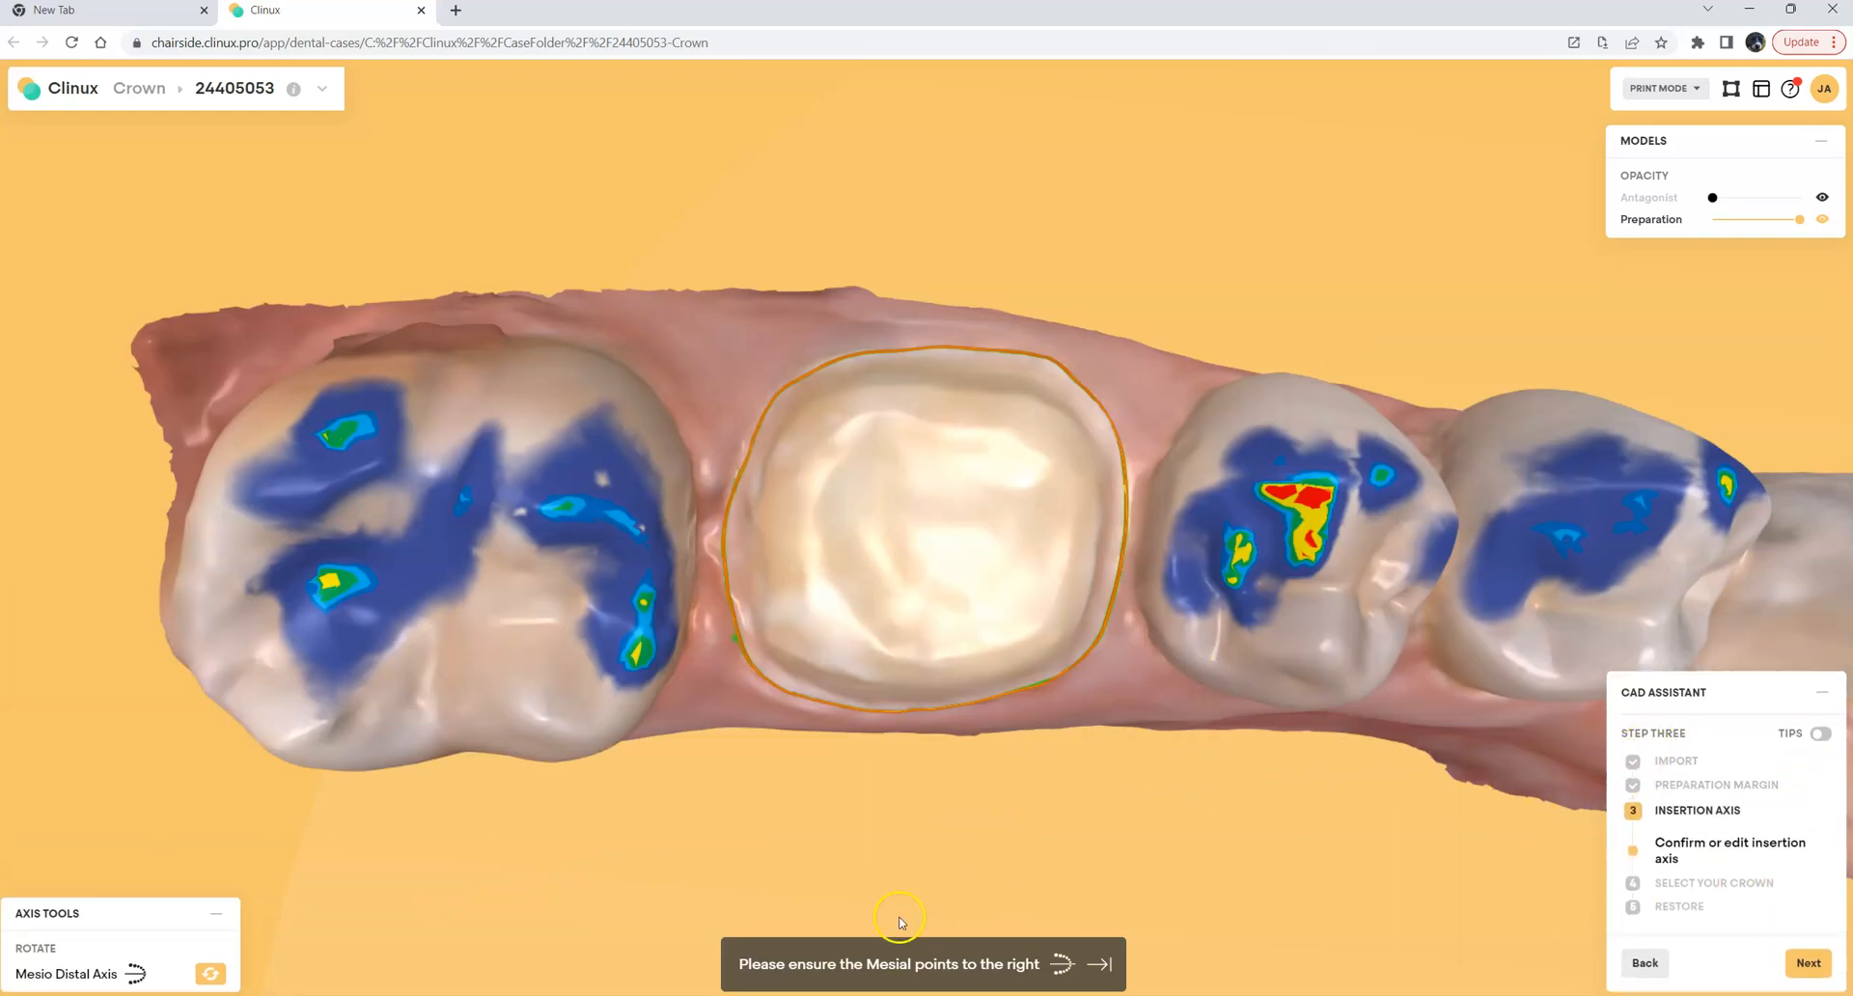
{"action": "mouse_move", "coordinate": [909, 980]}
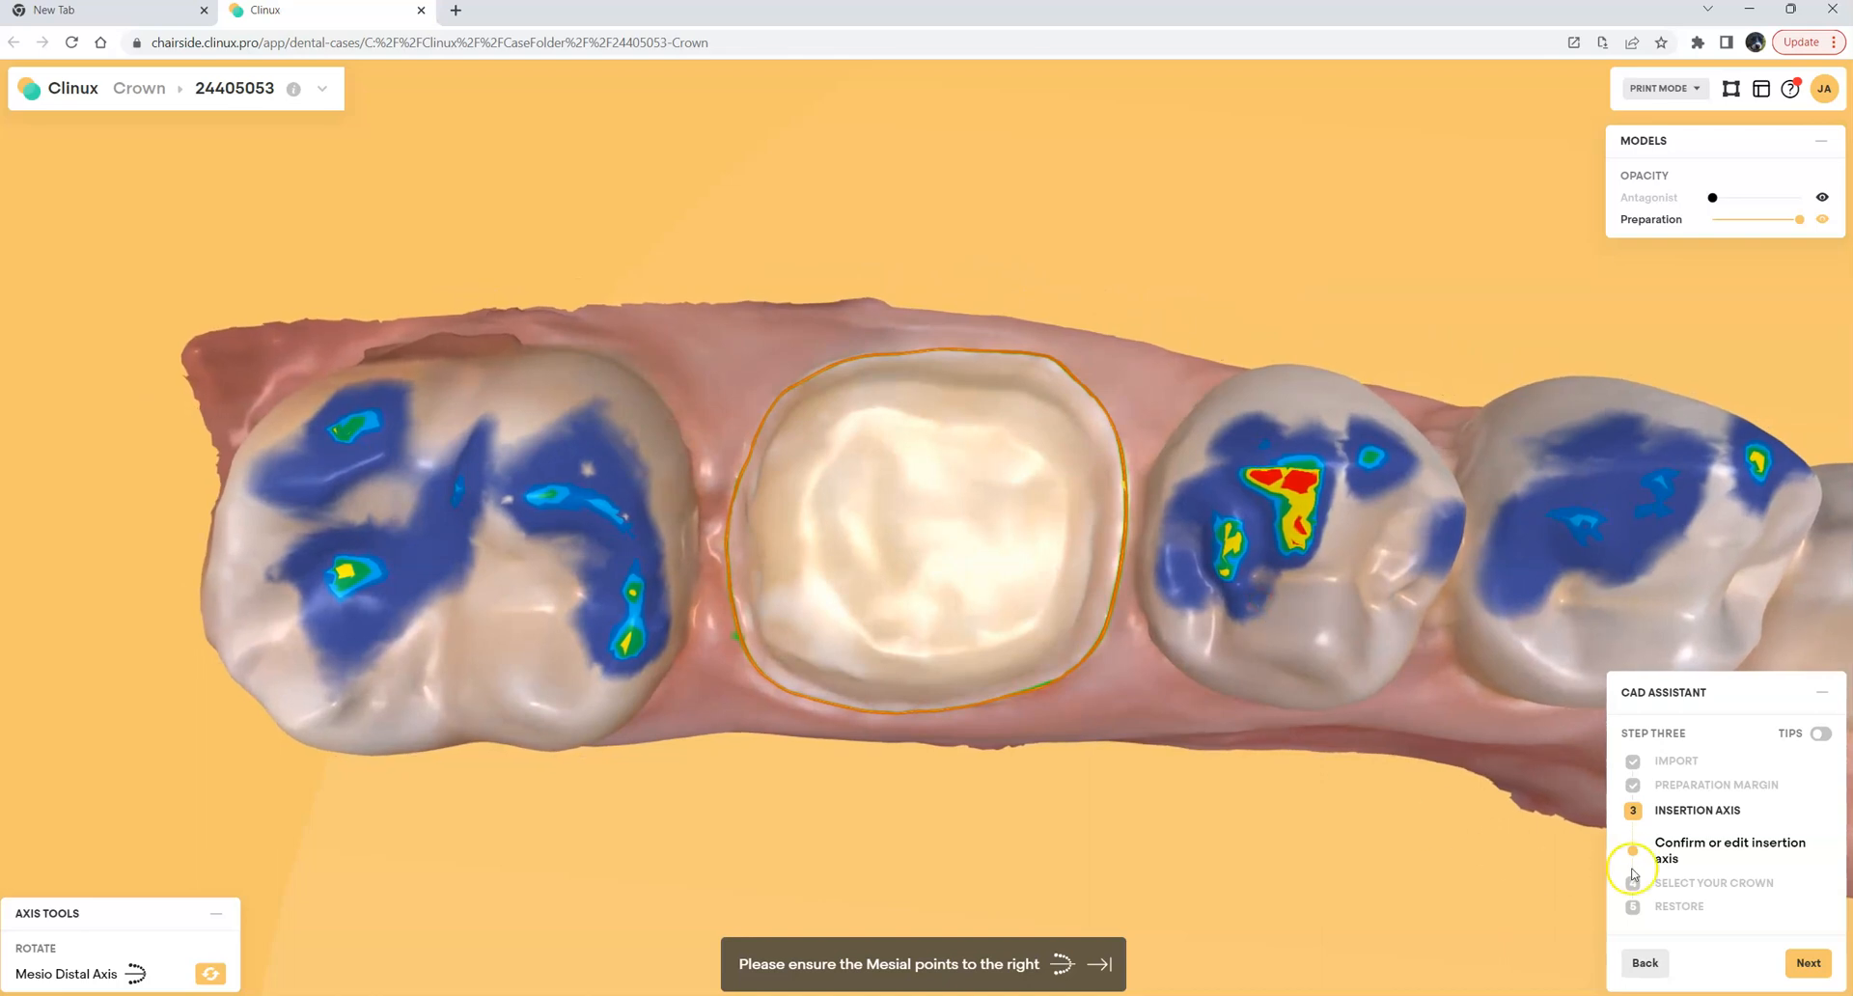
Accept the insertion axis and proceed to Select Your Crown
{"action": "left_click", "coordinate": [1807, 964]}
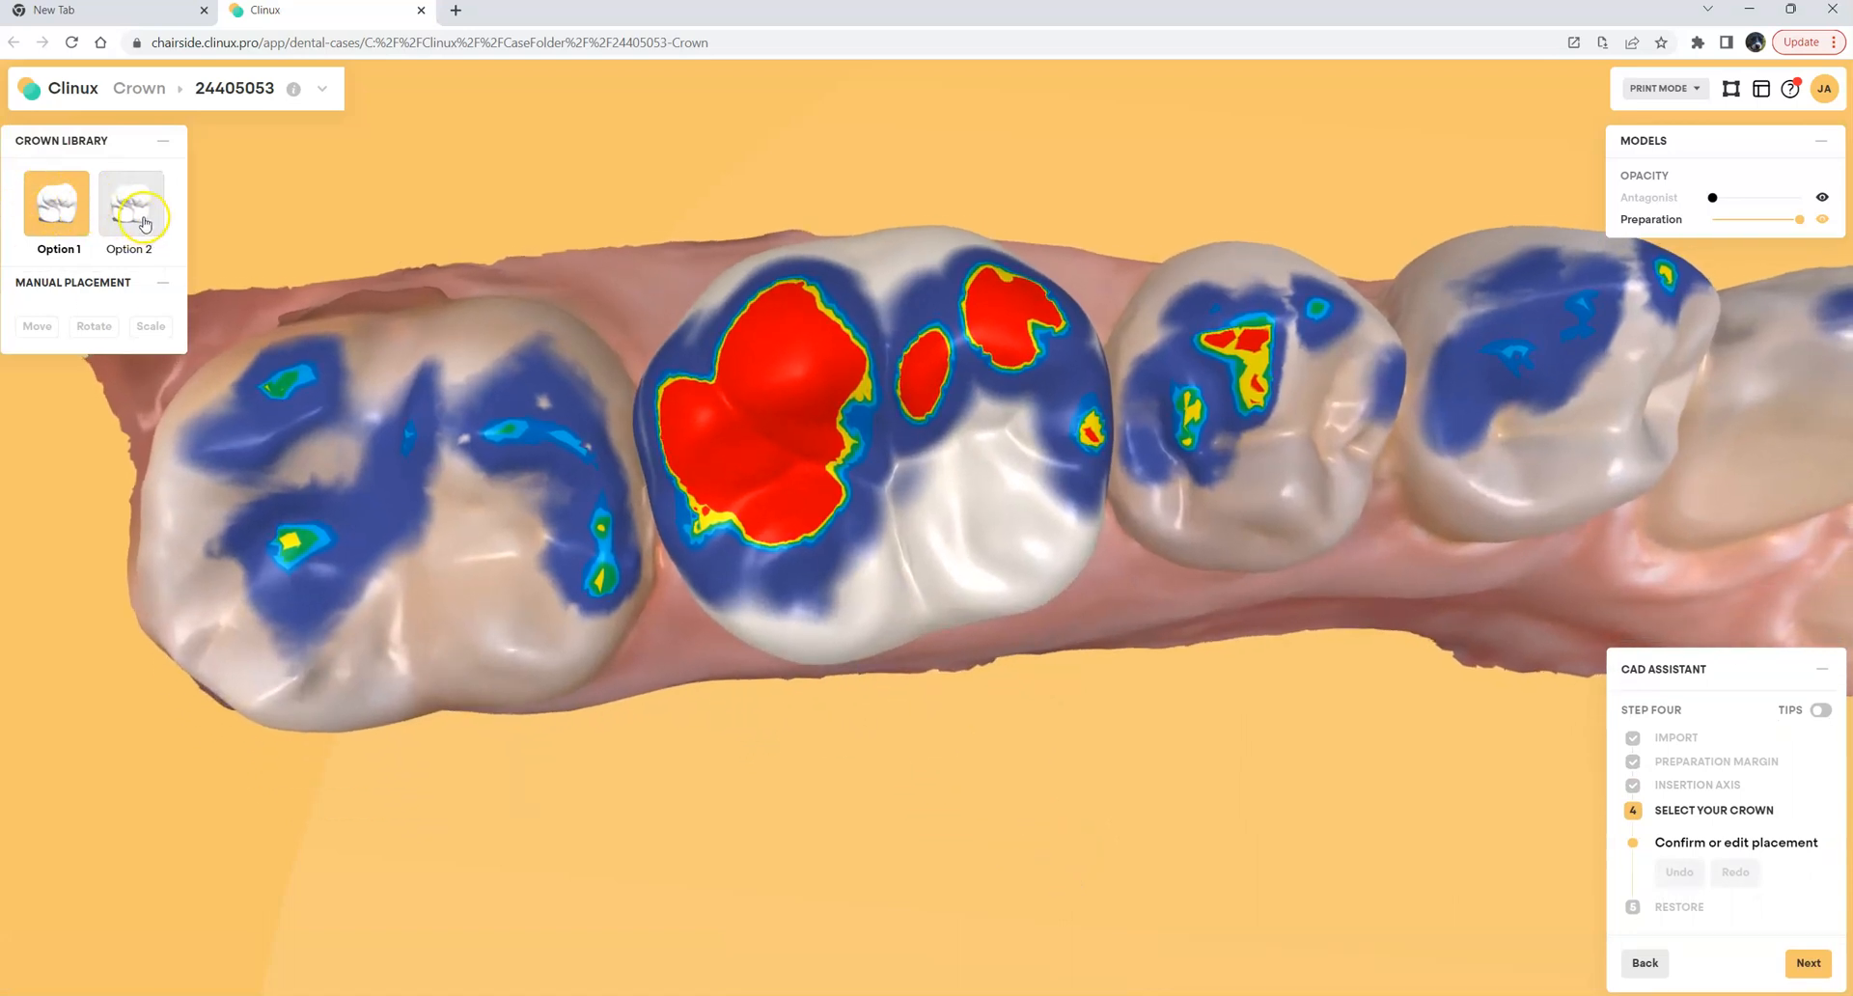
Choose crown Option 2 and manually rotate and shift it on the prepared tooth
{"action": "left_click", "coordinate": [129, 209]}
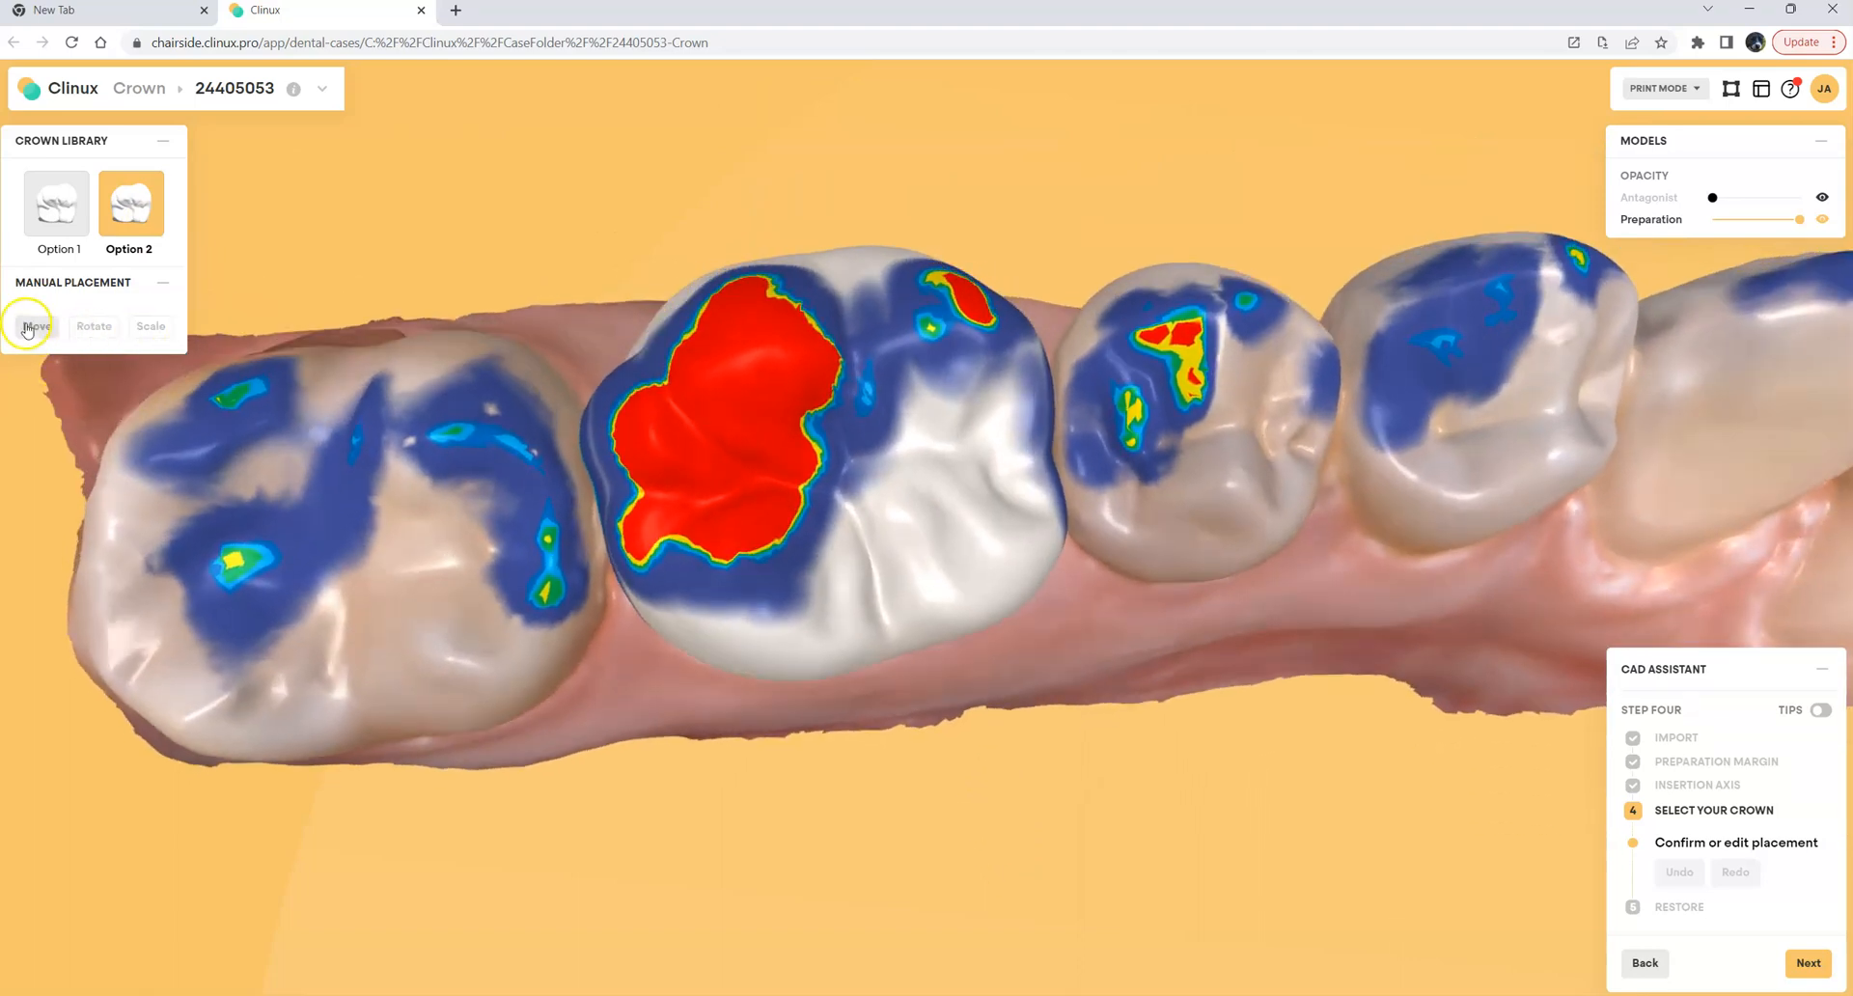
{"action": "left_click", "coordinate": [92, 326]}
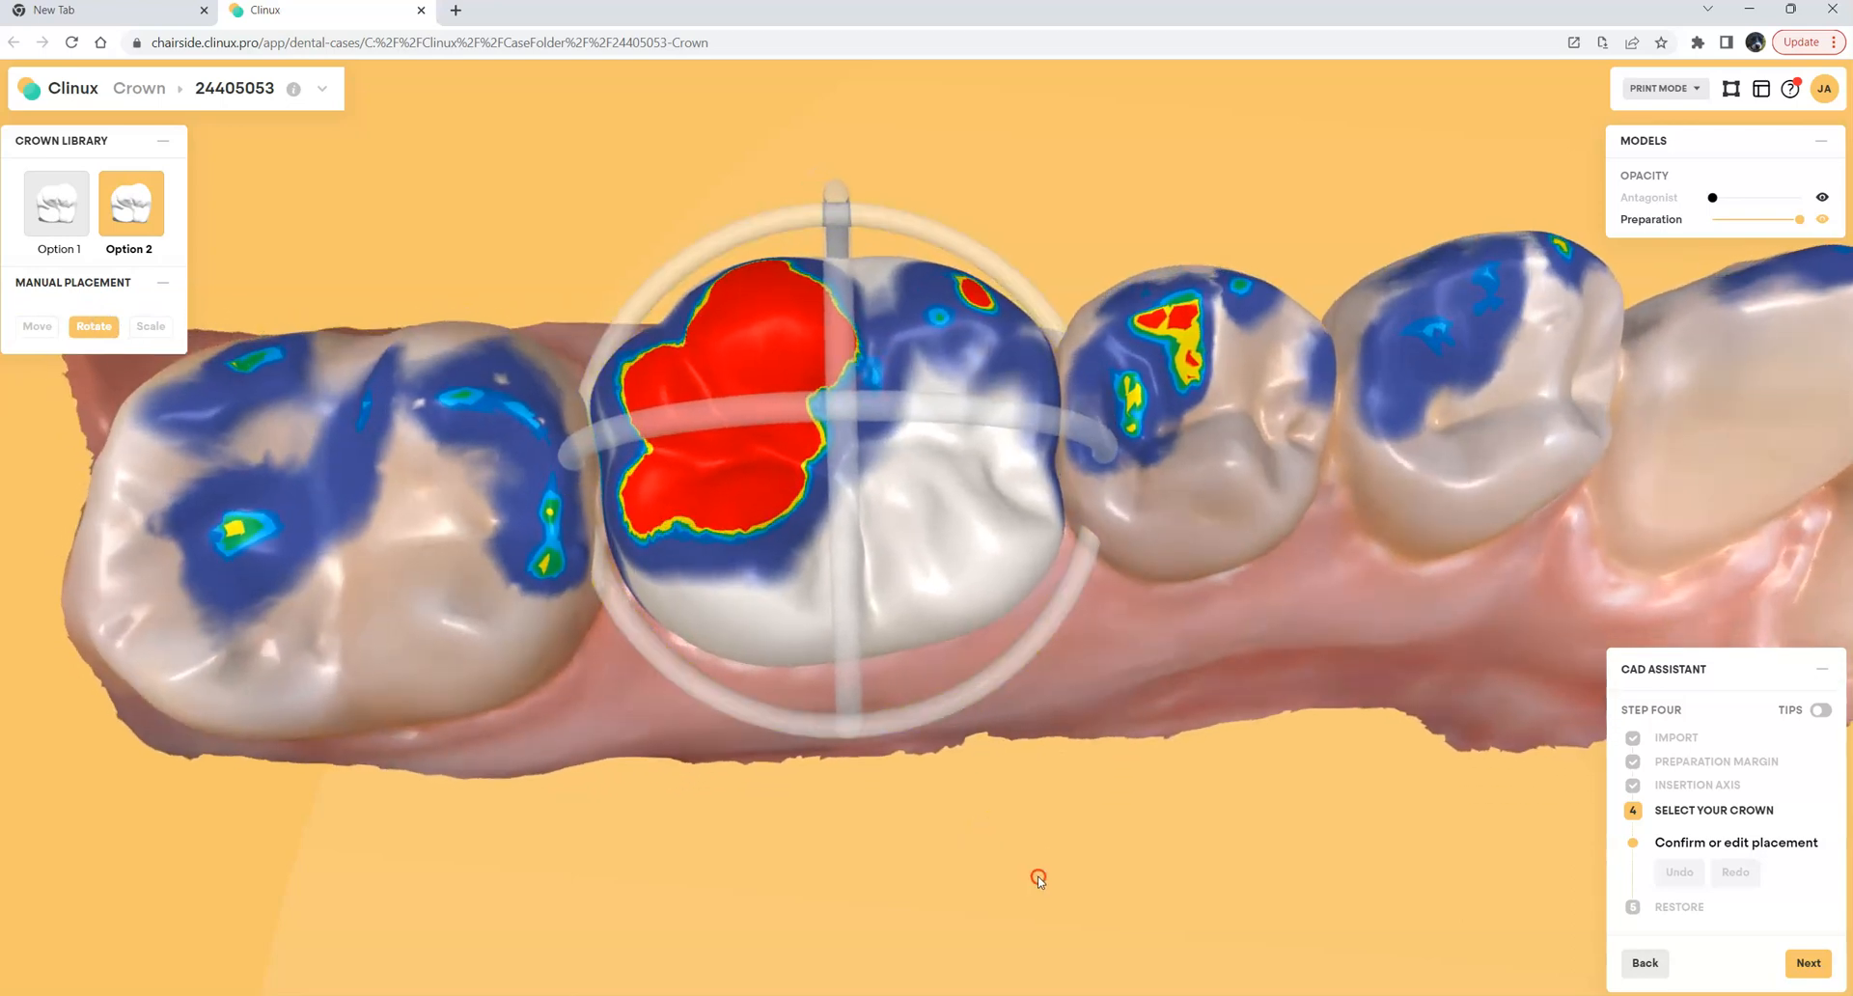
{"action": "left_click_drag", "start_coordinate": [1039, 879], "coordinate": [1422, 594]}
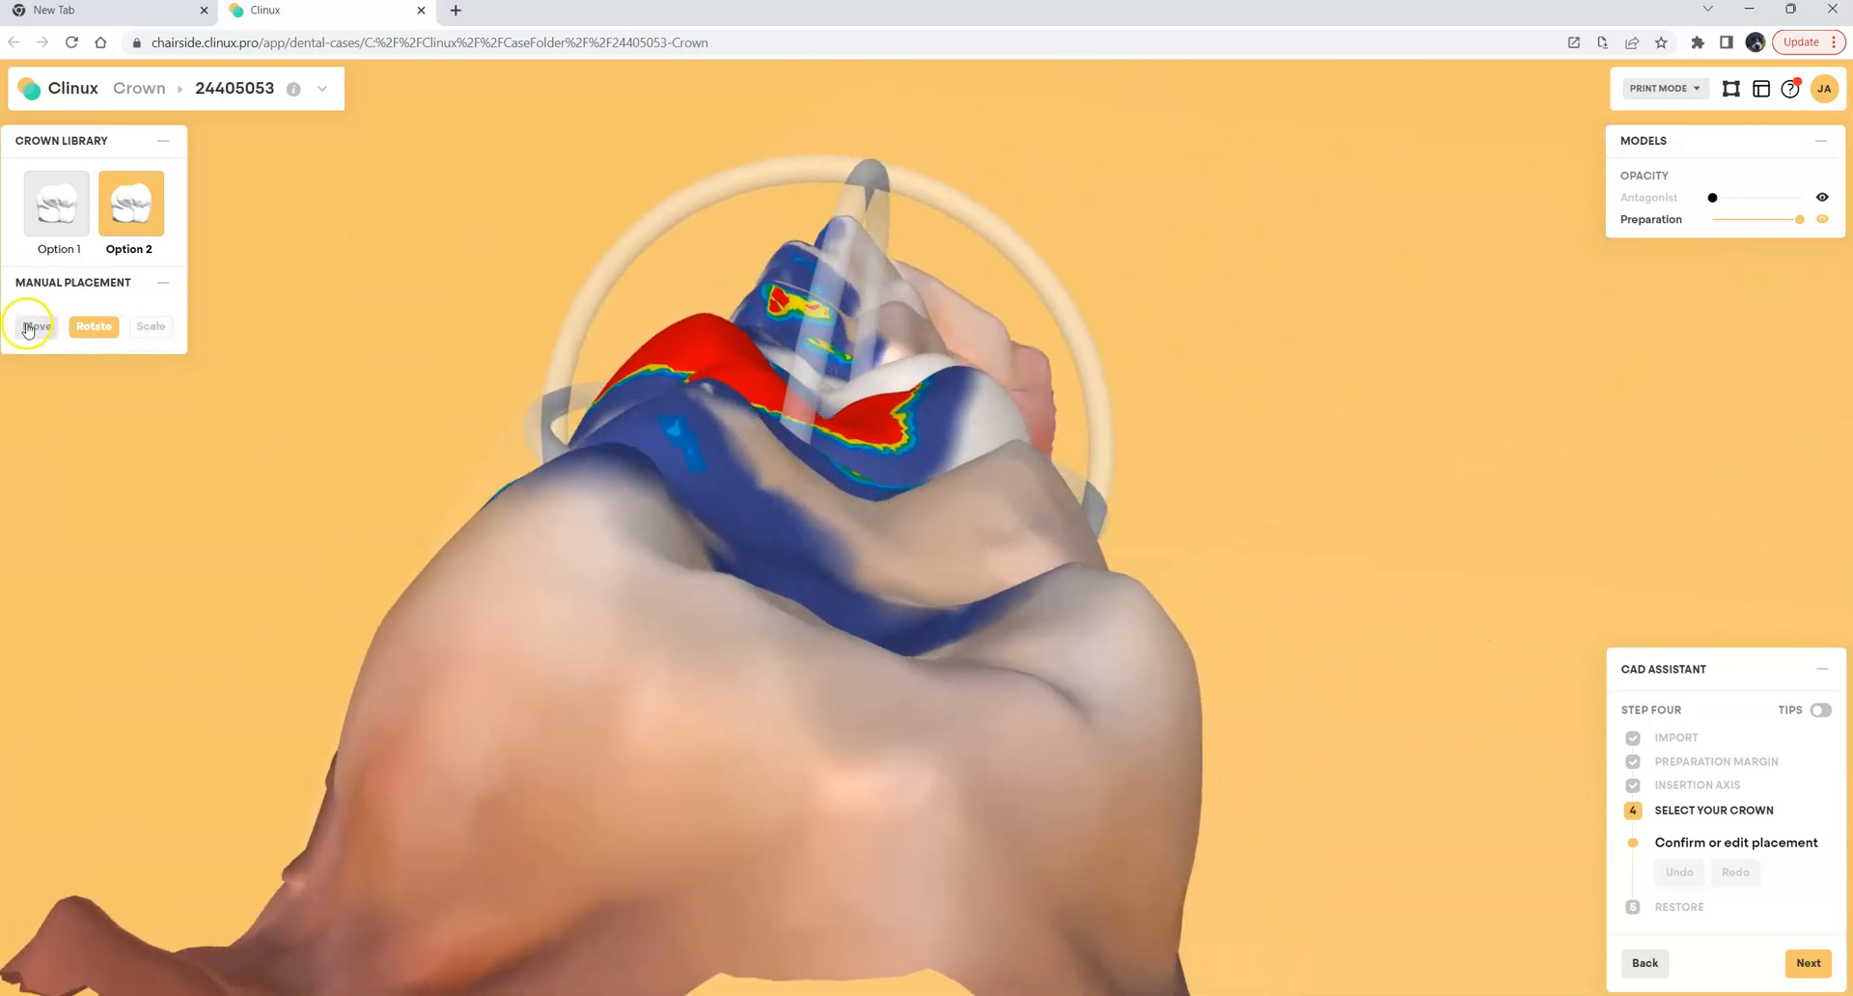
{"action": "left_click", "coordinate": [37, 326]}
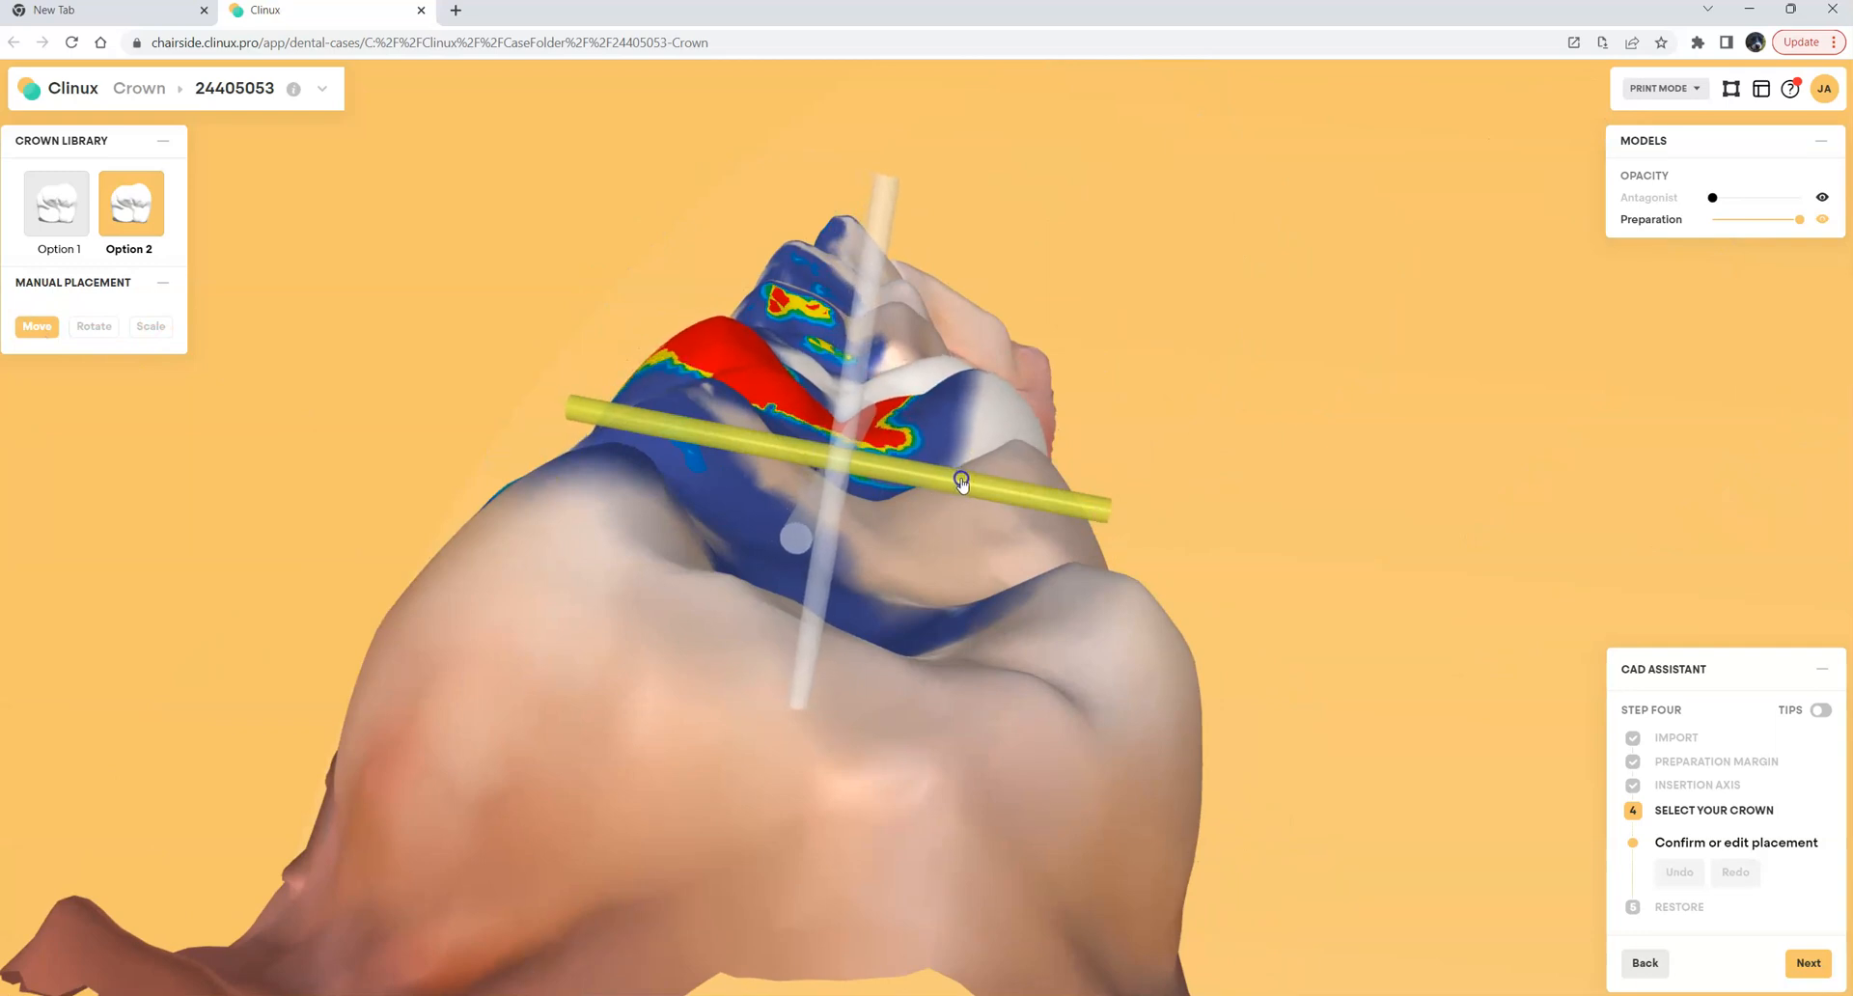
{"action": "left_click_drag", "start_coordinate": [962, 482], "coordinate": [1181, 808]}
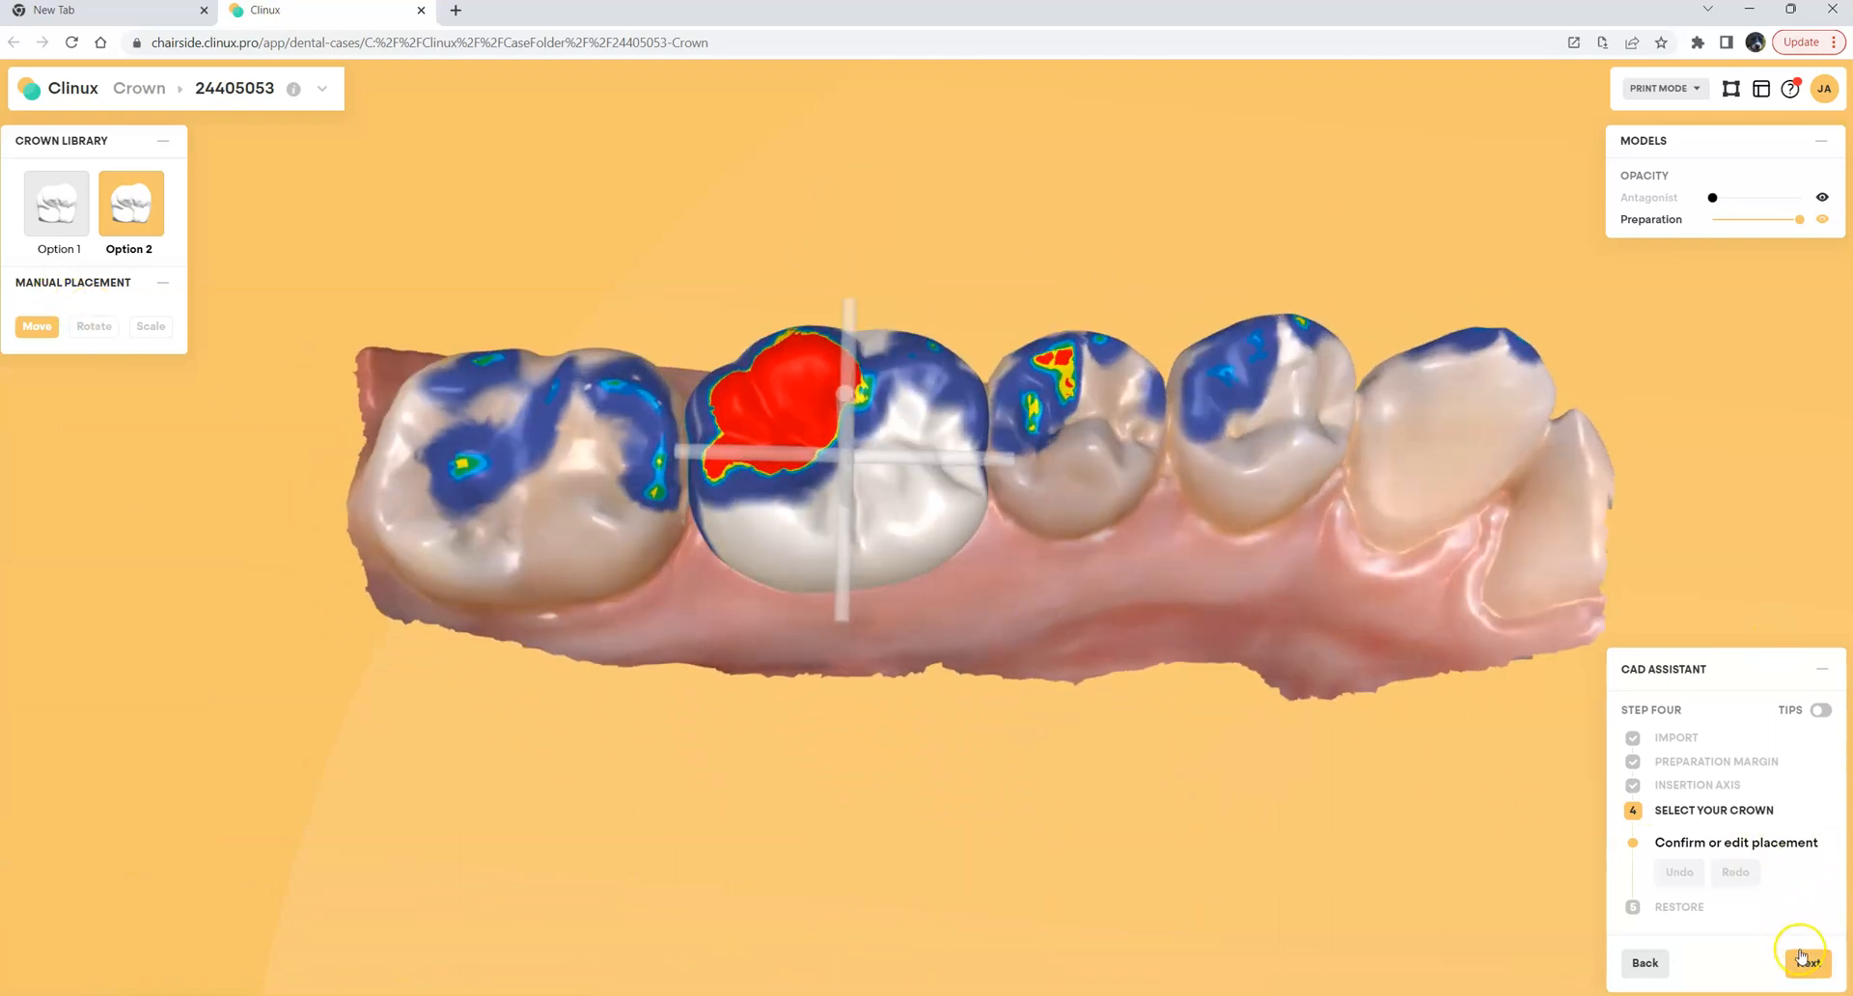
Subtract material at the crown's proximal contact, smooth it, and advance to occlusal contact
{"action": "left_click", "coordinate": [1803, 962]}
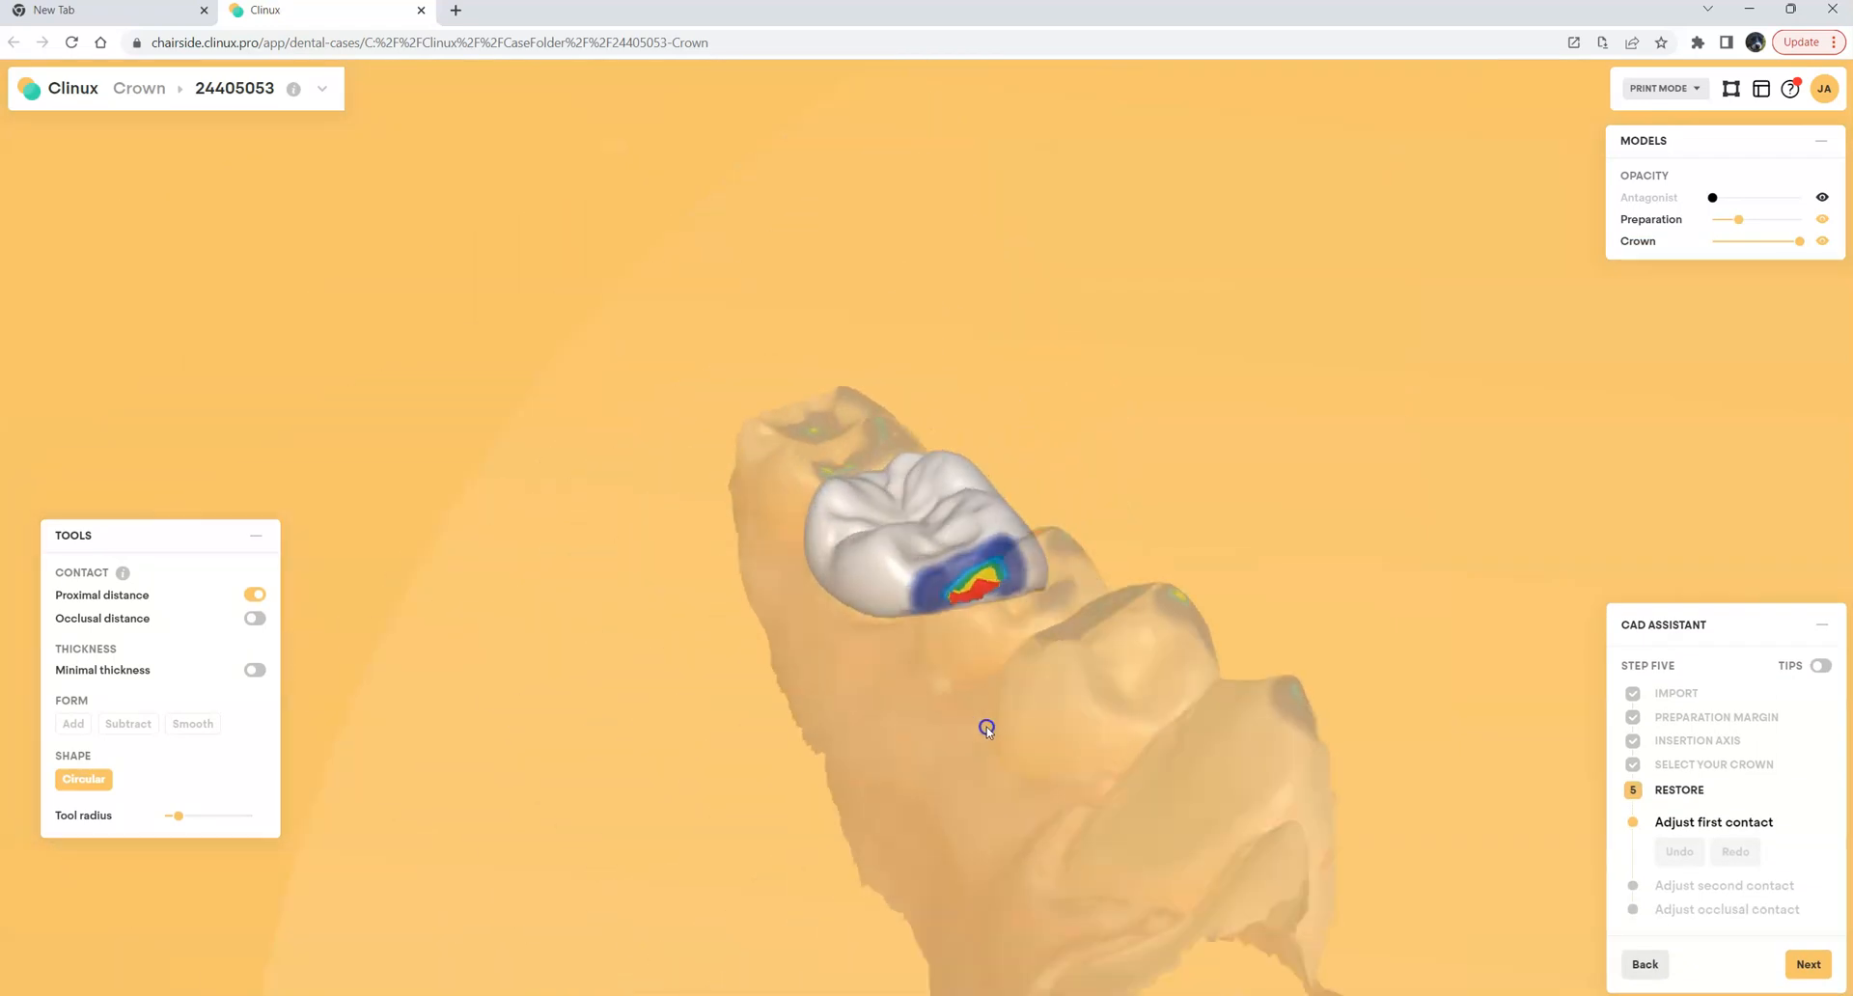
{"action": "left_click_drag", "start_coordinate": [986, 726], "coordinate": [770, 697]}
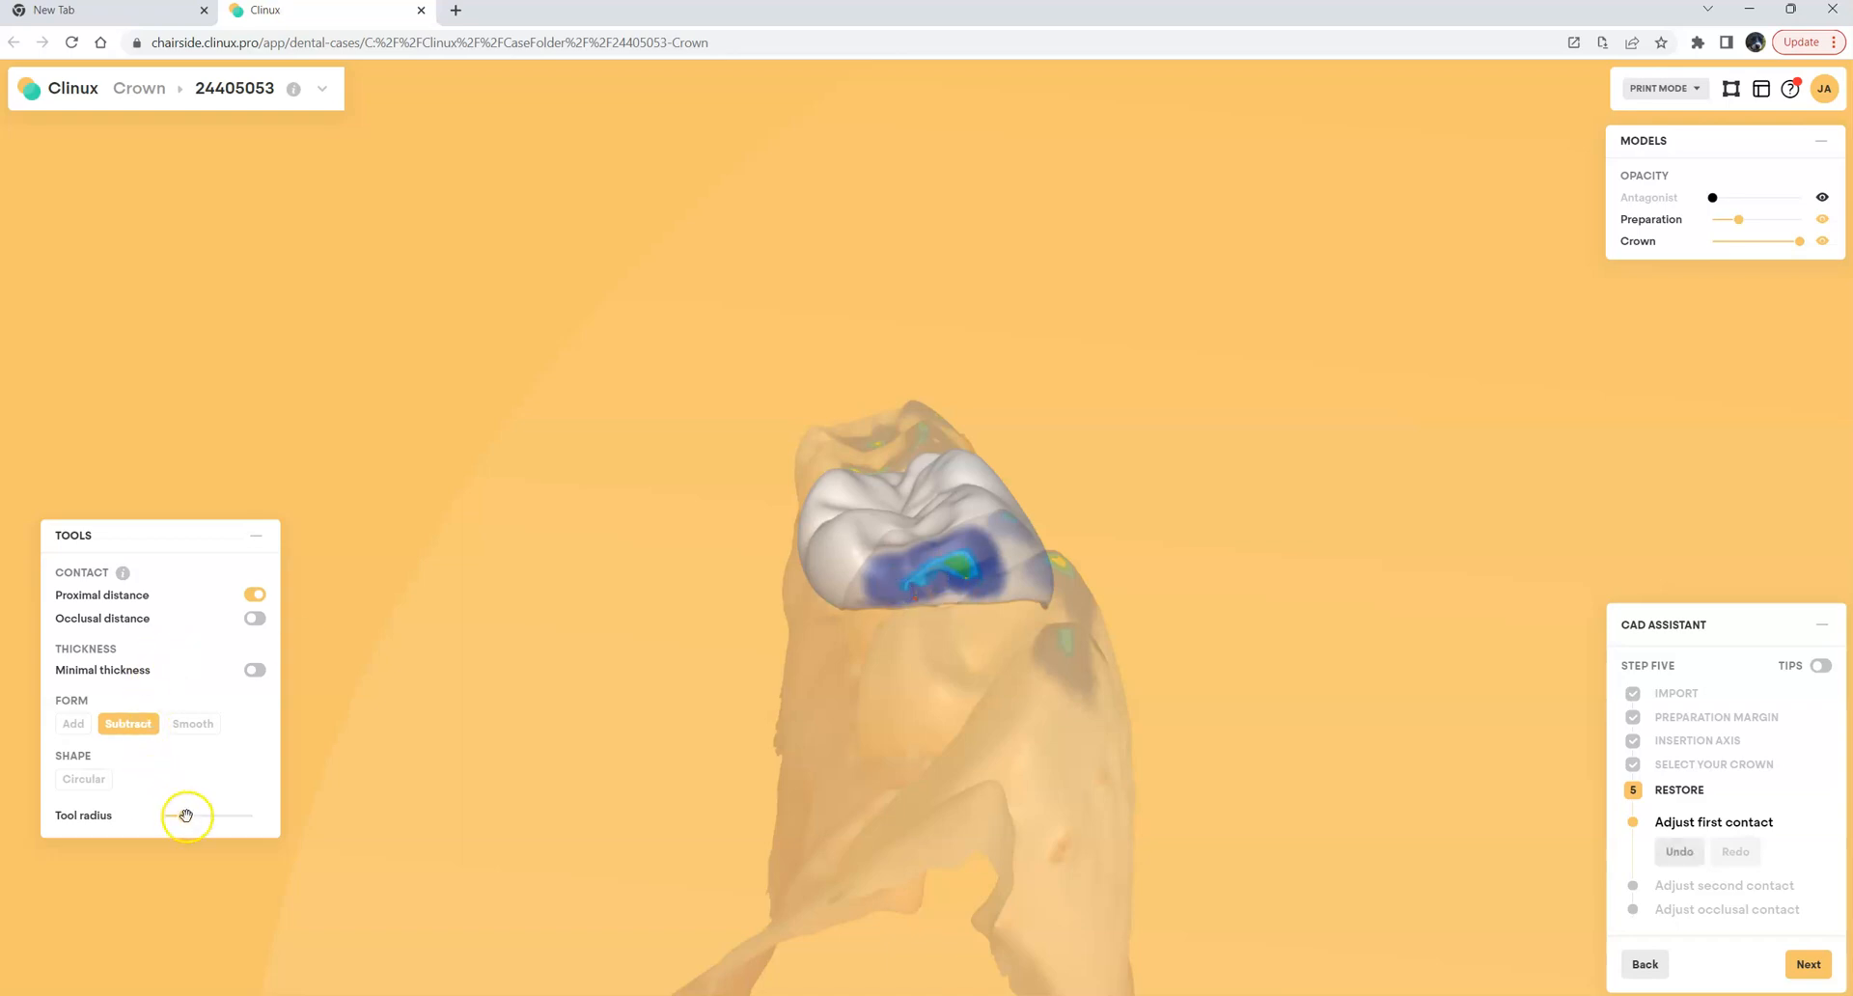
{"action": "left_click_drag", "start_coordinate": [183, 815], "coordinate": [227, 814]}
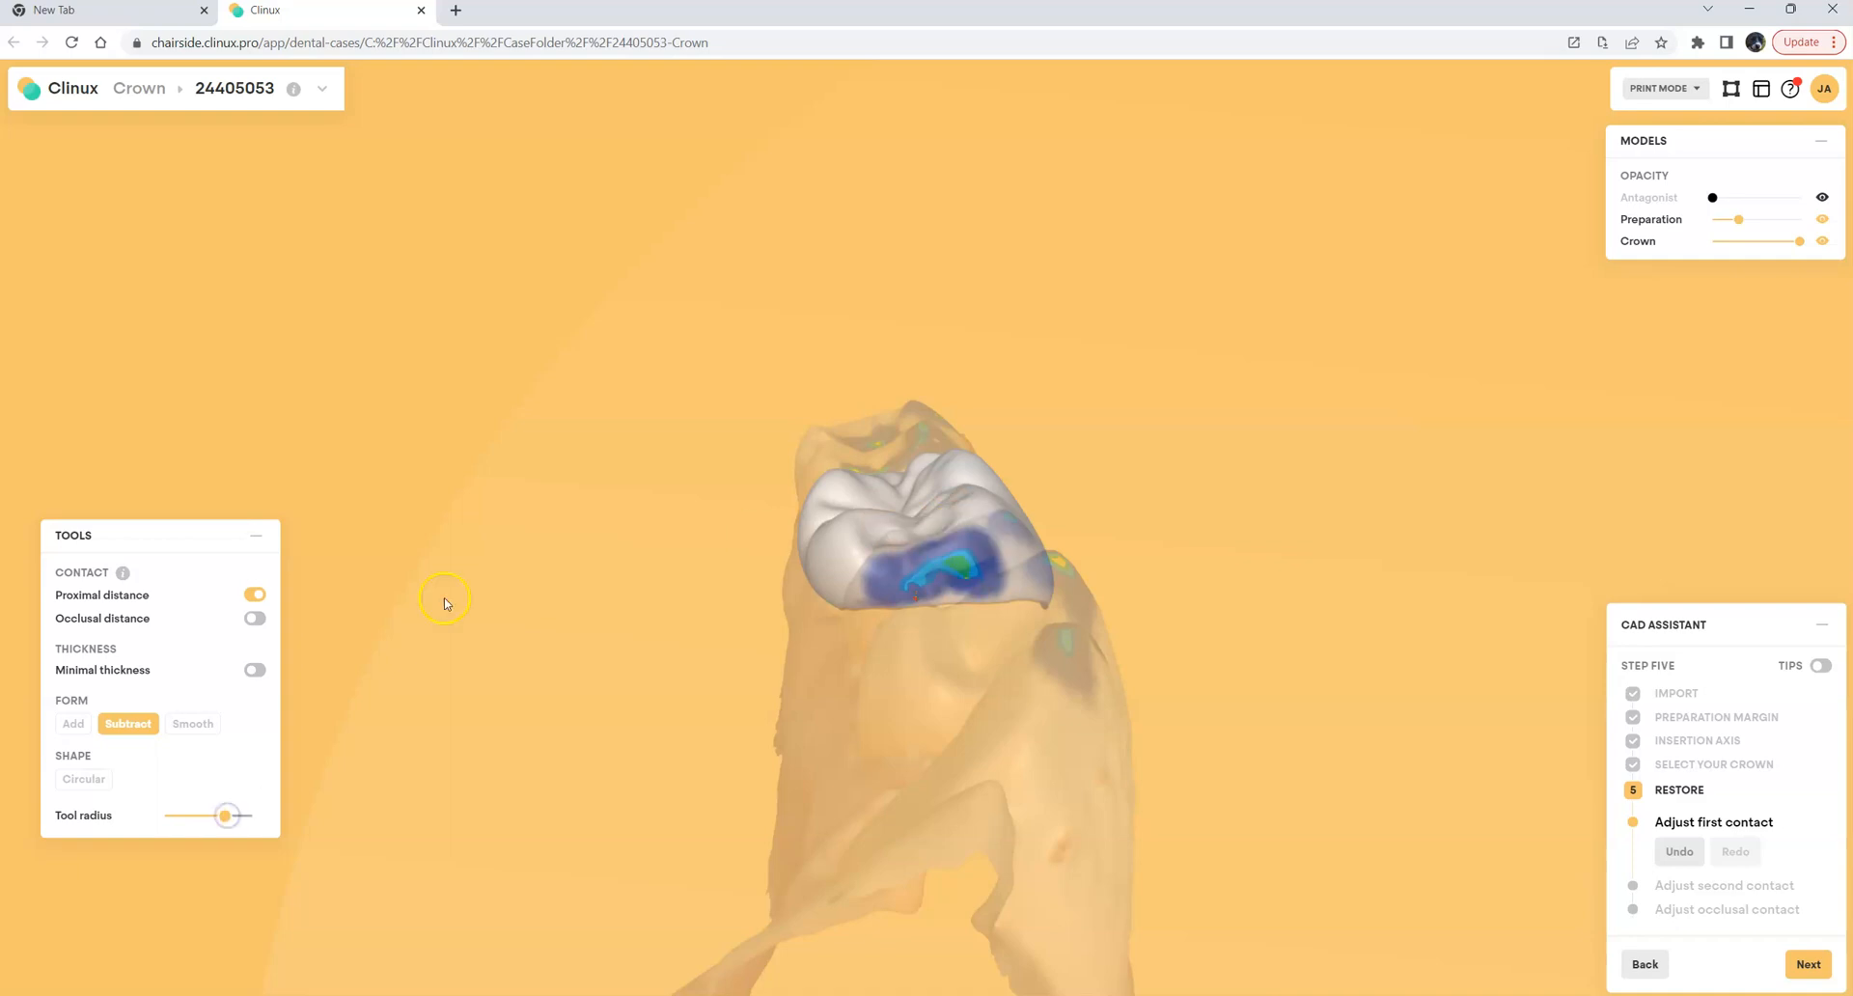
{"action": "left_click", "coordinate": [191, 724]}
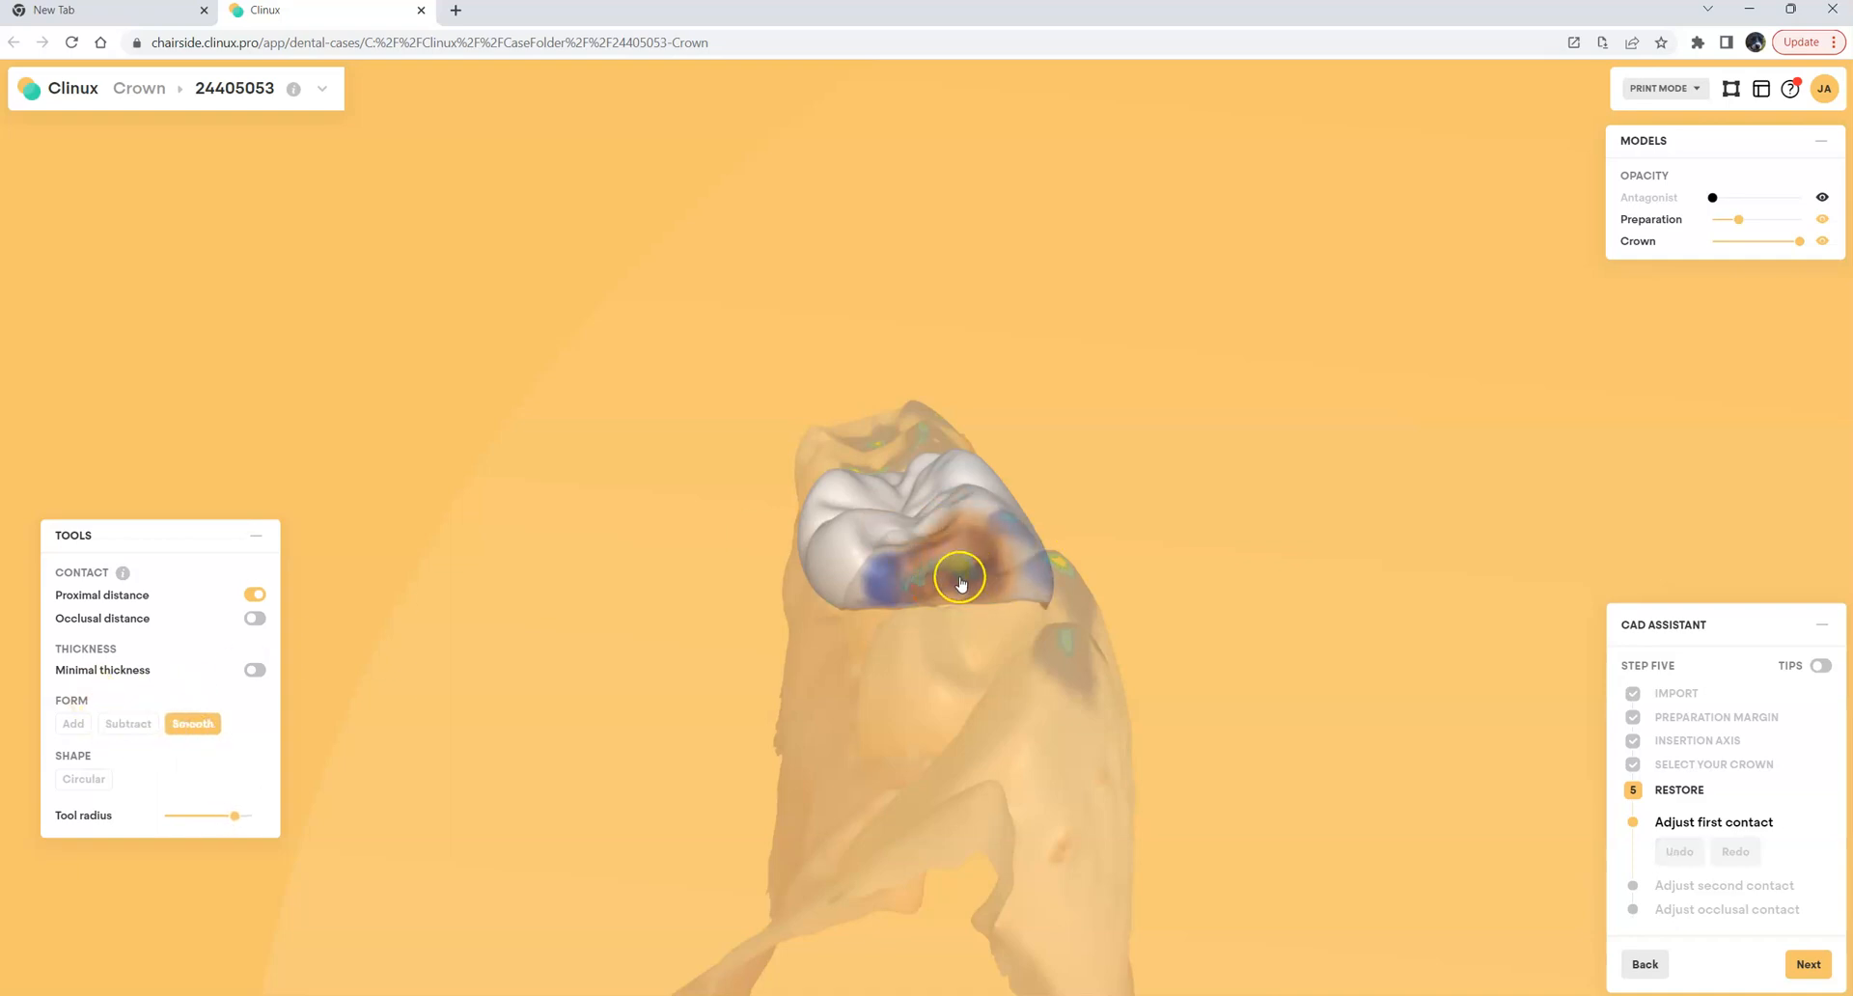
{"action": "left_click", "coordinate": [957, 581]}
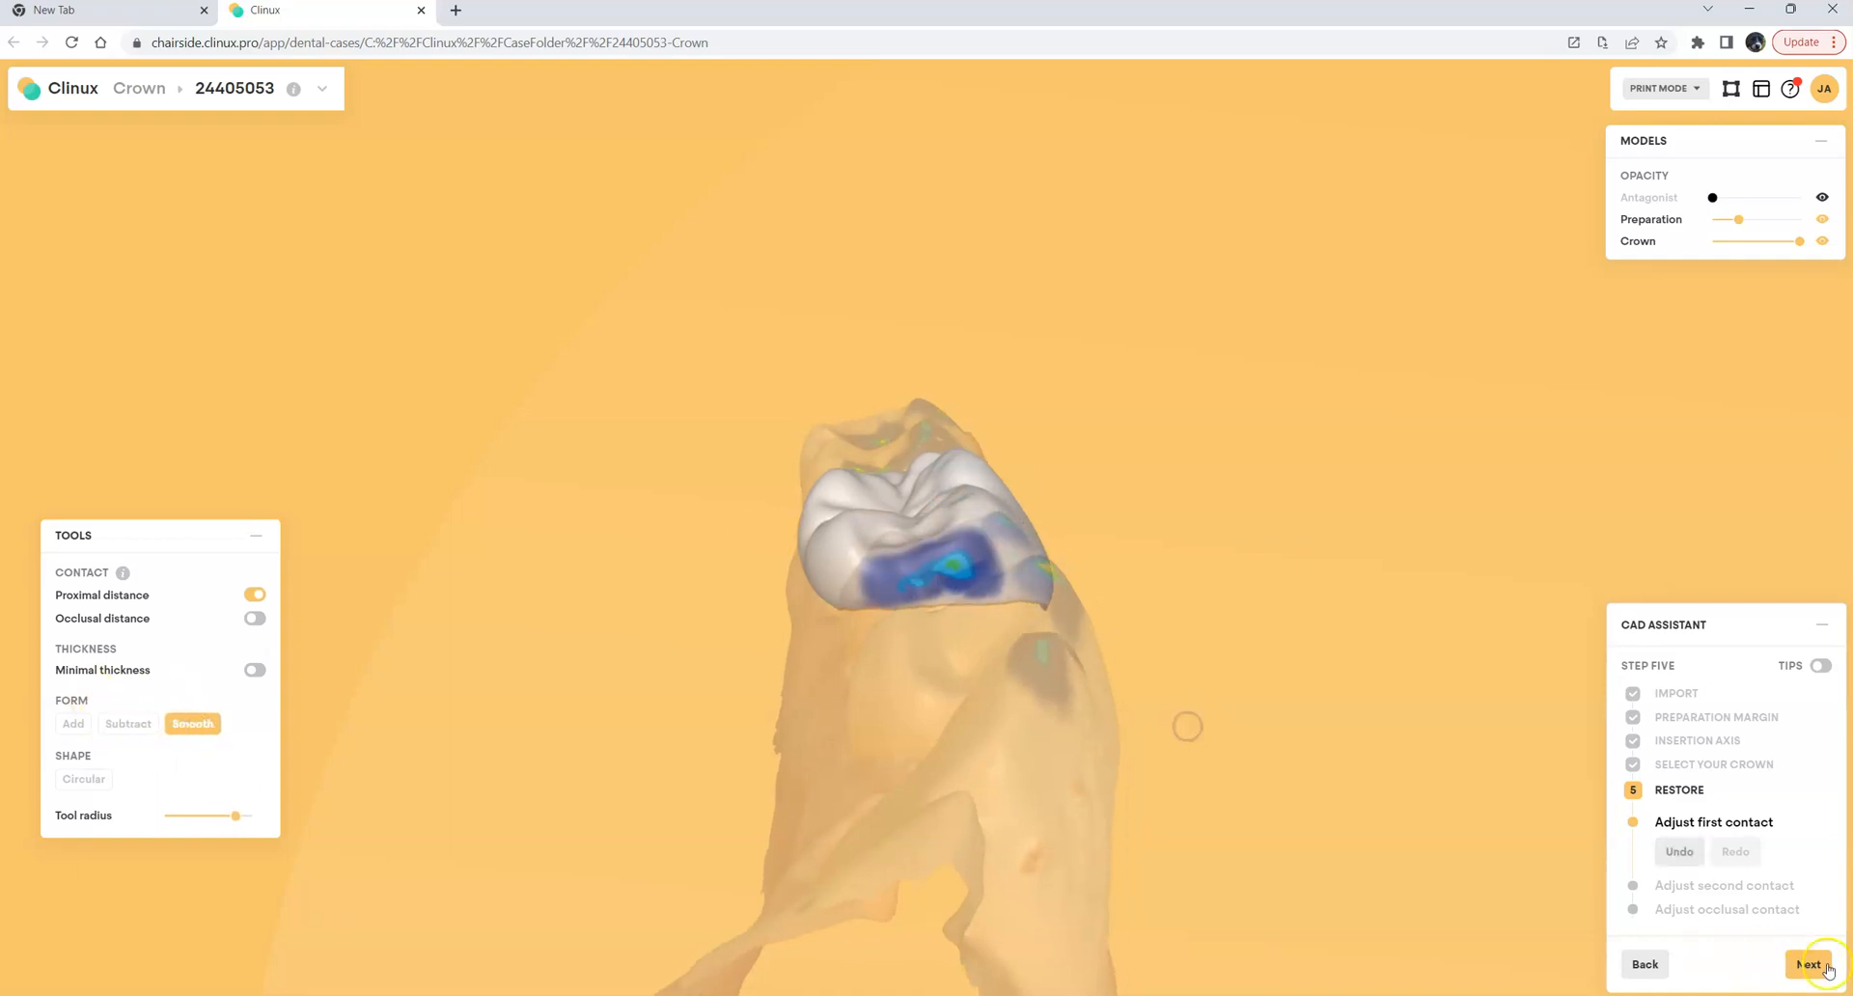
{"action": "left_click", "coordinate": [1807, 963]}
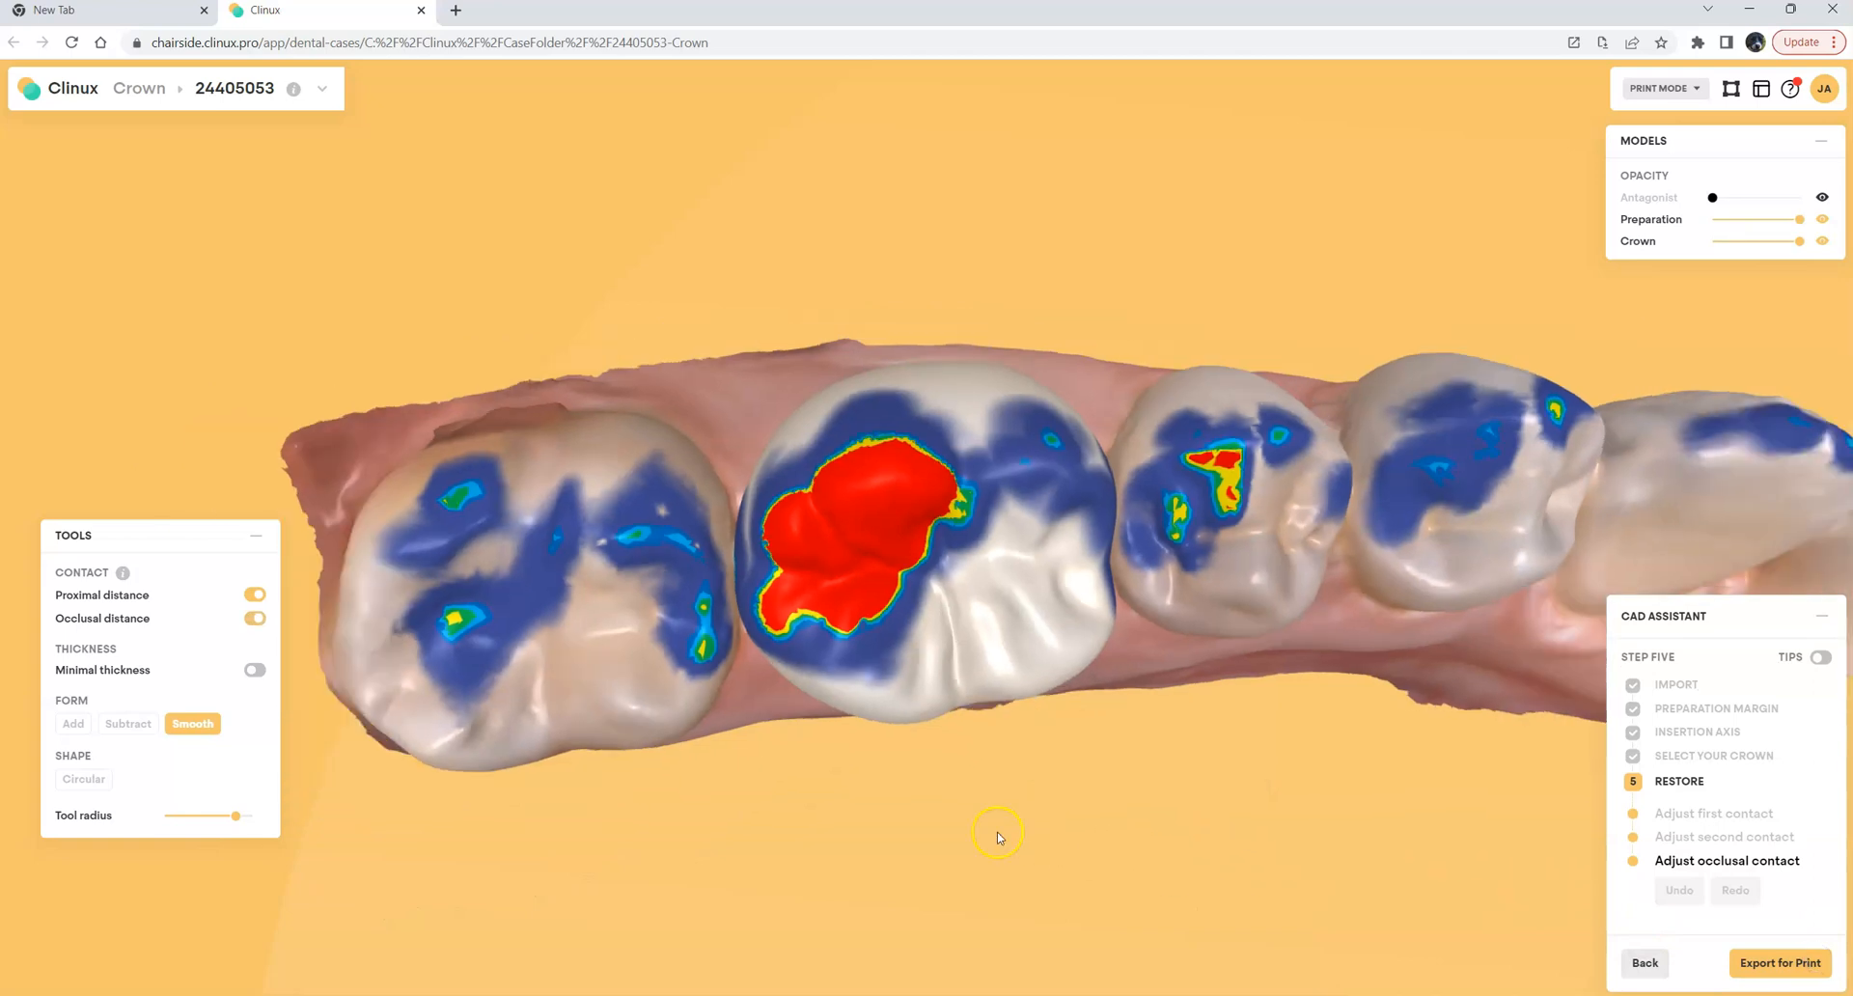
With a smaller tool radius, remove material from the red occlusal contact and check the result
{"action": "left_click_drag", "start_coordinate": [998, 834], "coordinate": [1112, 631]}
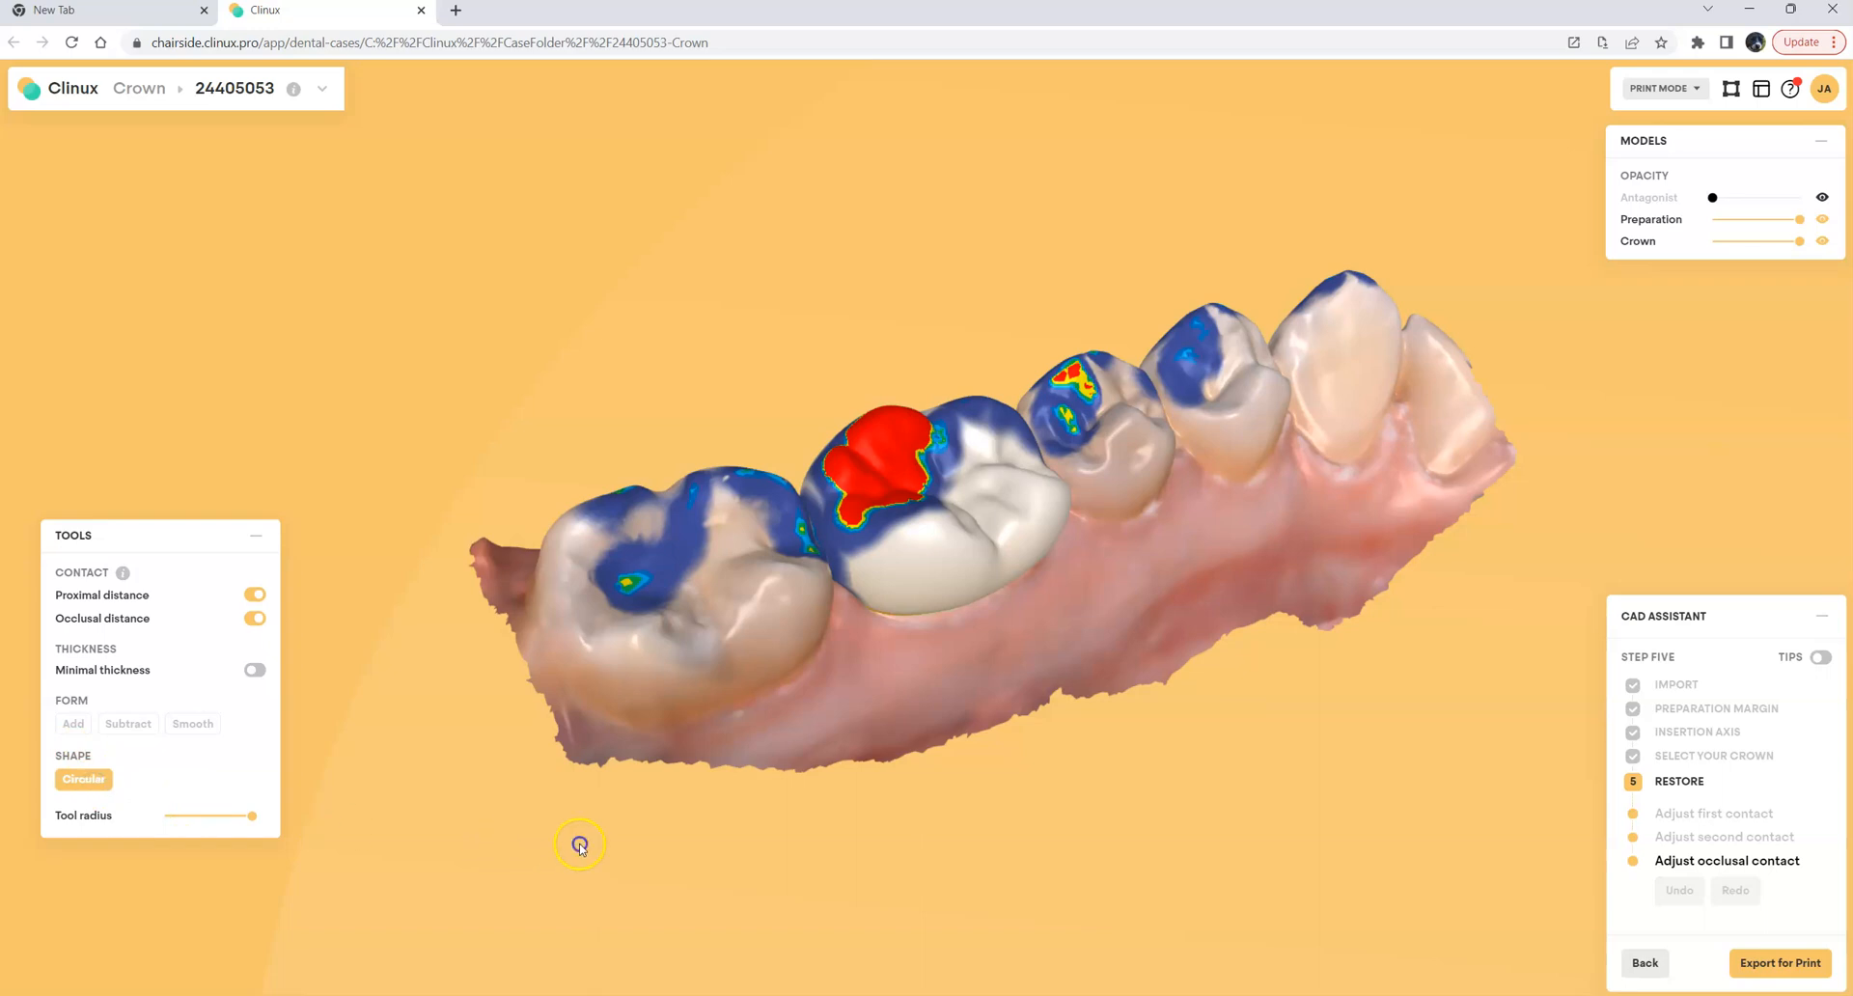
{"action": "left_click_drag", "start_coordinate": [579, 844], "coordinate": [888, 435]}
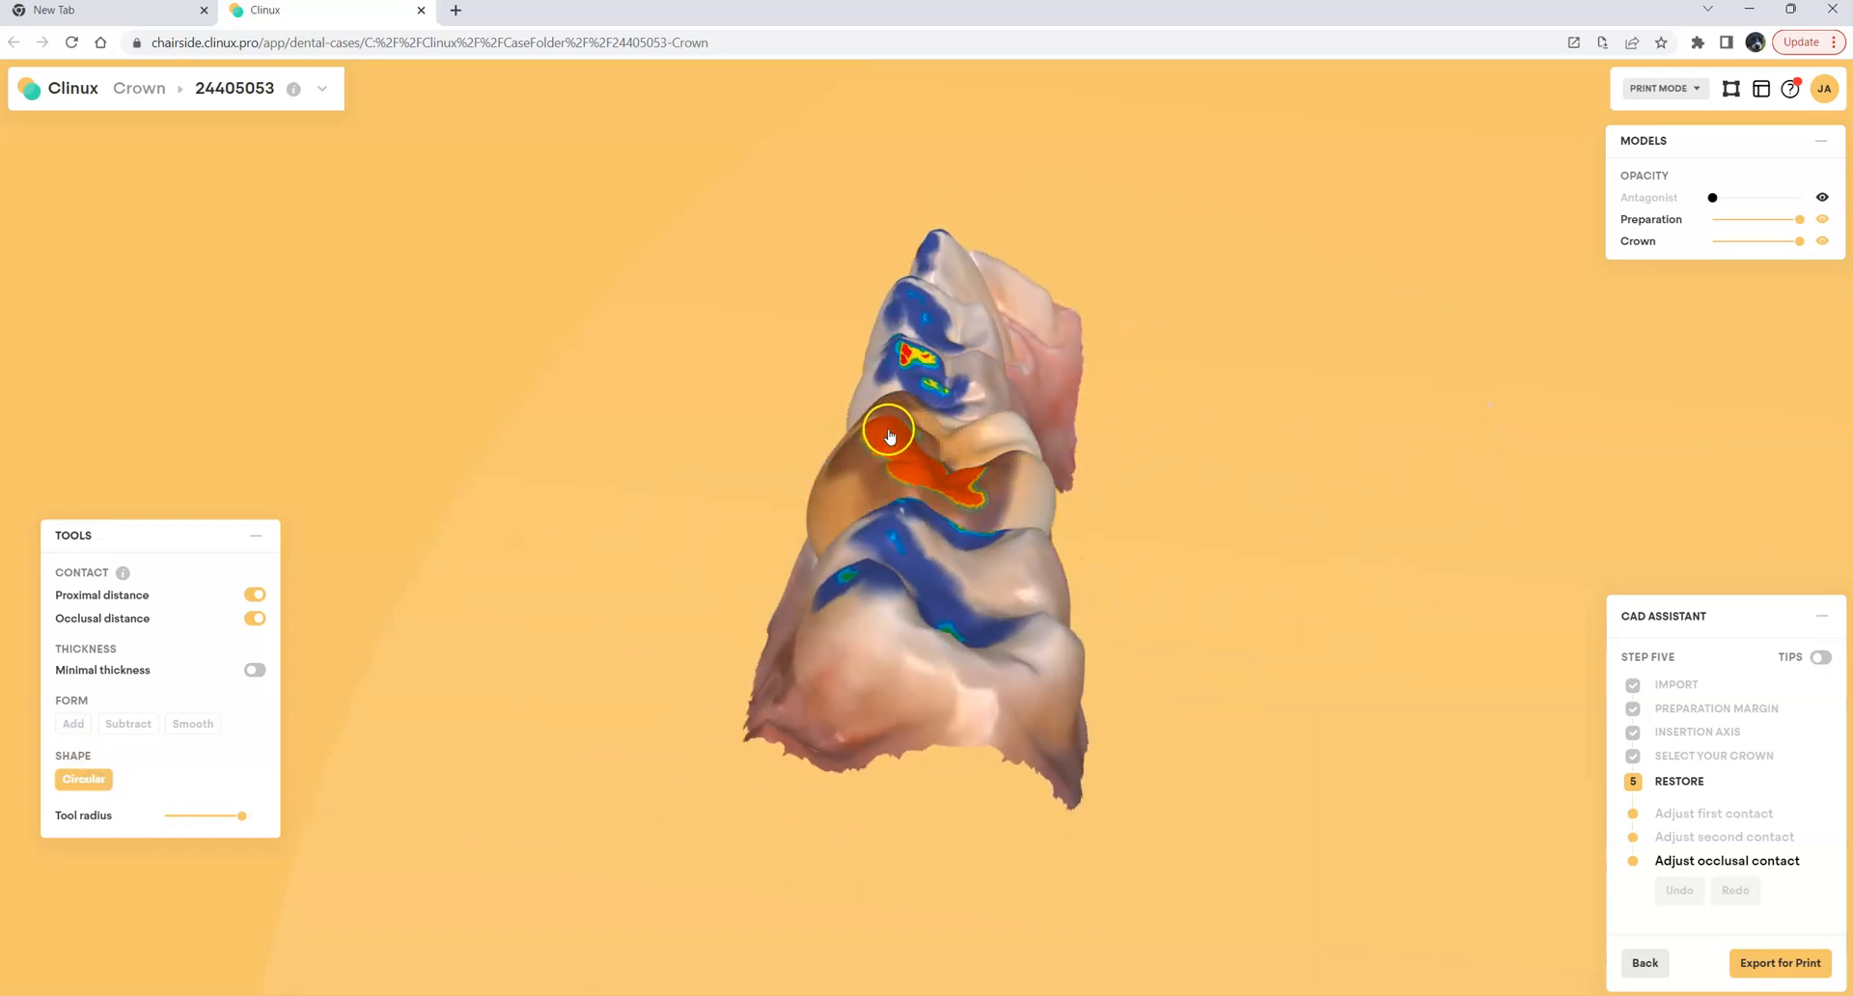
{"action": "left_click_drag", "start_coordinate": [243, 816], "coordinate": [203, 817]}
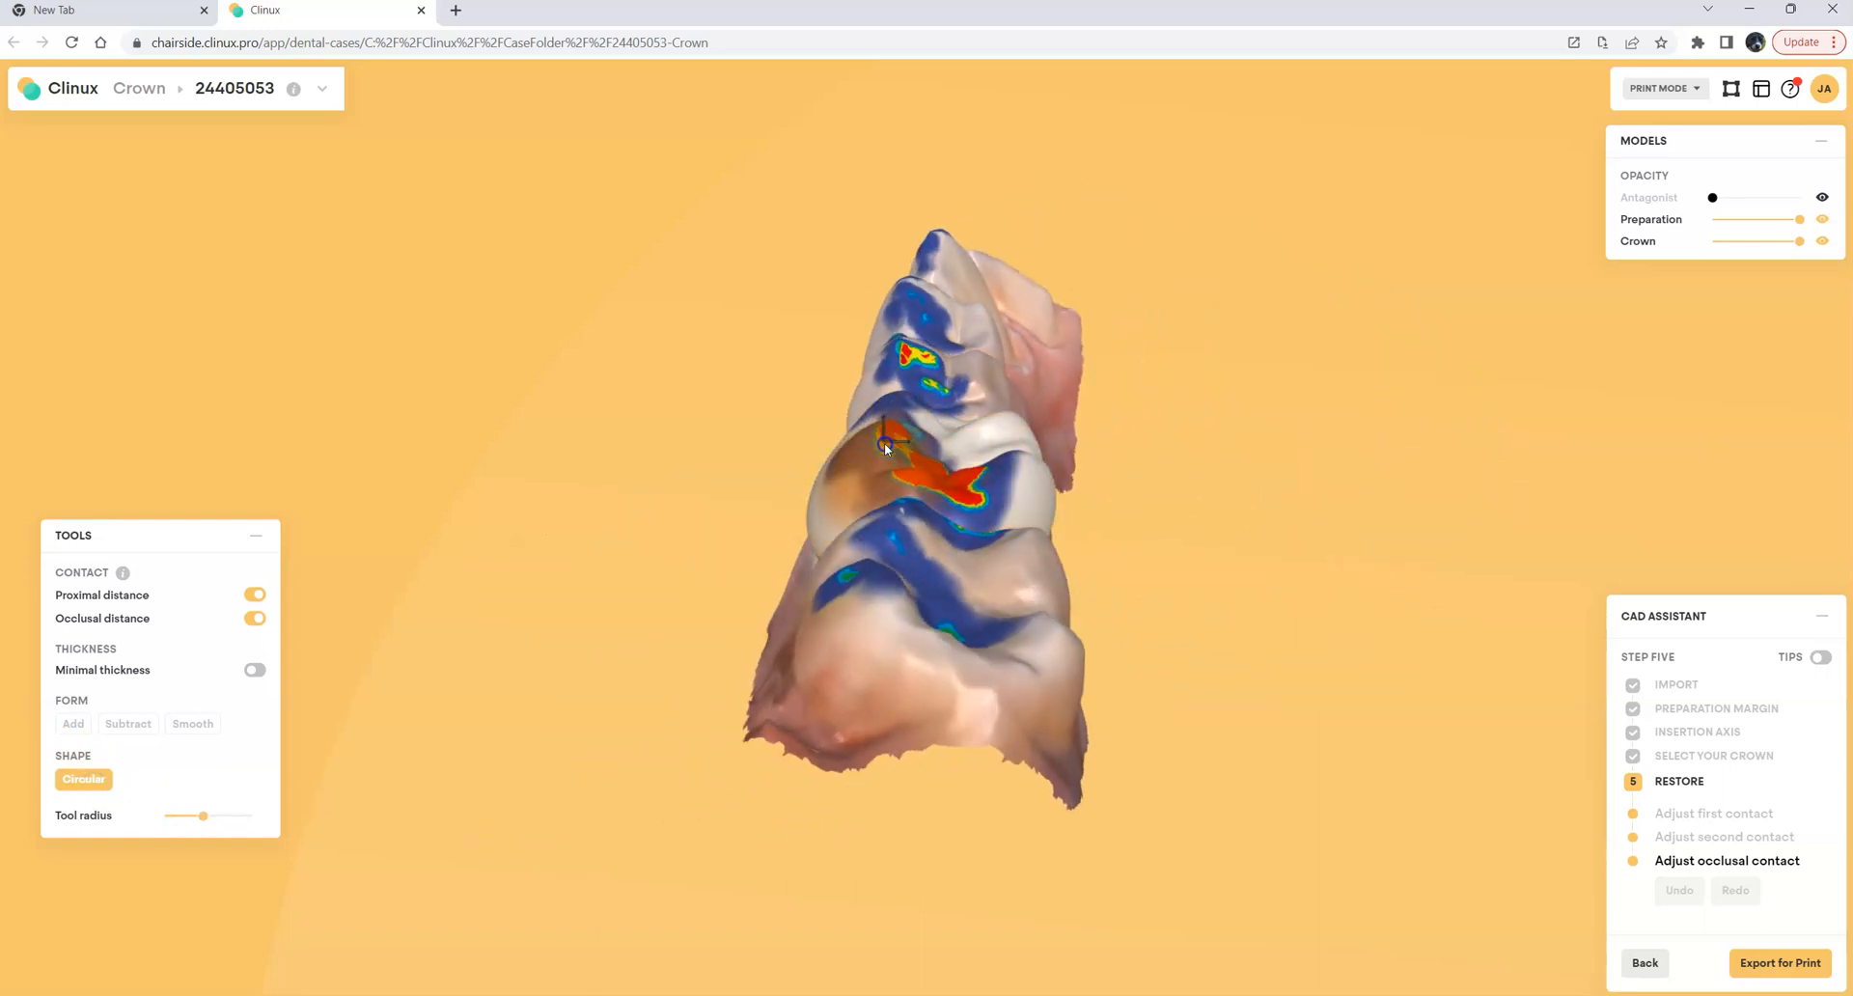
{"action": "left_click", "coordinate": [1023, 471]}
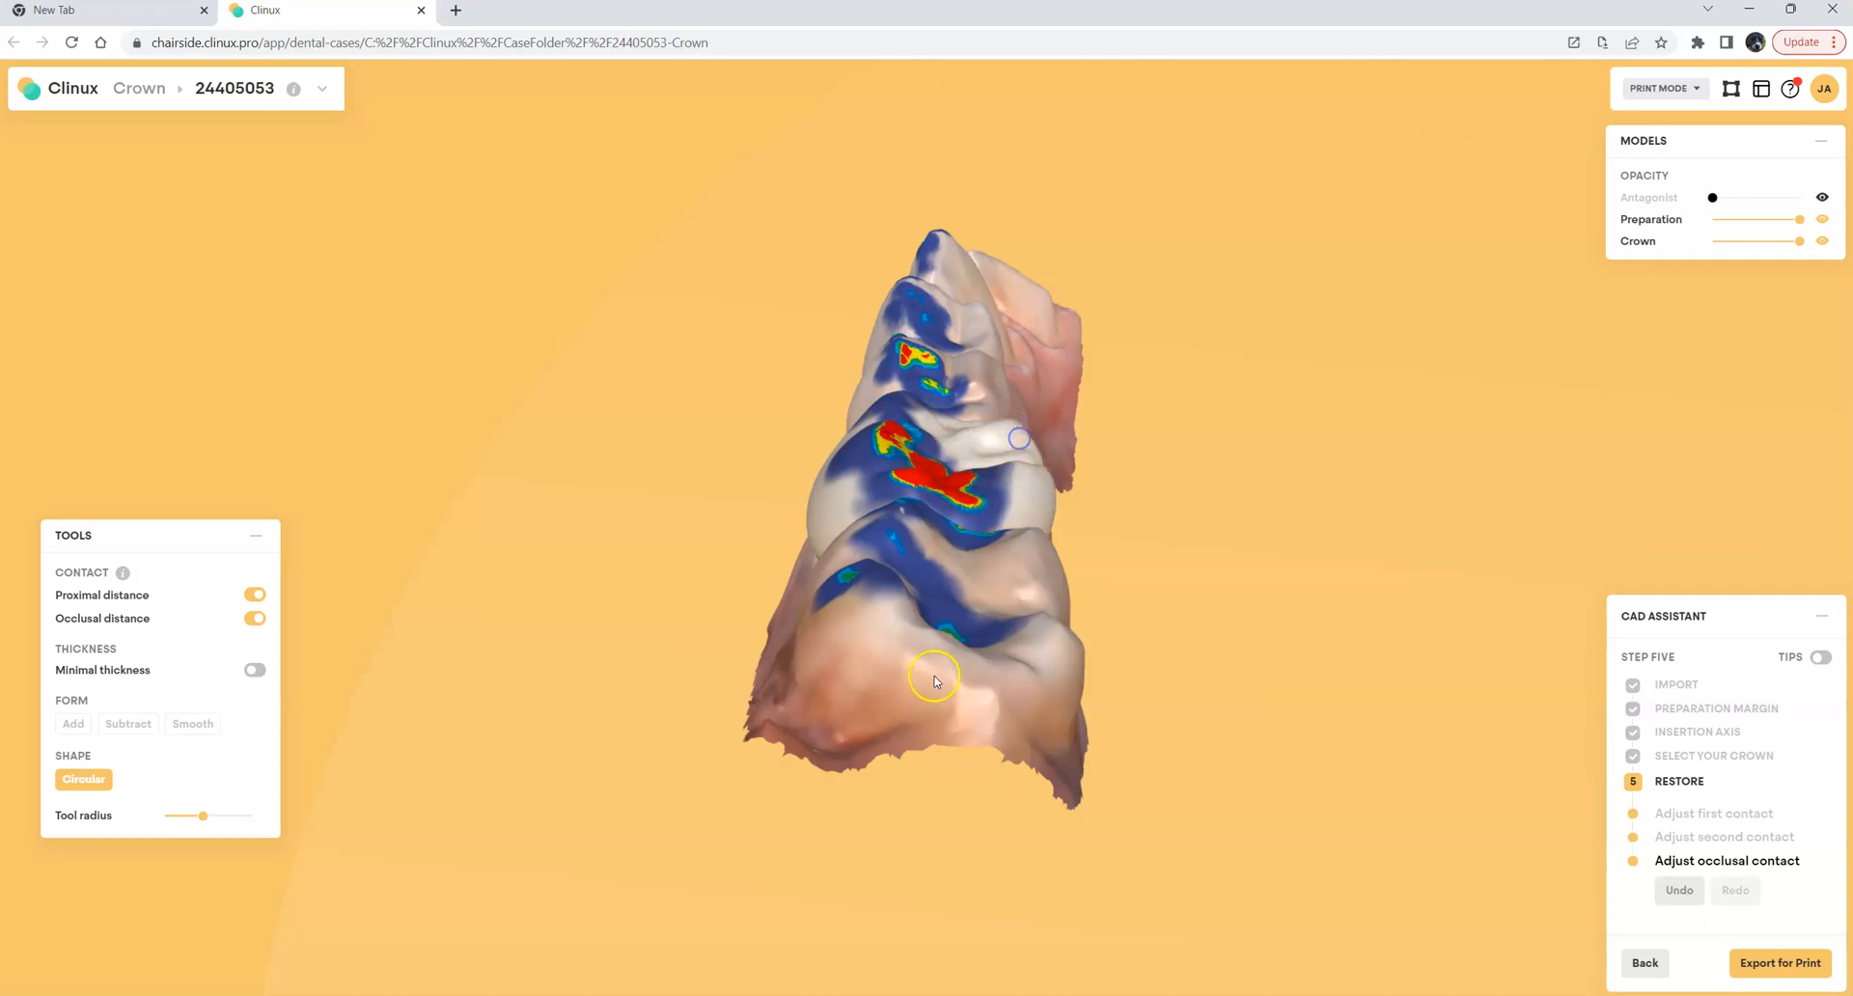
{"action": "left_click_drag", "start_coordinate": [935, 680], "coordinate": [809, 486]}
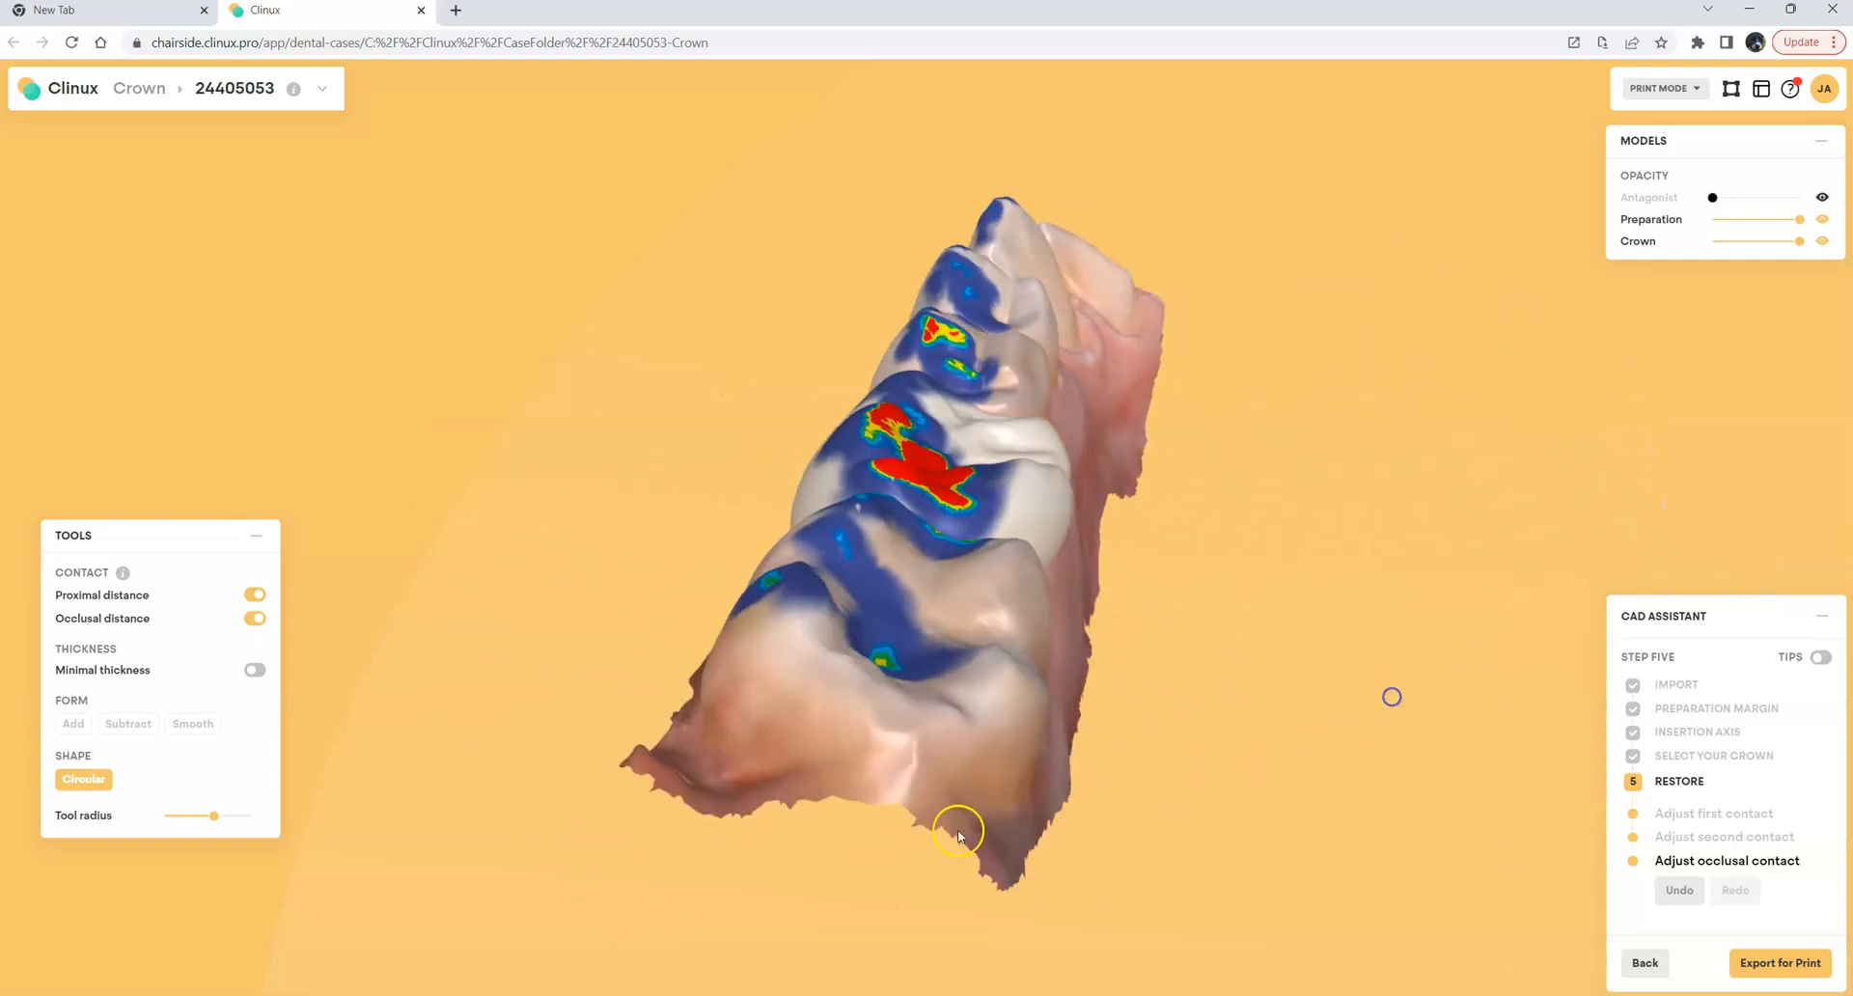
{"action": "left_click_drag", "start_coordinate": [958, 834], "coordinate": [981, 745]}
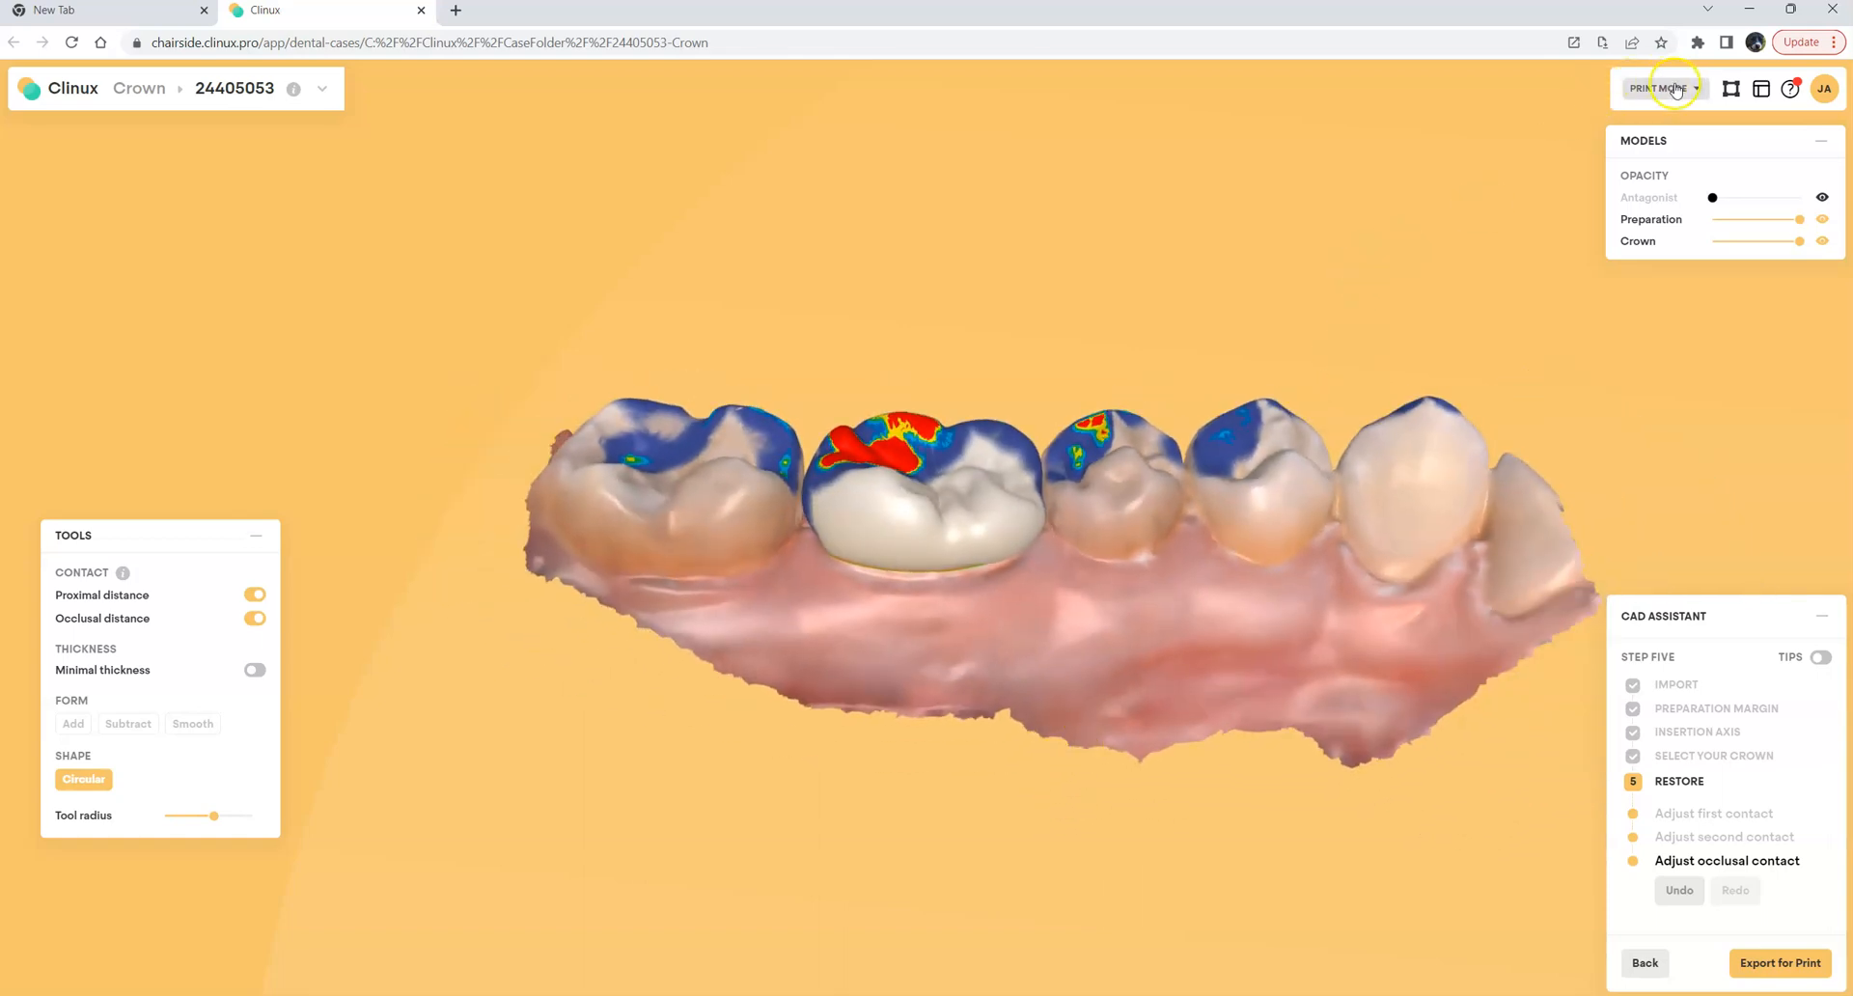
Raise the Antagonist opacity and orbit to inspect the closed bite around the crown
{"action": "left_click", "coordinate": [1660, 89]}
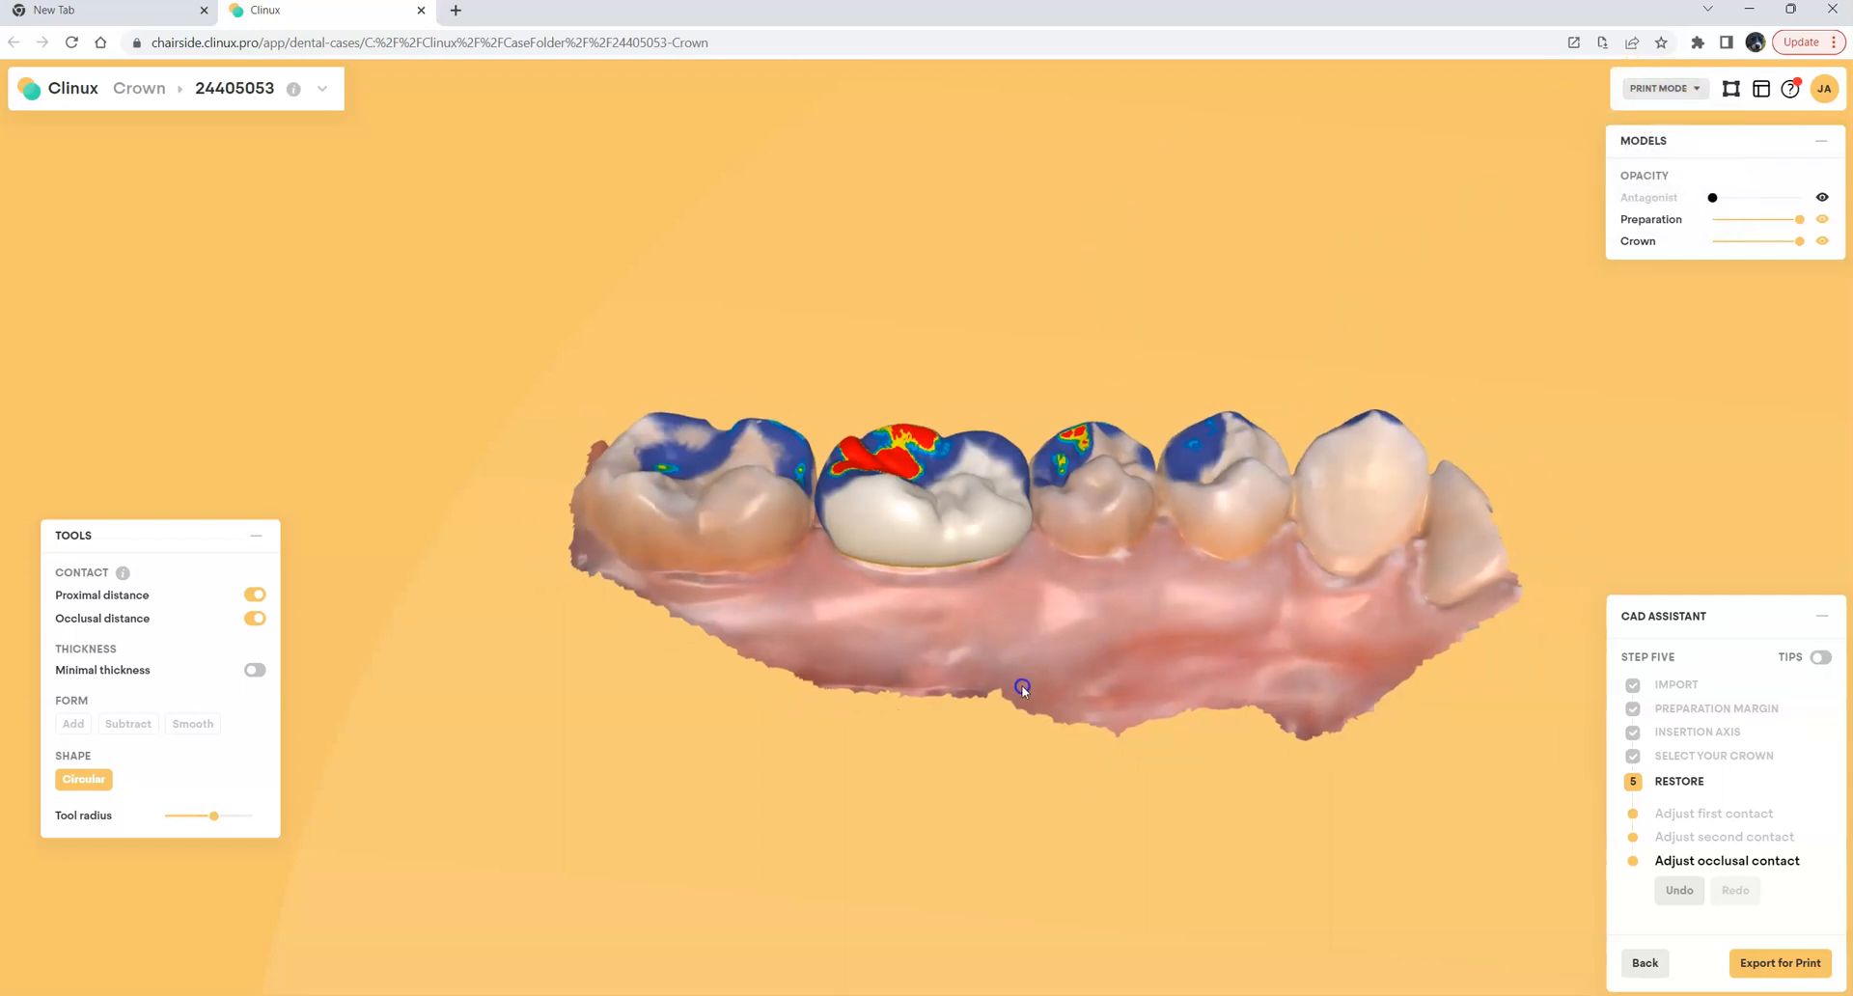
{"action": "left_click_drag", "start_coordinate": [1023, 688], "coordinate": [1391, 658]}
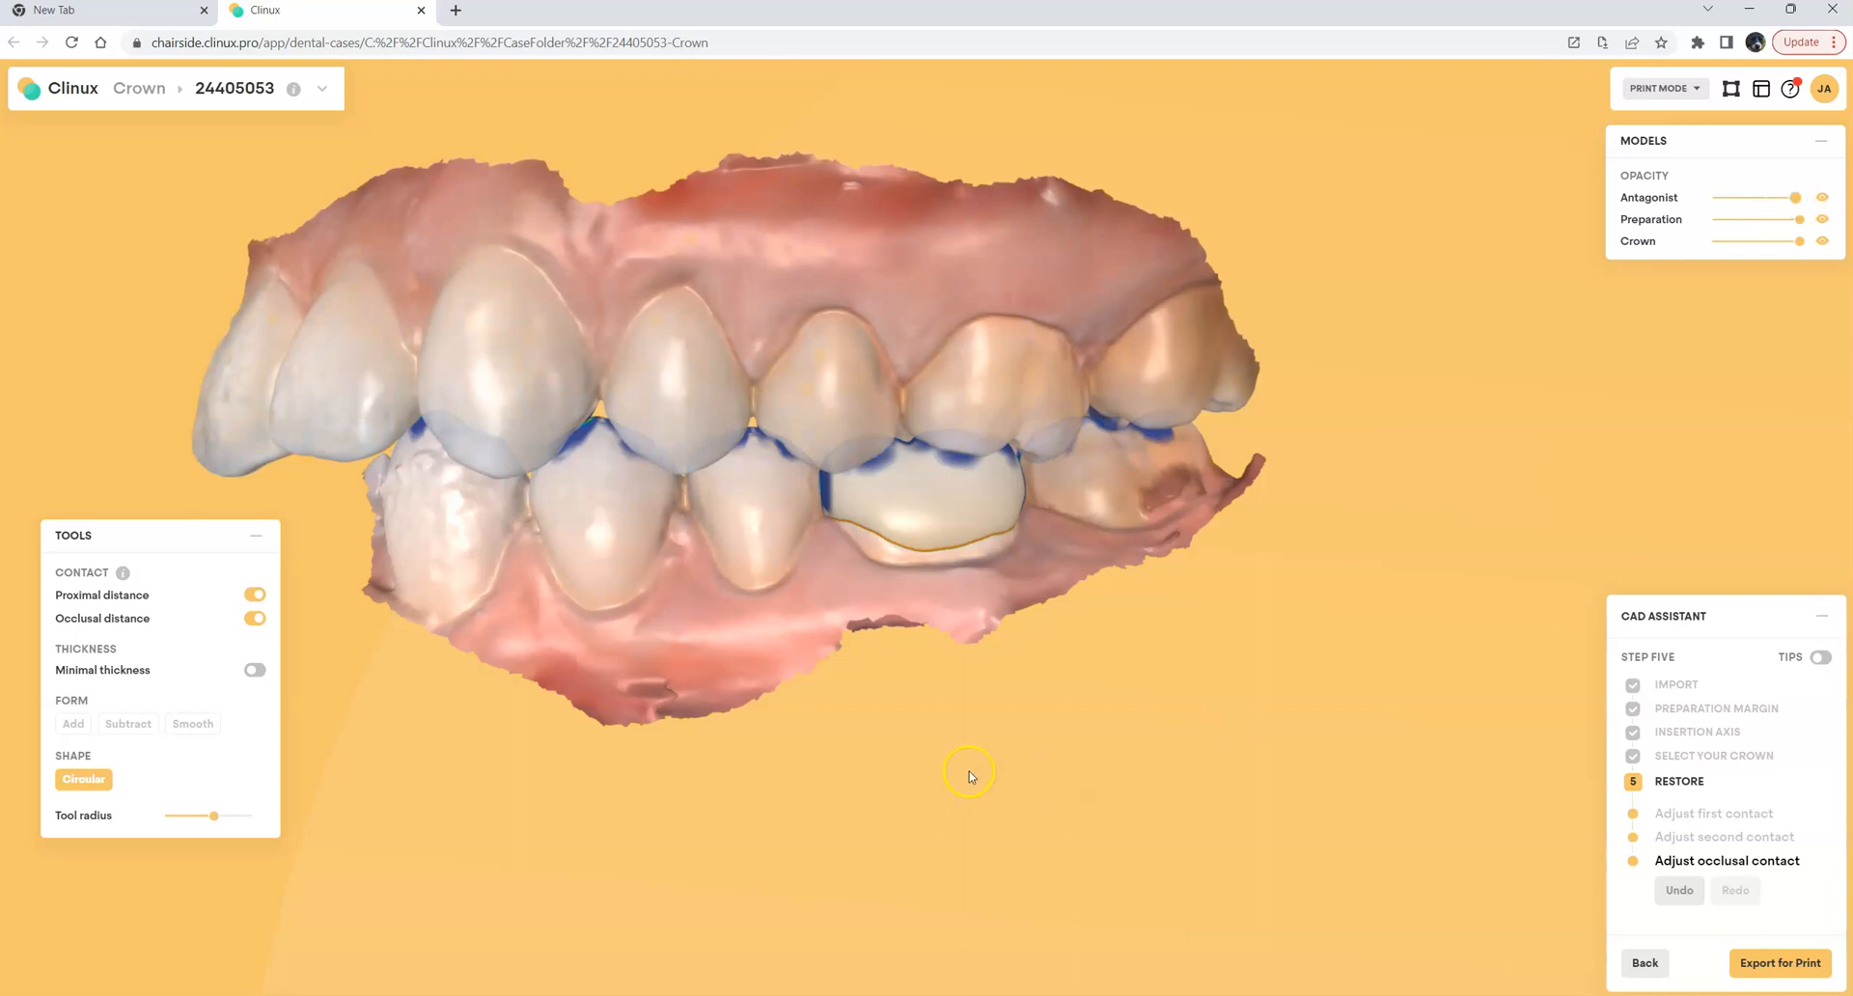
Export the crown for print with SprintRay: RayWare as the destination
{"action": "left_click", "coordinate": [1778, 964]}
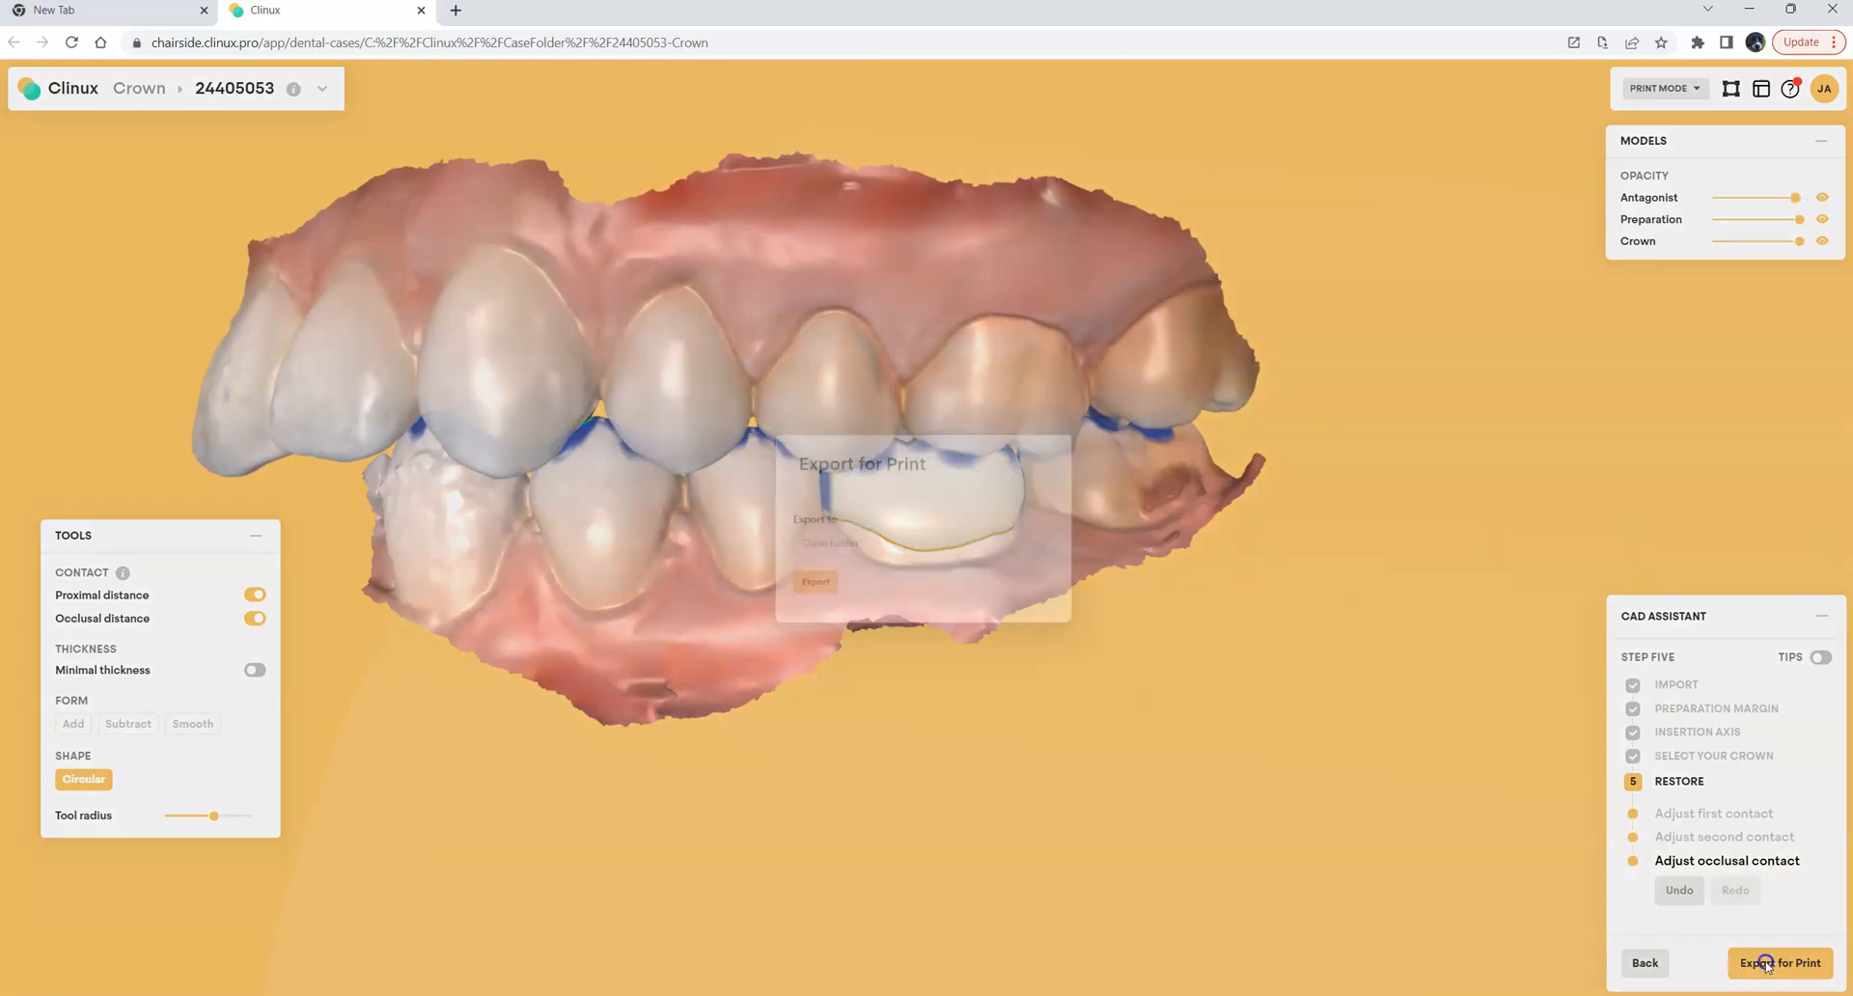
{"action": "left_click", "coordinate": [1778, 963]}
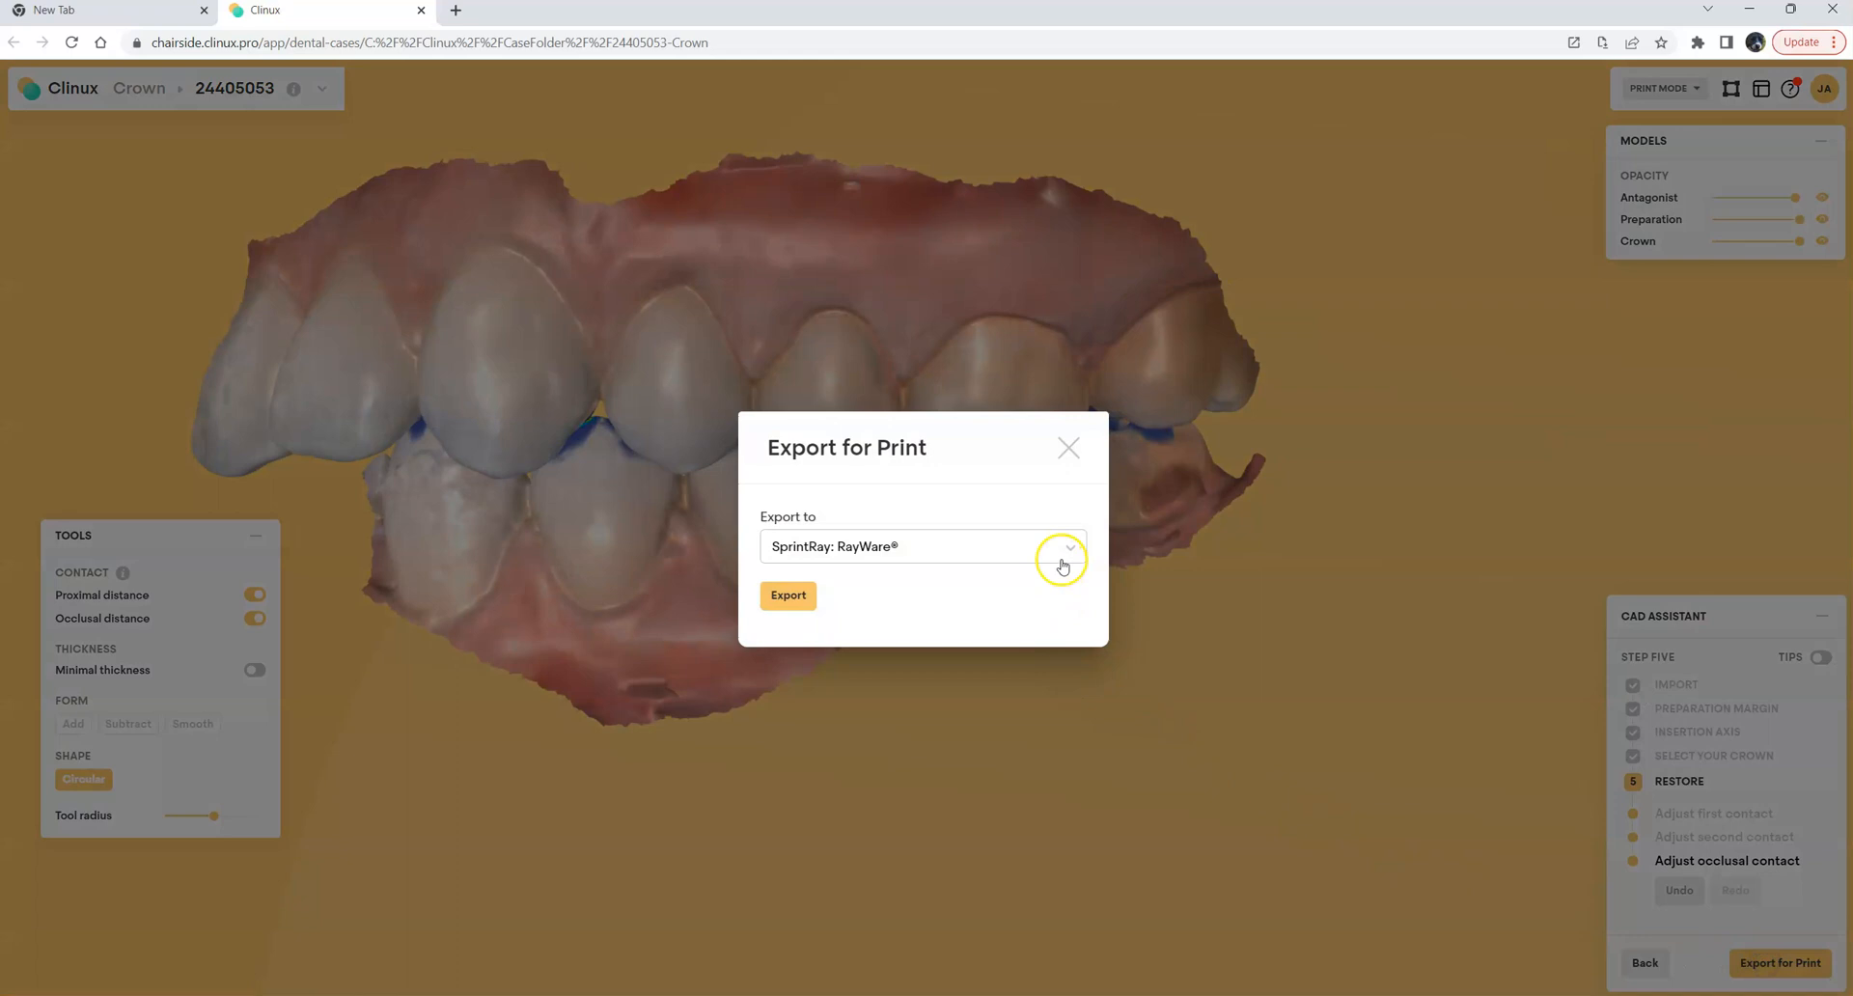
{"action": "left_click", "coordinate": [1062, 546]}
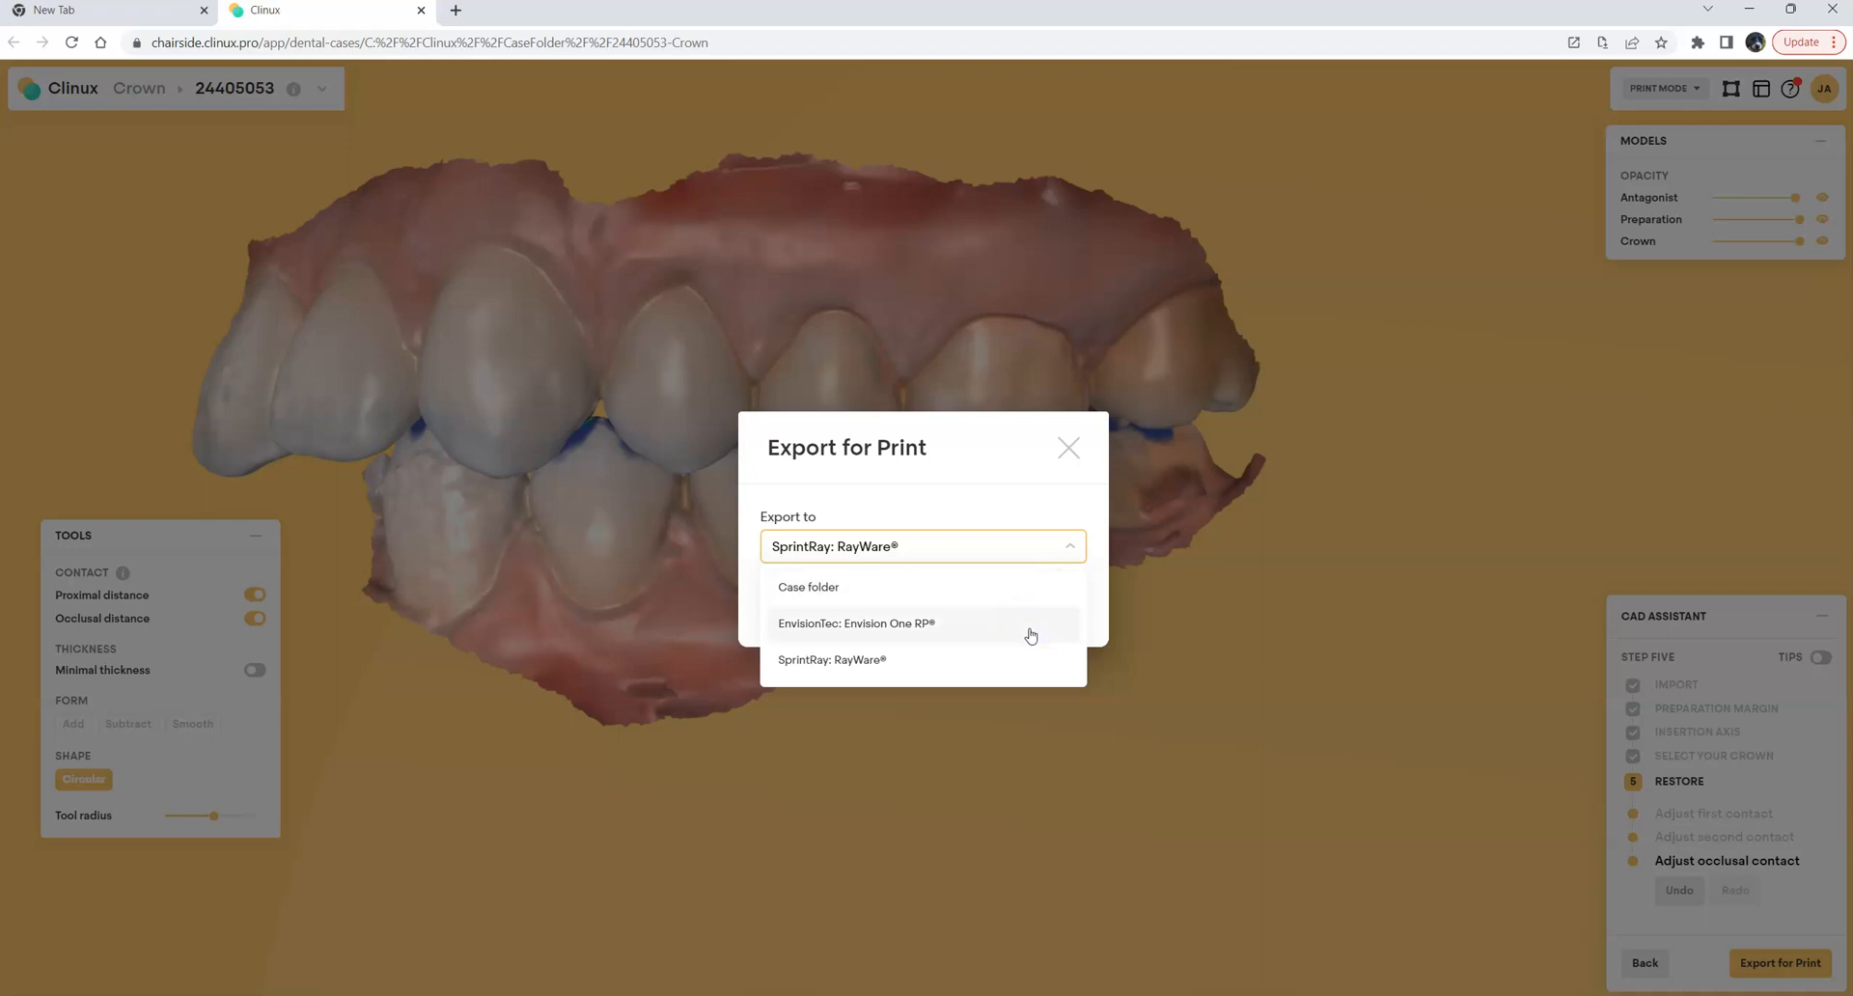
{"action": "left_click", "coordinate": [830, 660]}
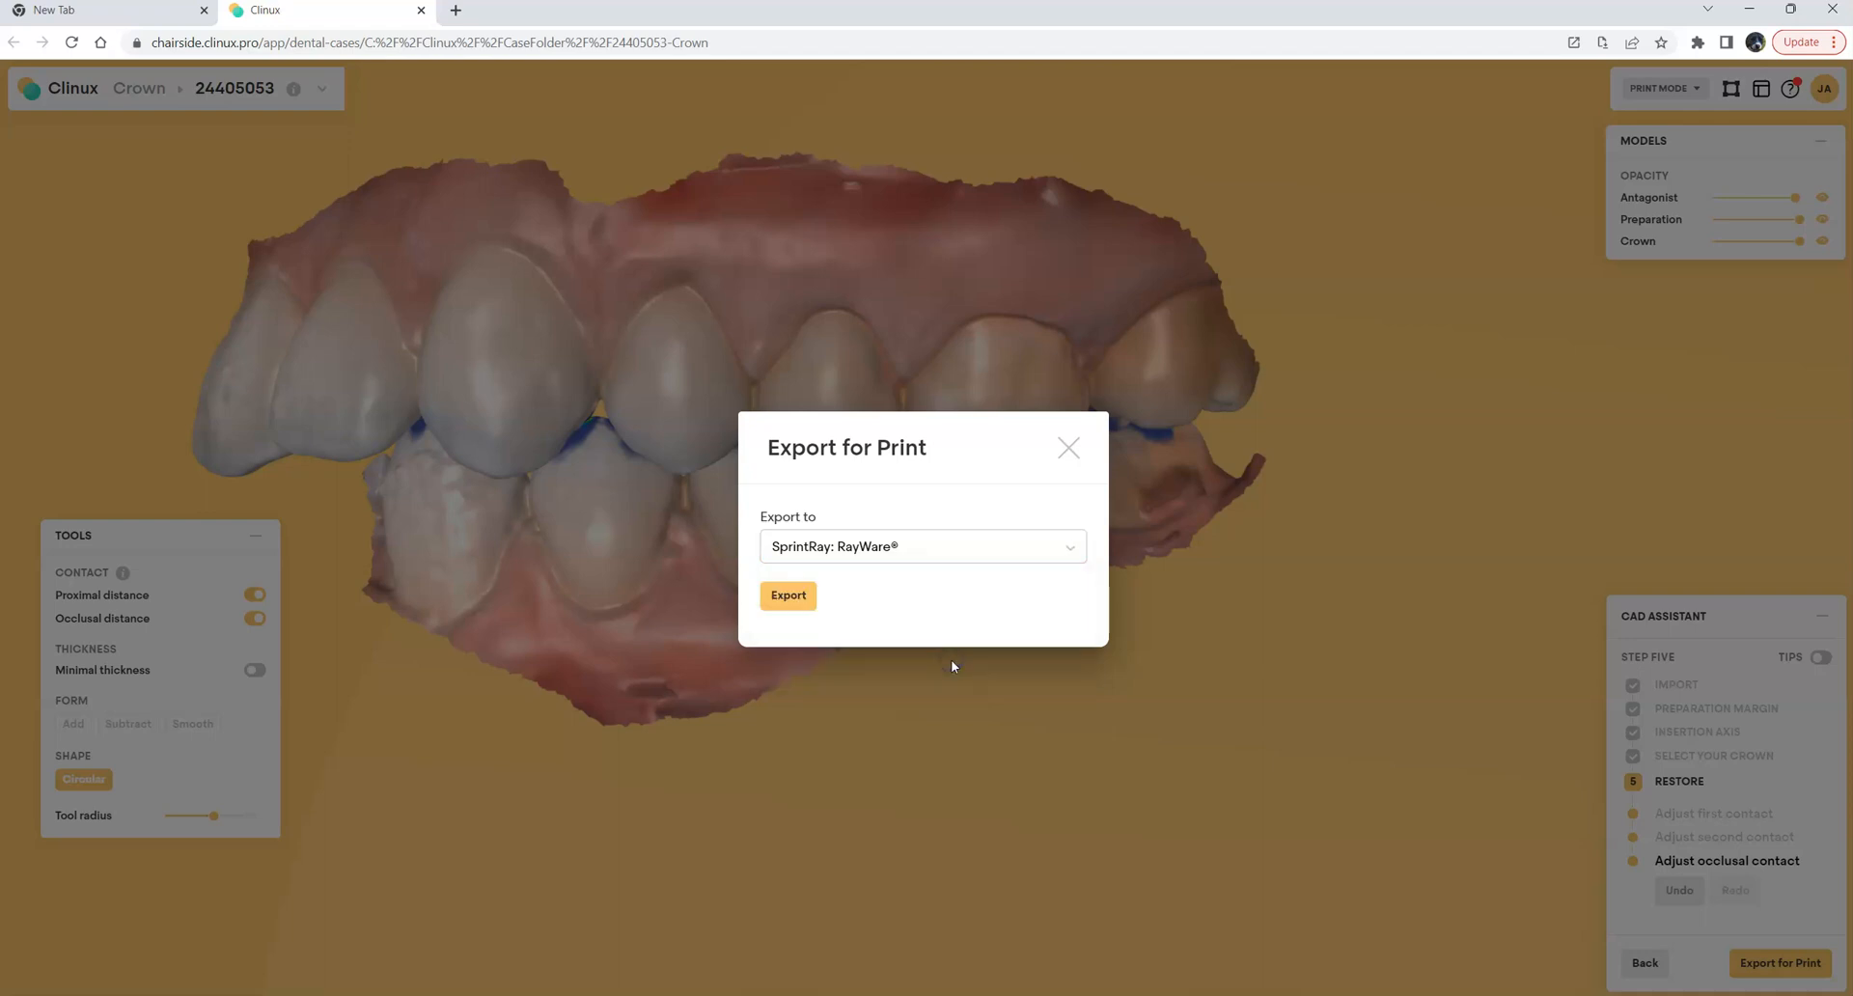
{"action": "left_click", "coordinate": [787, 594]}
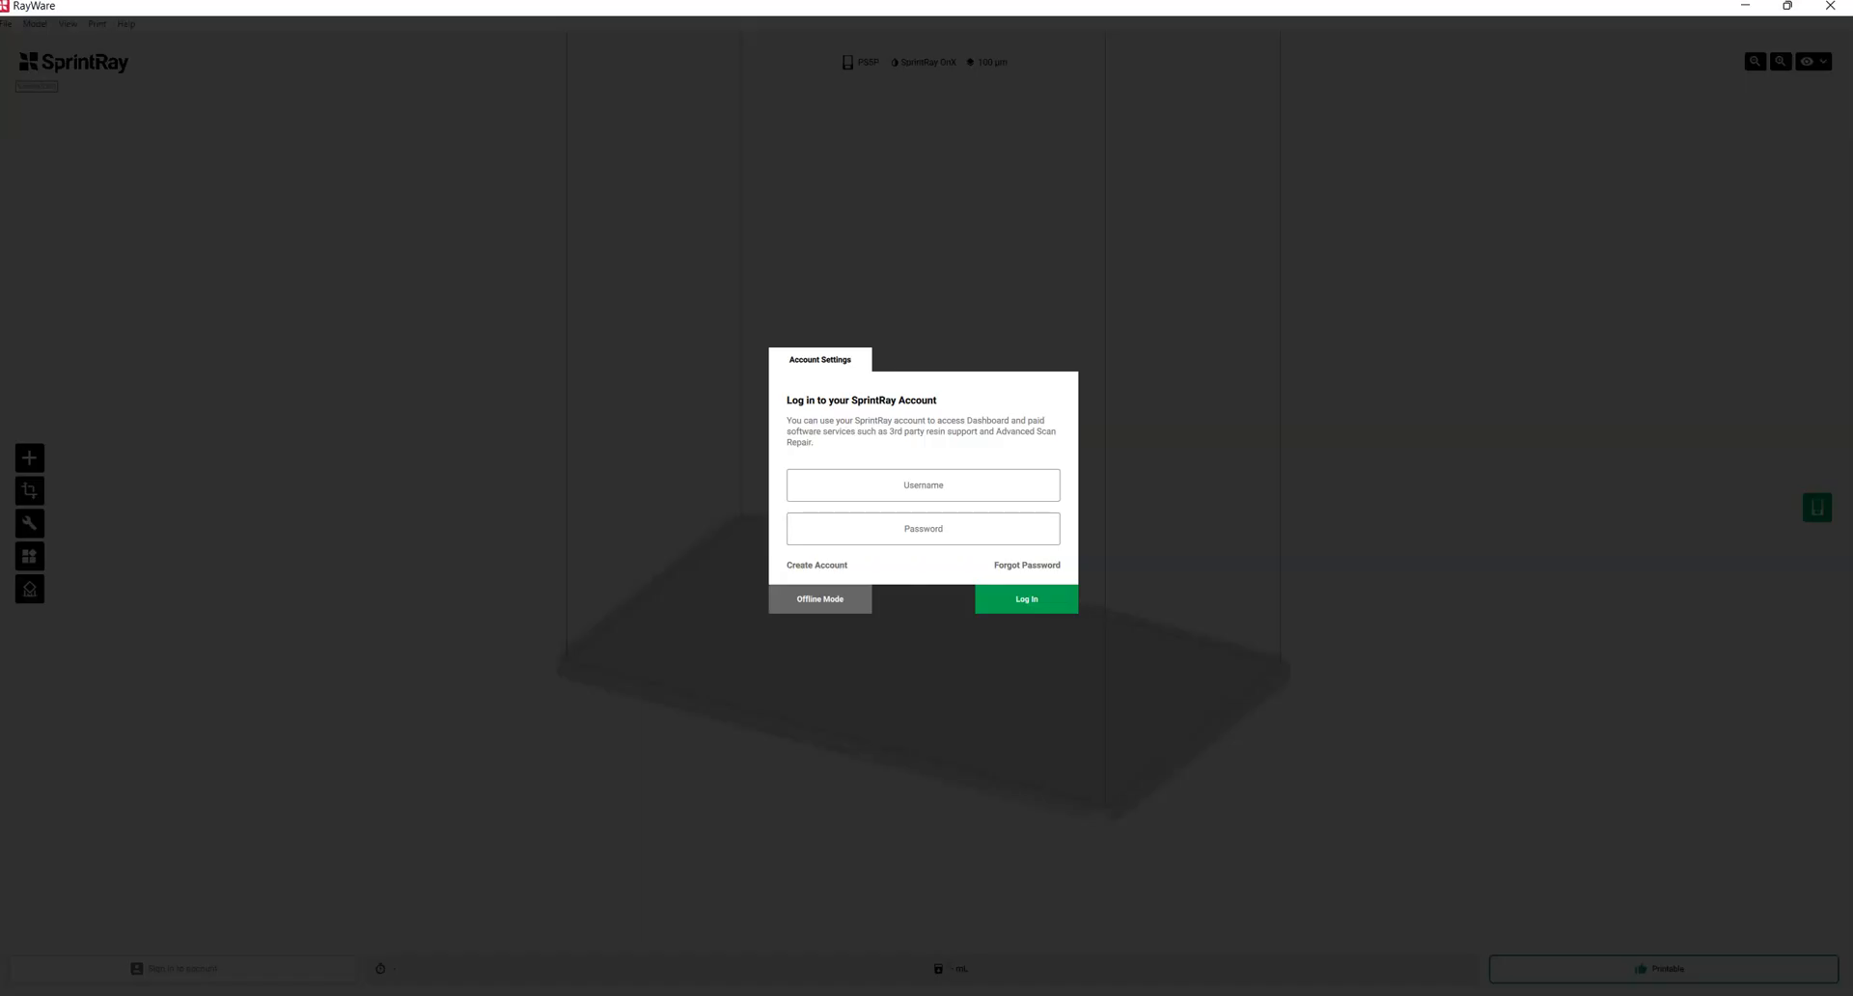
Dismiss the sign-in prompt, add supports to the crown, and view Account Settings
{"action": "left_click", "coordinate": [819, 599]}
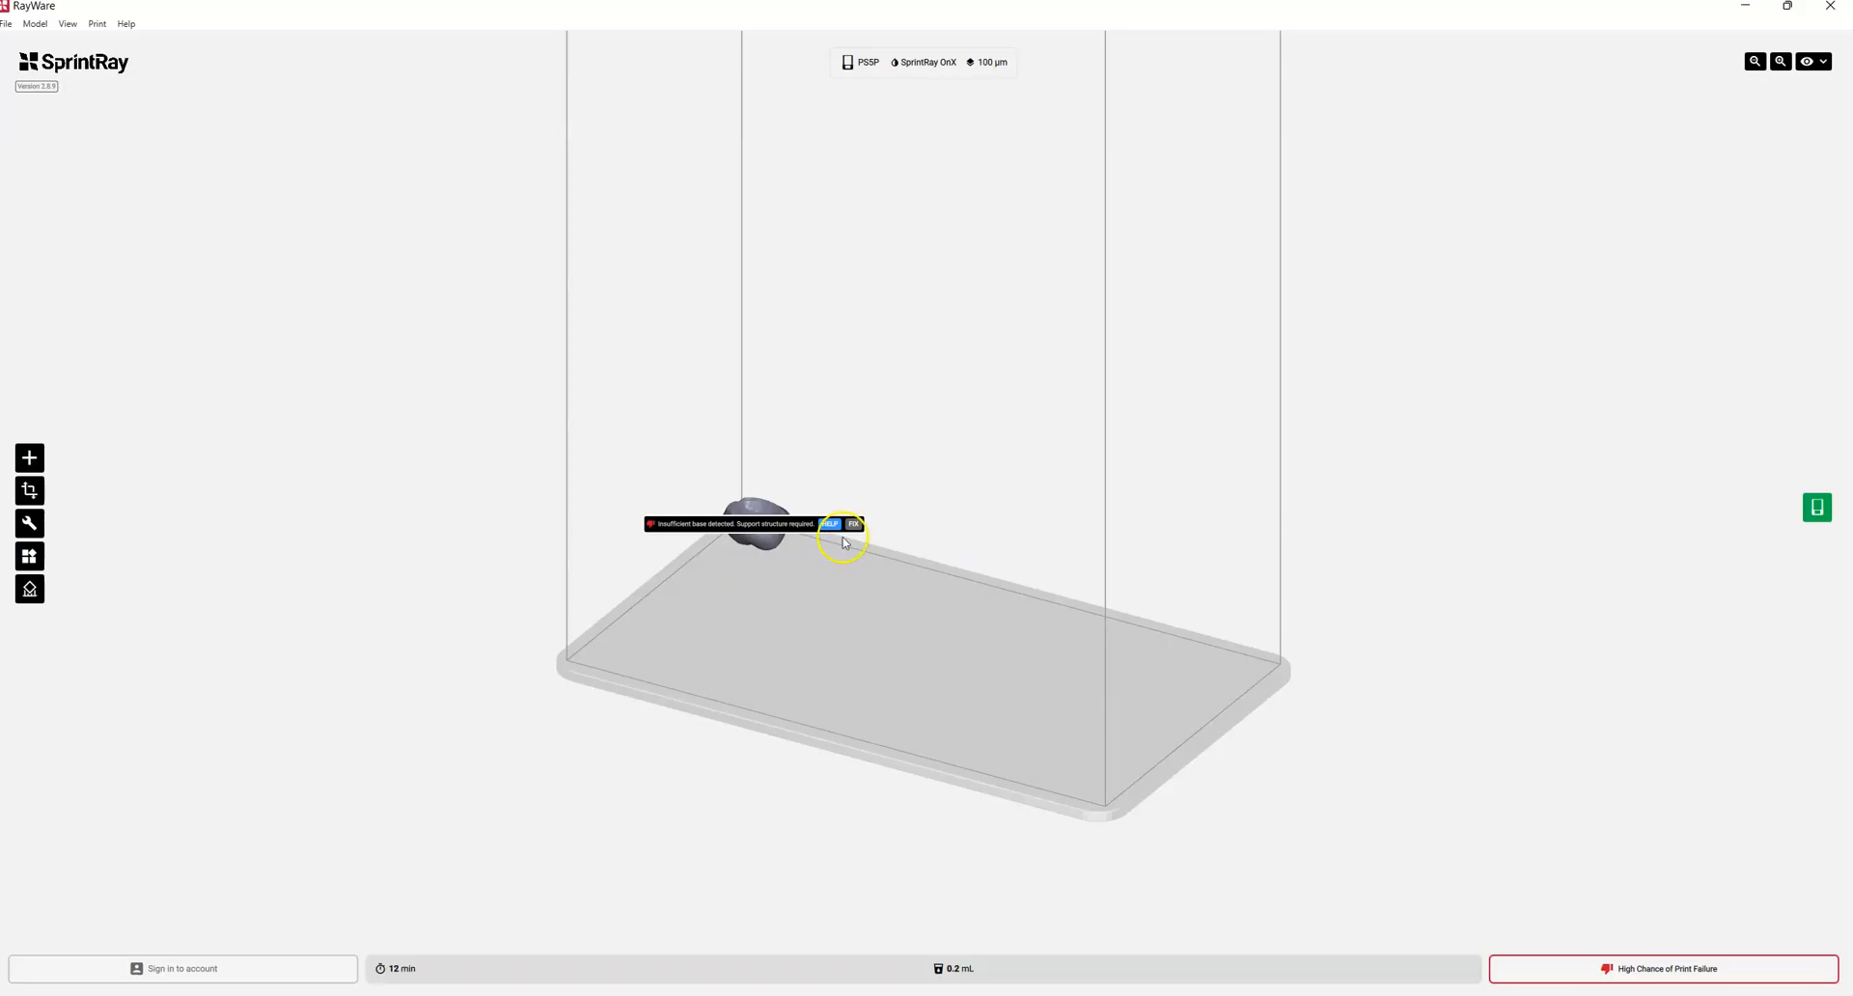
{"action": "left_click", "coordinate": [851, 523]}
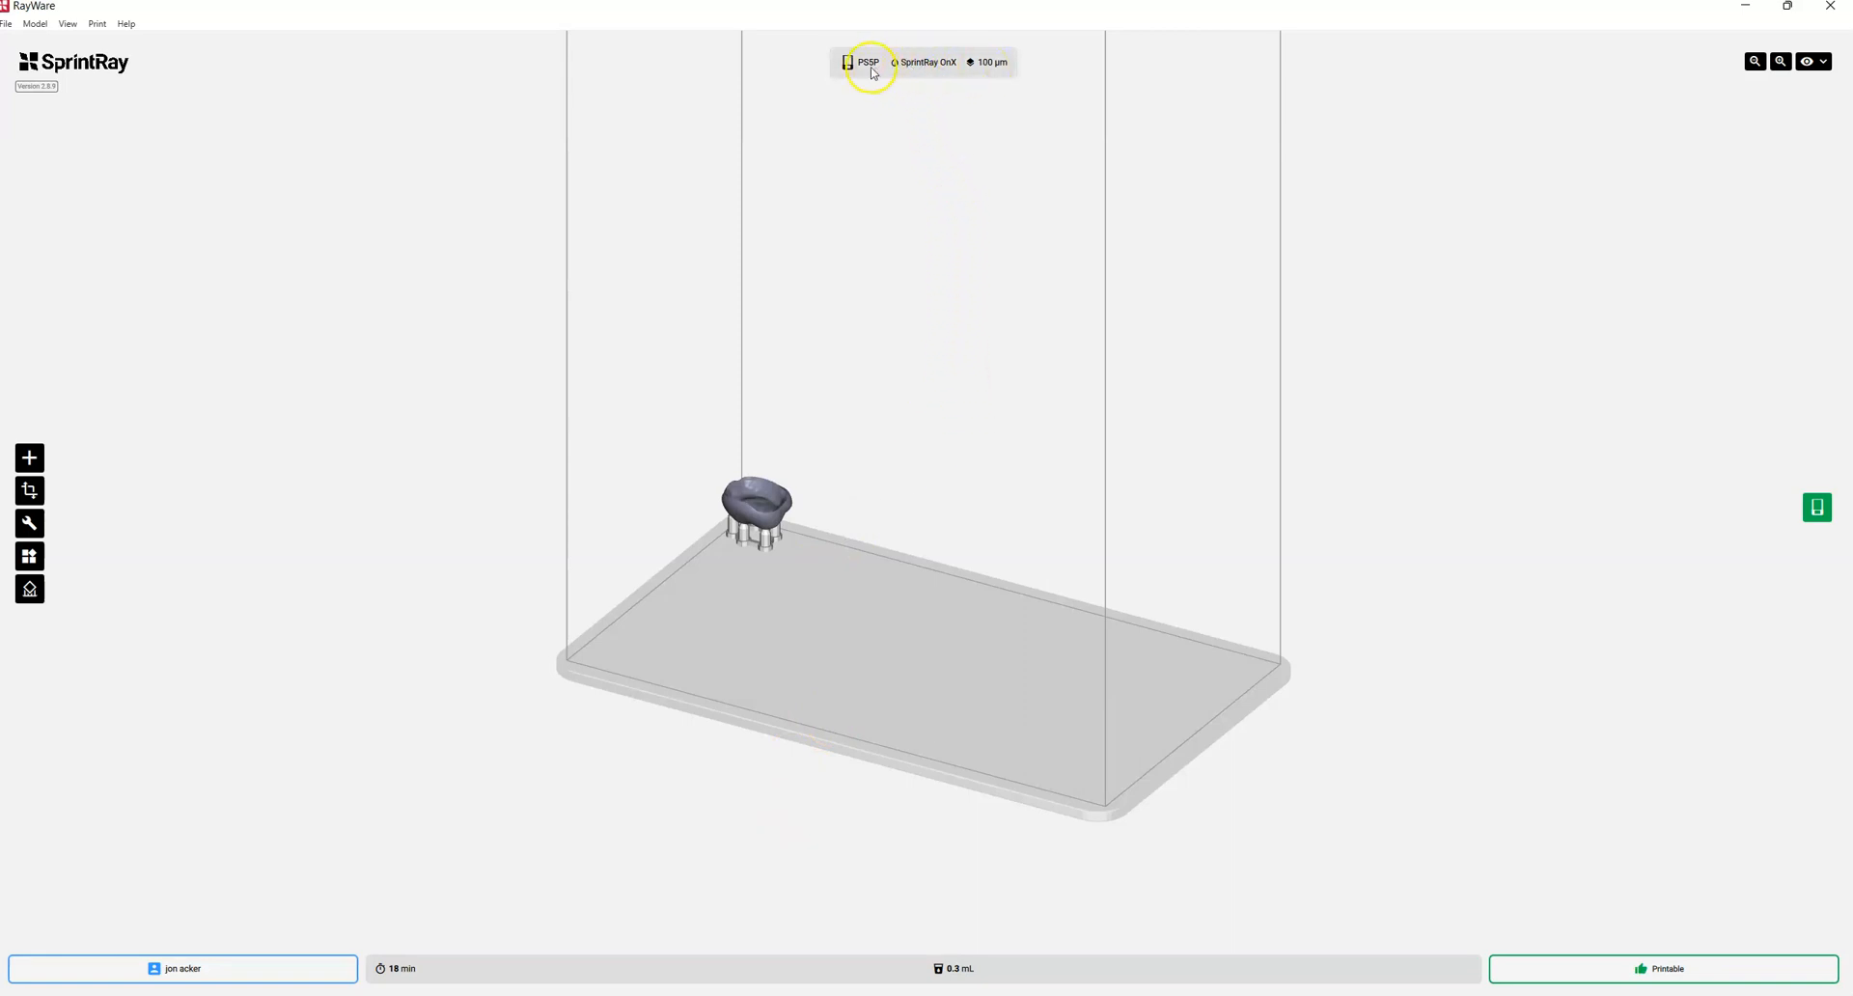
{"action": "mouse_move", "coordinate": [726, 971]}
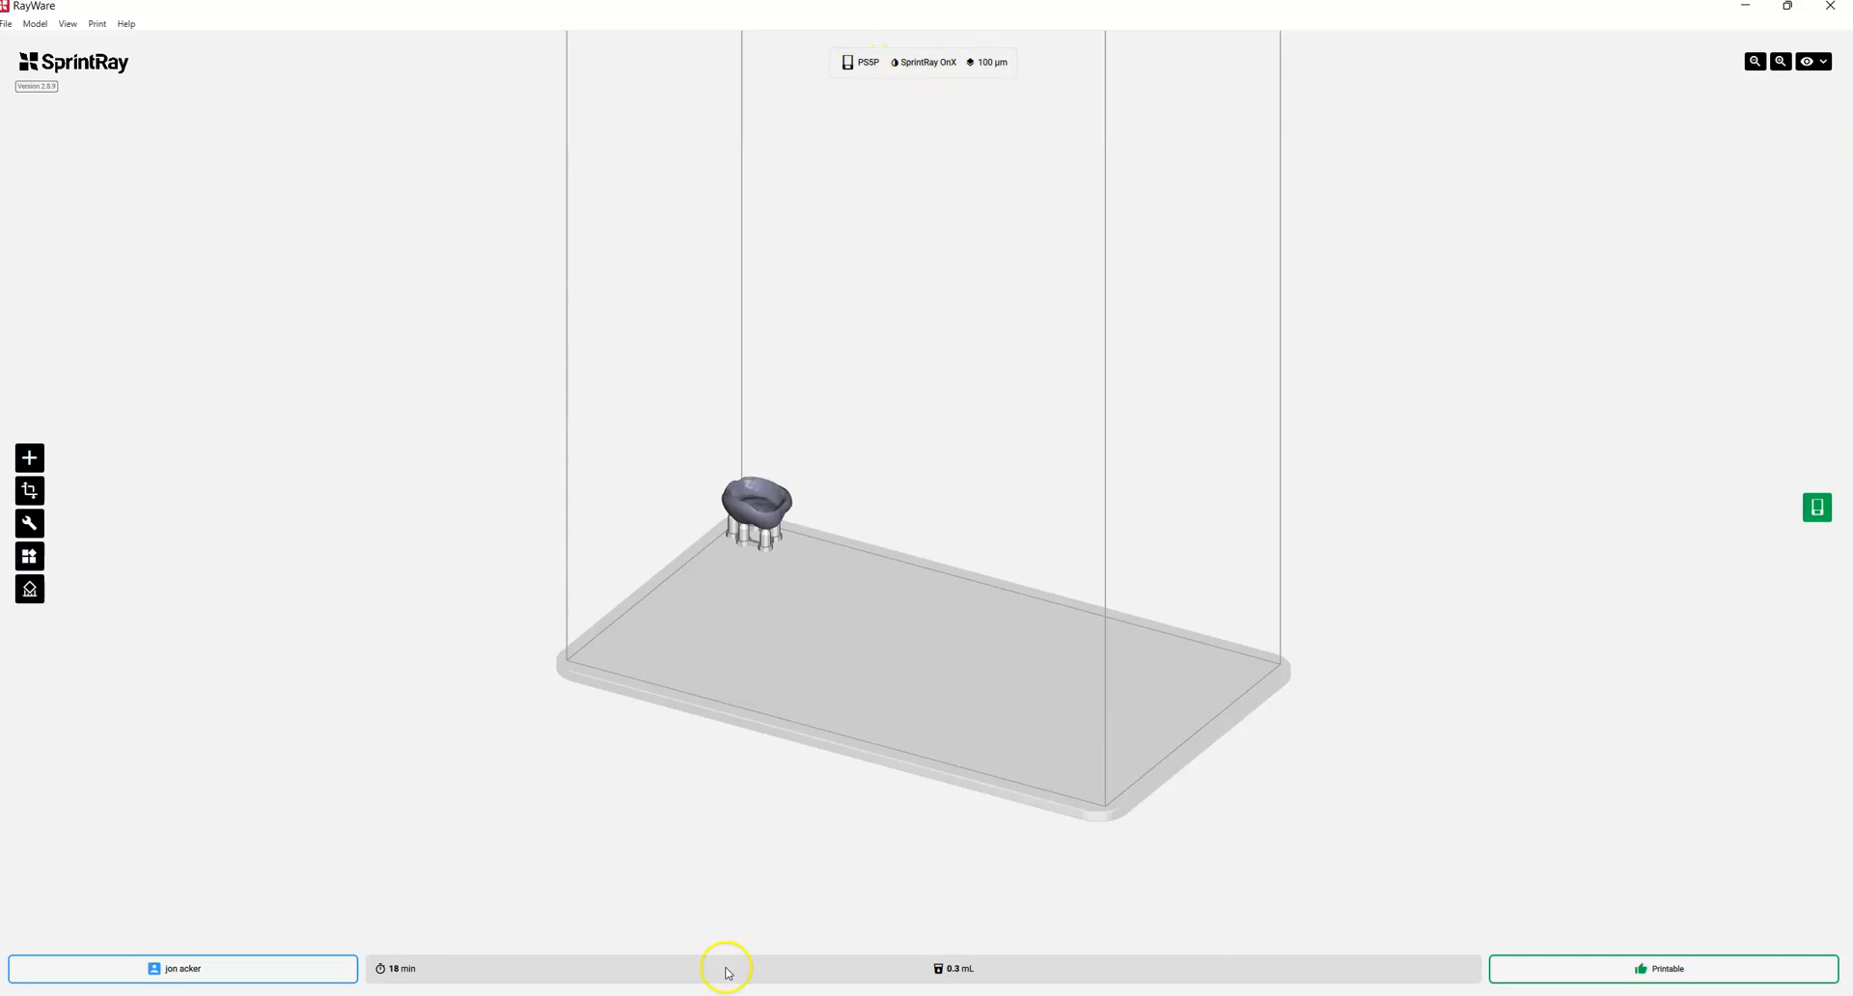
{"action": "mouse_move", "coordinate": [758, 856]}
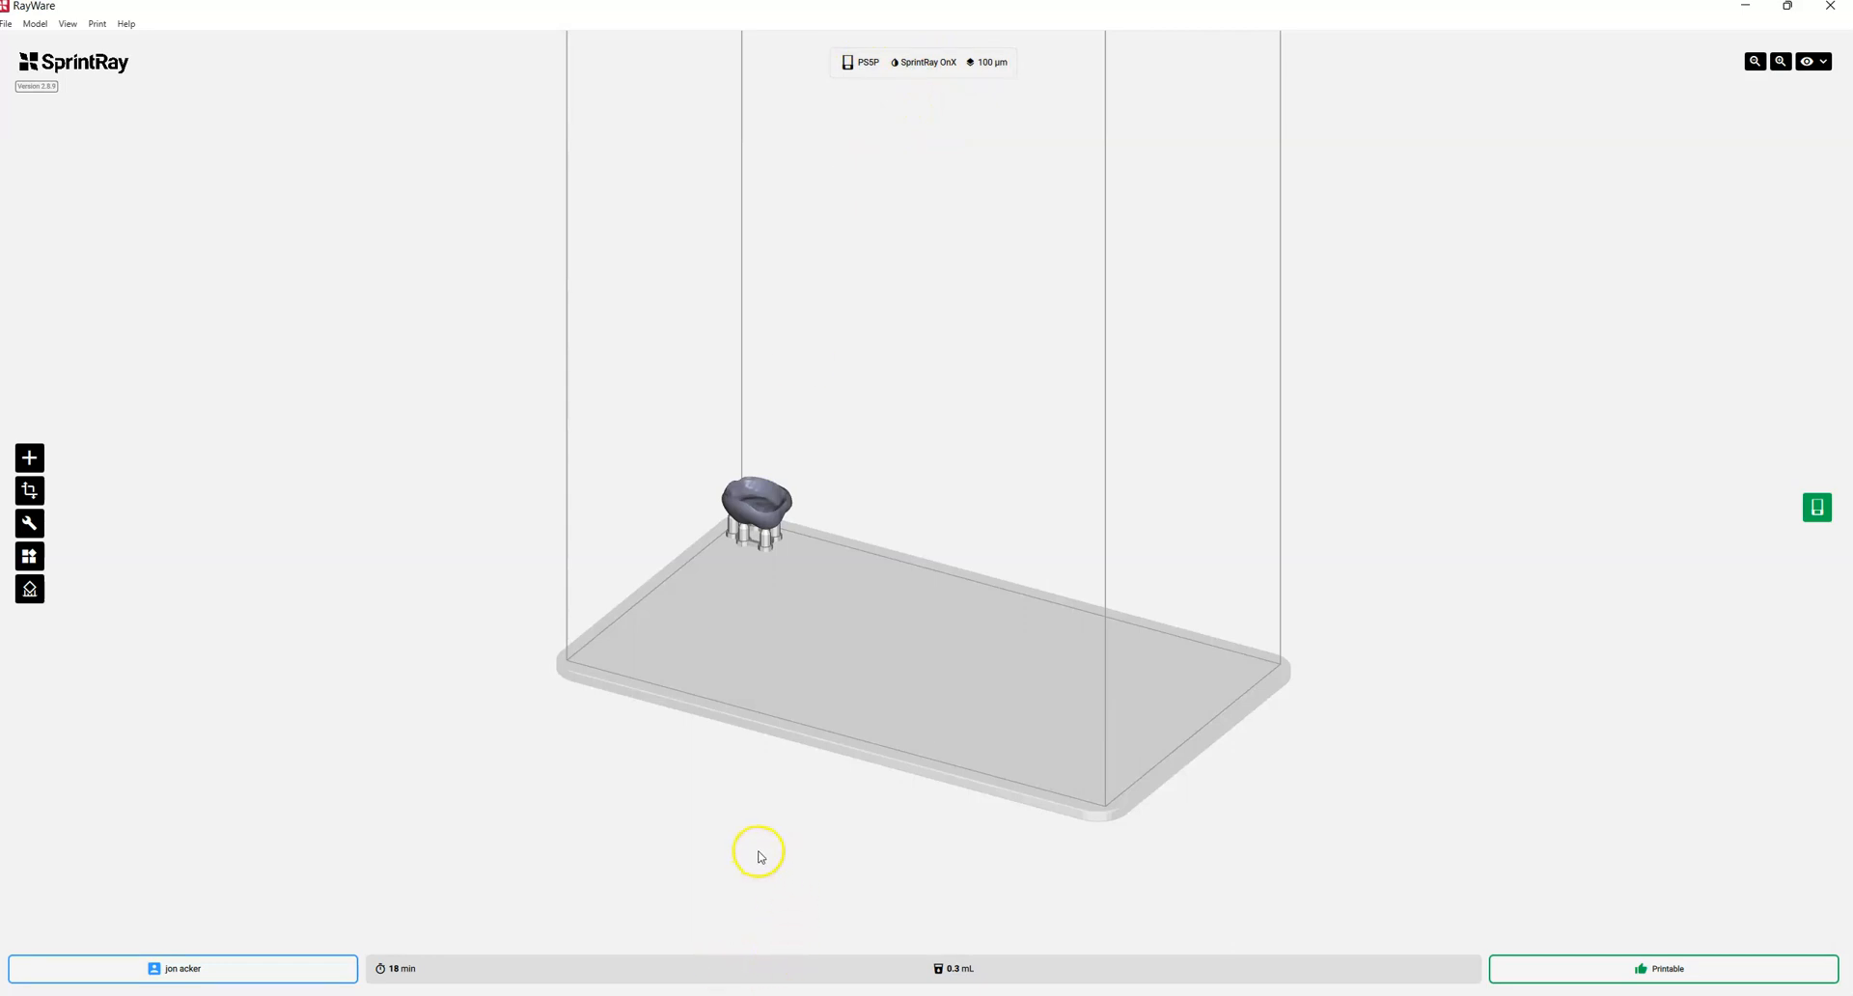
{"action": "mouse_move", "coordinate": [844, 898]}
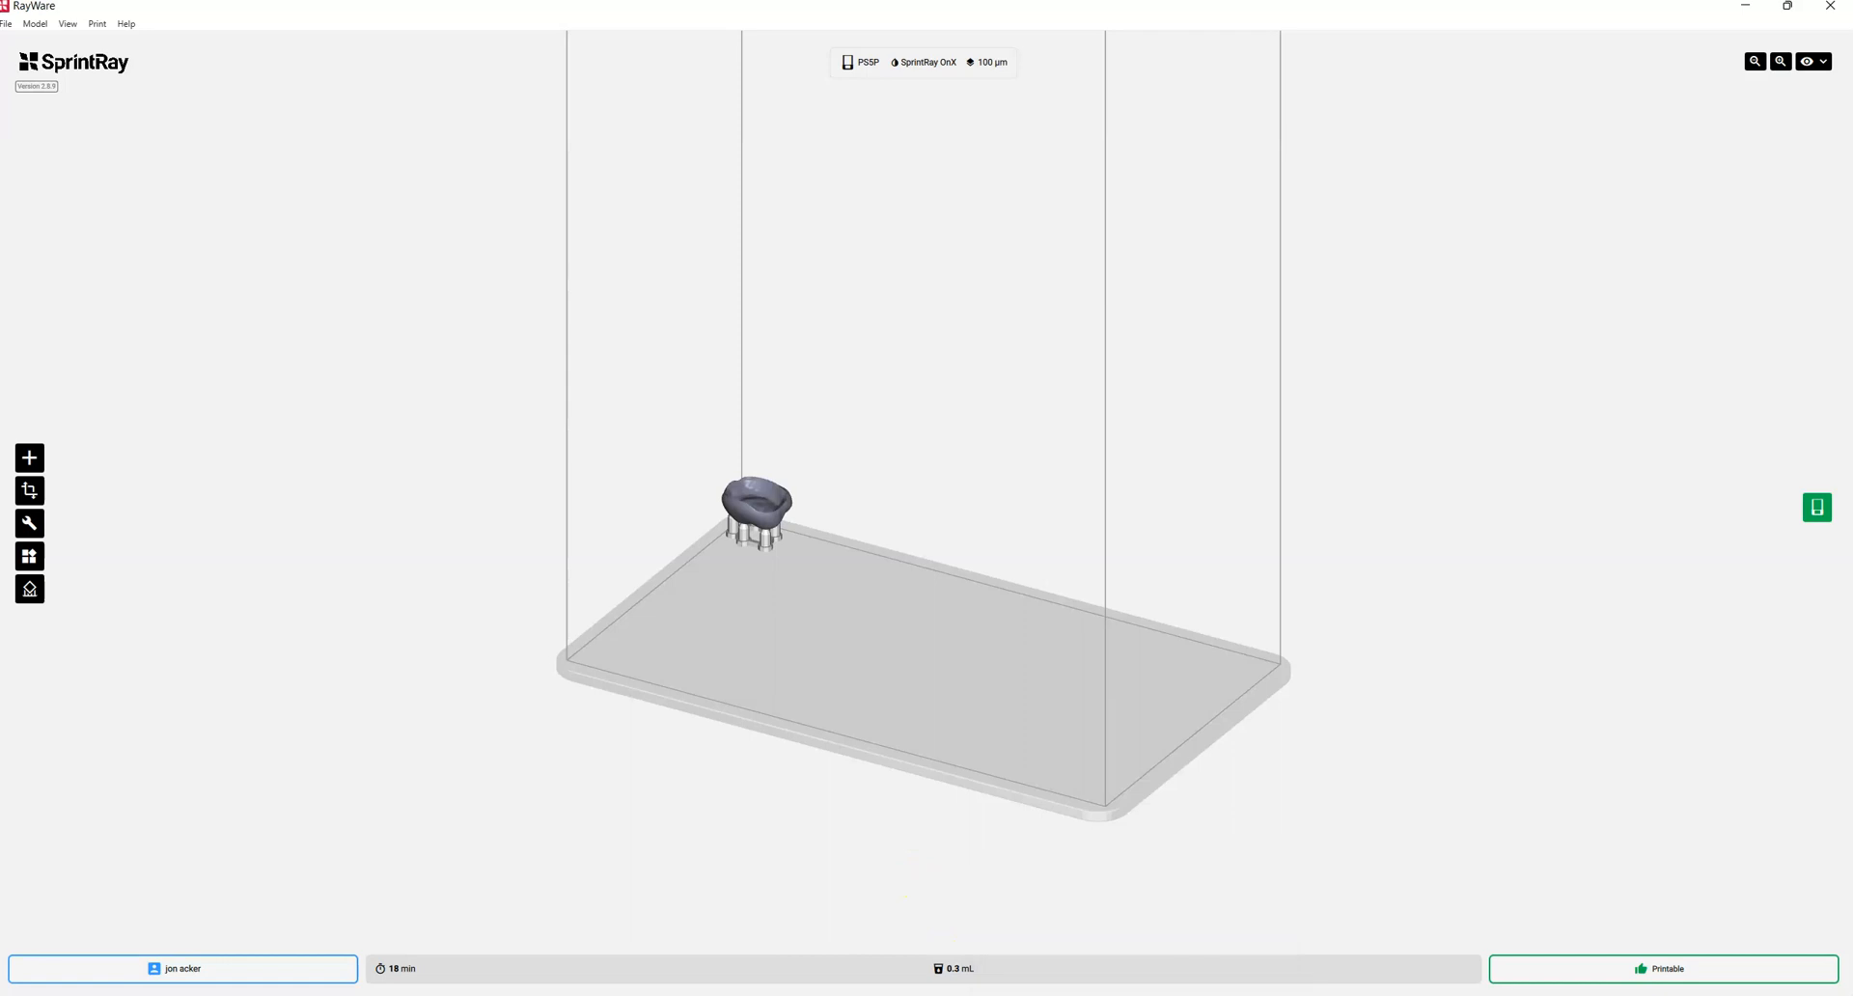
{"action": "left_click", "coordinate": [184, 967]}
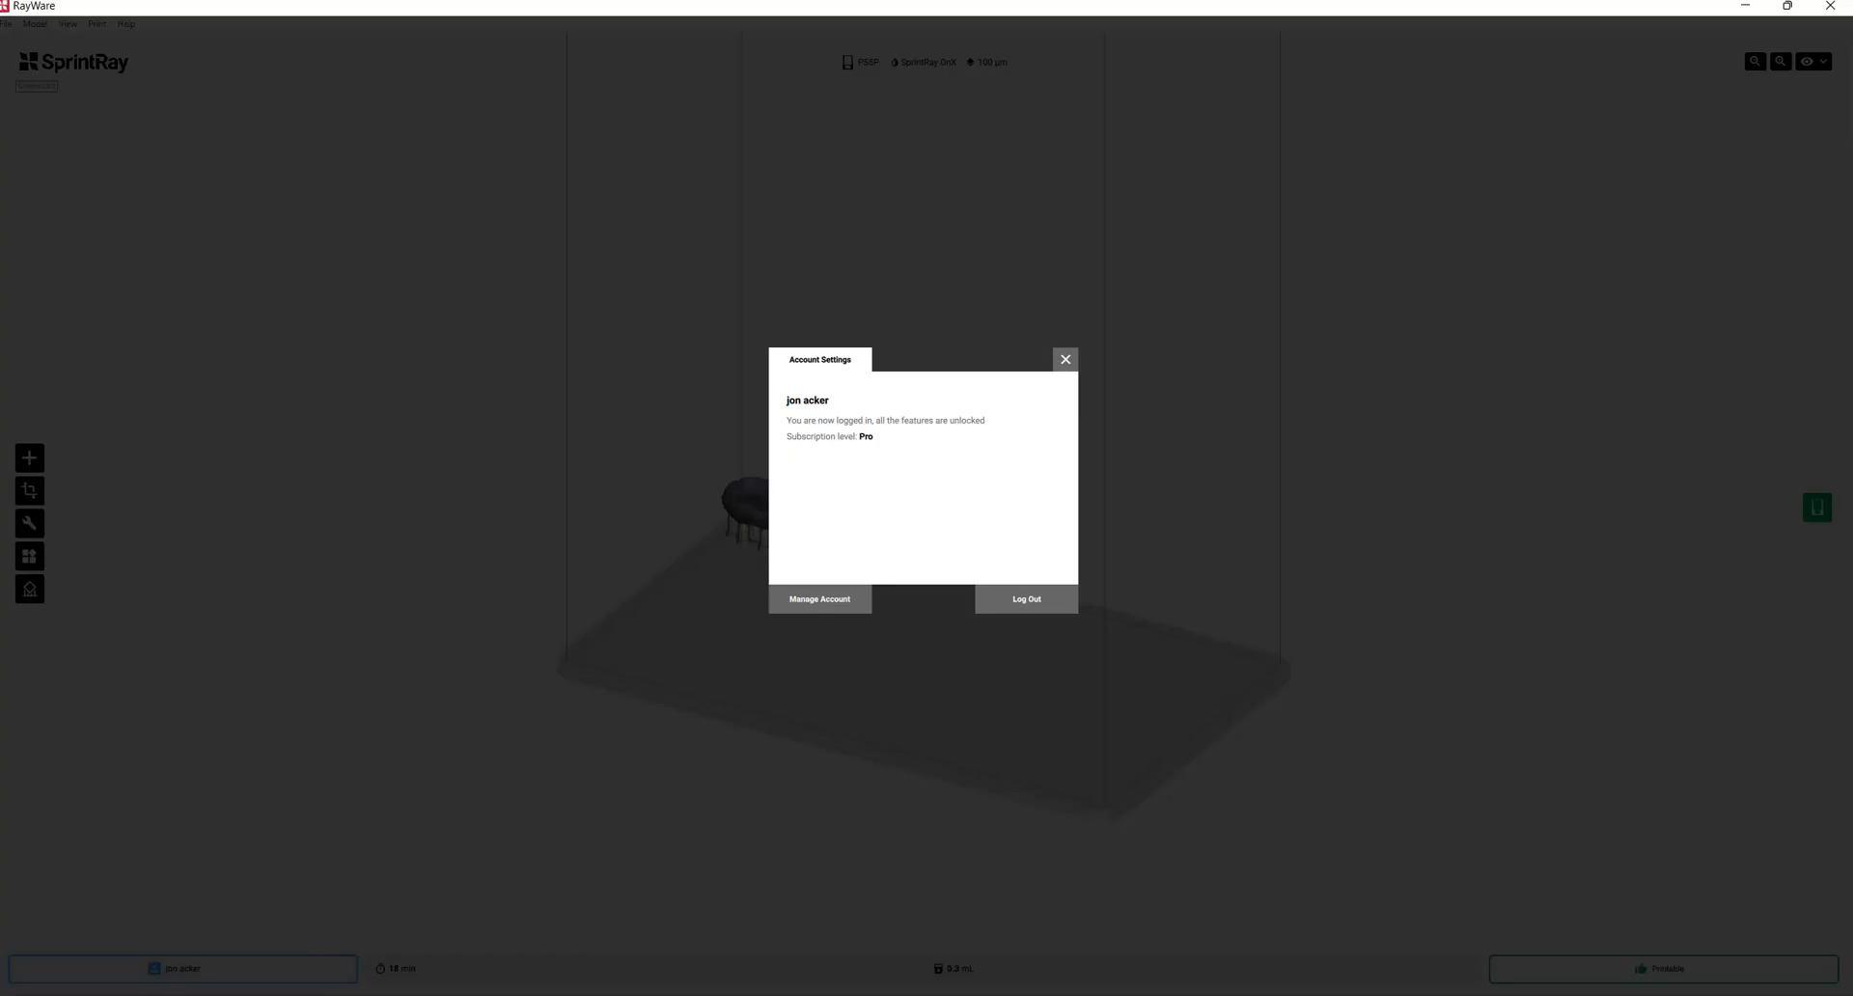